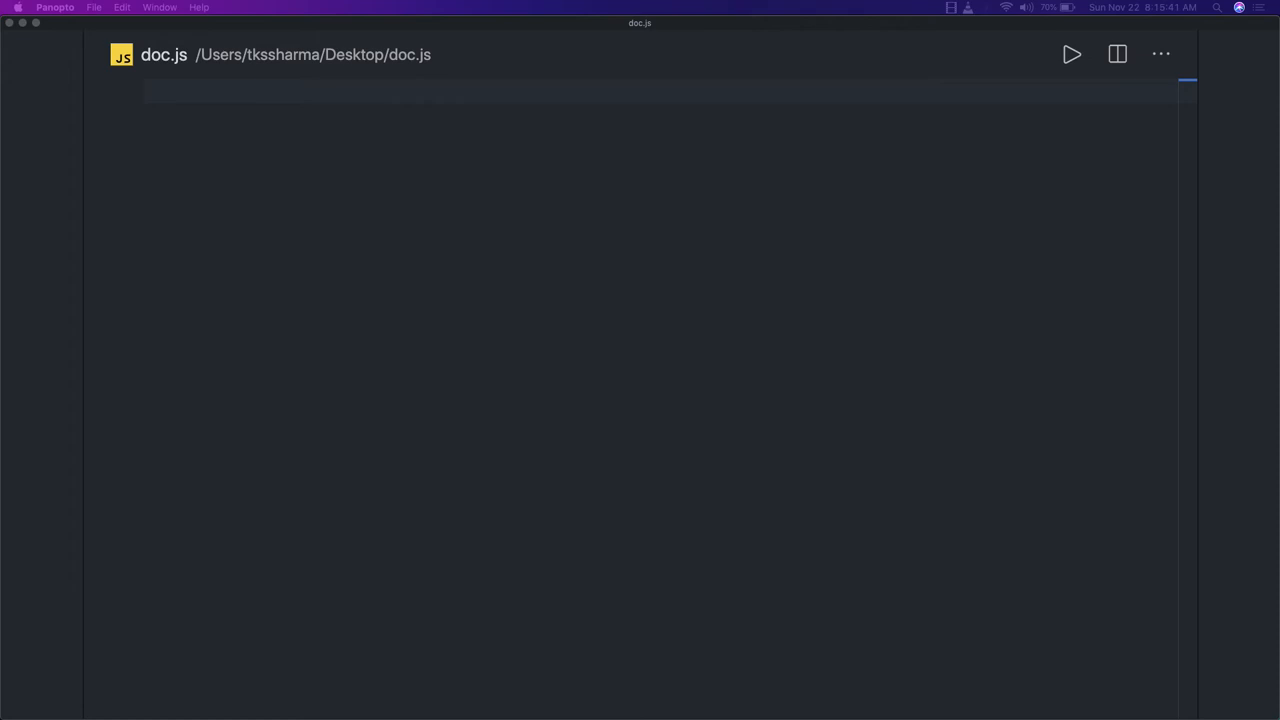
mouse_move(164, 326)
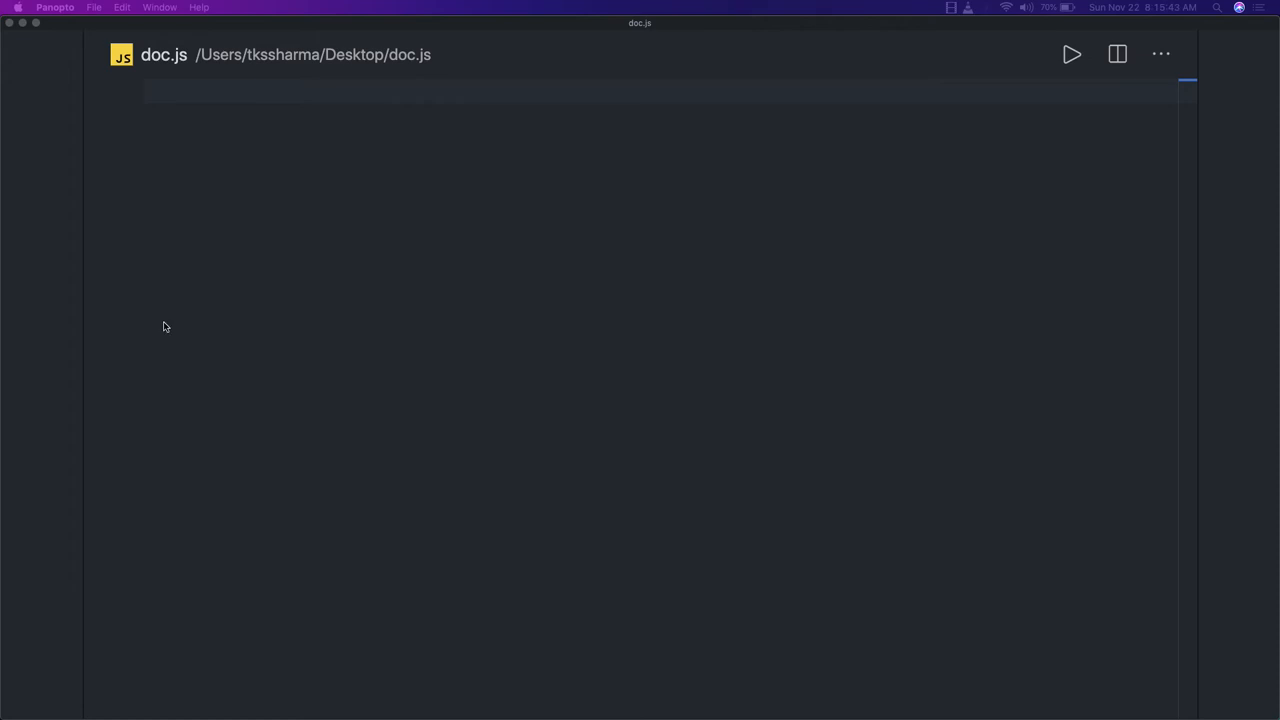
- Add a // AJAX comment as the first line of doc.js
type("//")
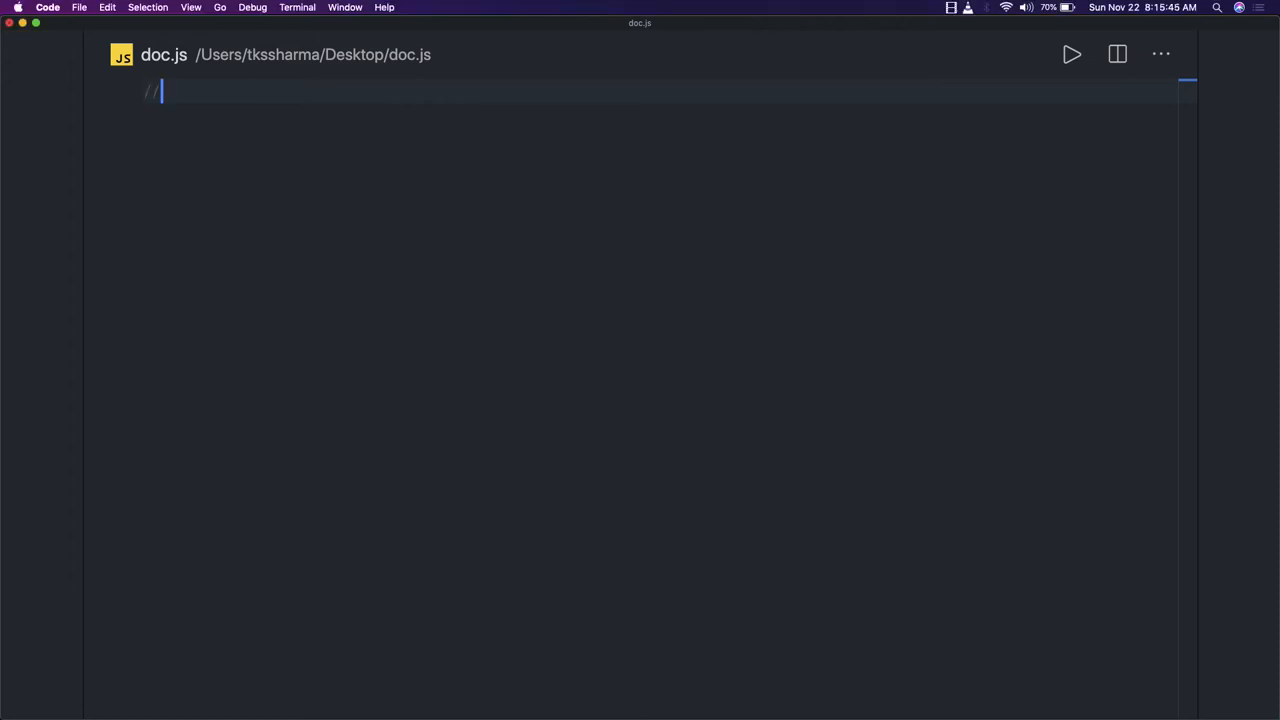
type("AJAX")
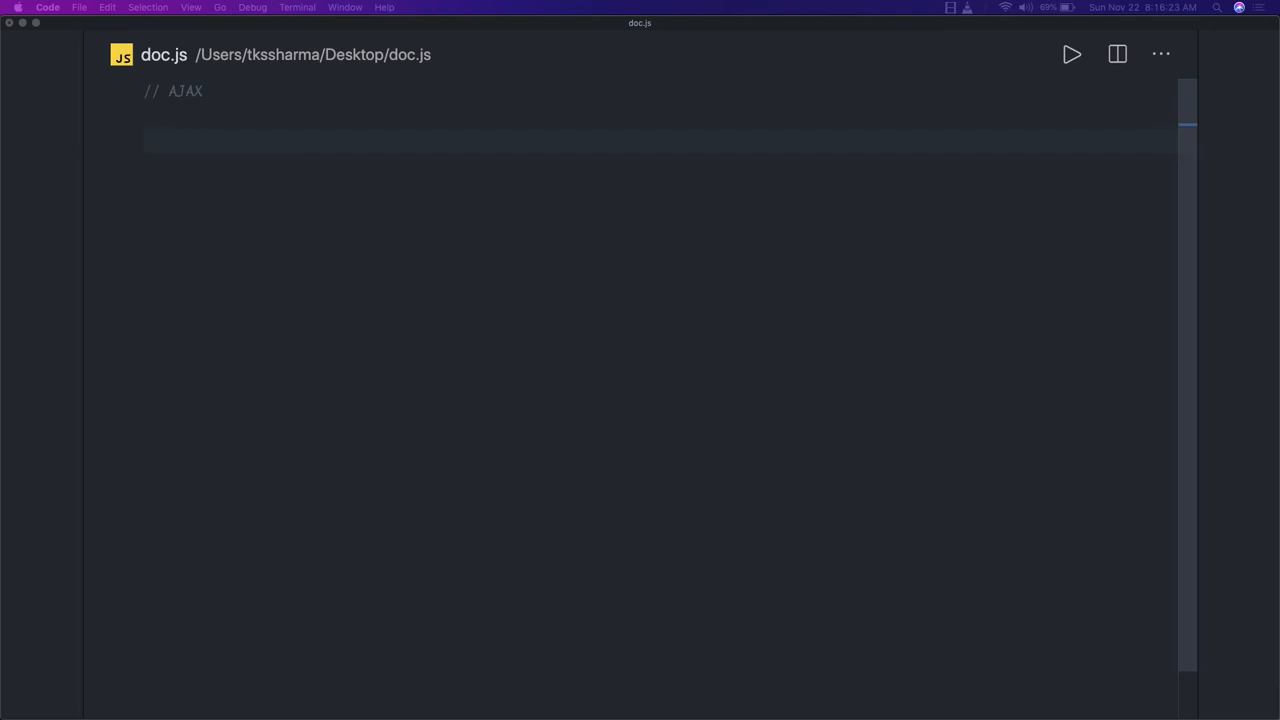
- Write an empty IIFE skeleton (function () { })() below the AJAX comment
left_click(184, 140)
type("((")
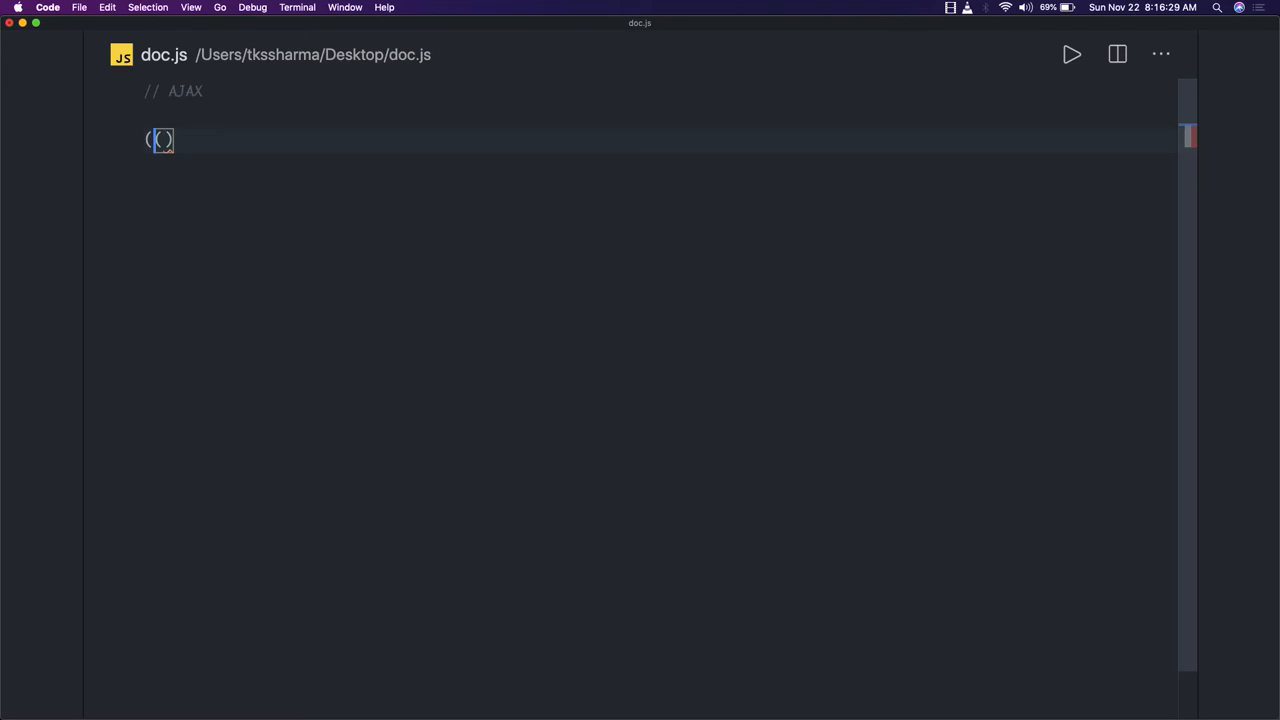
type("function")
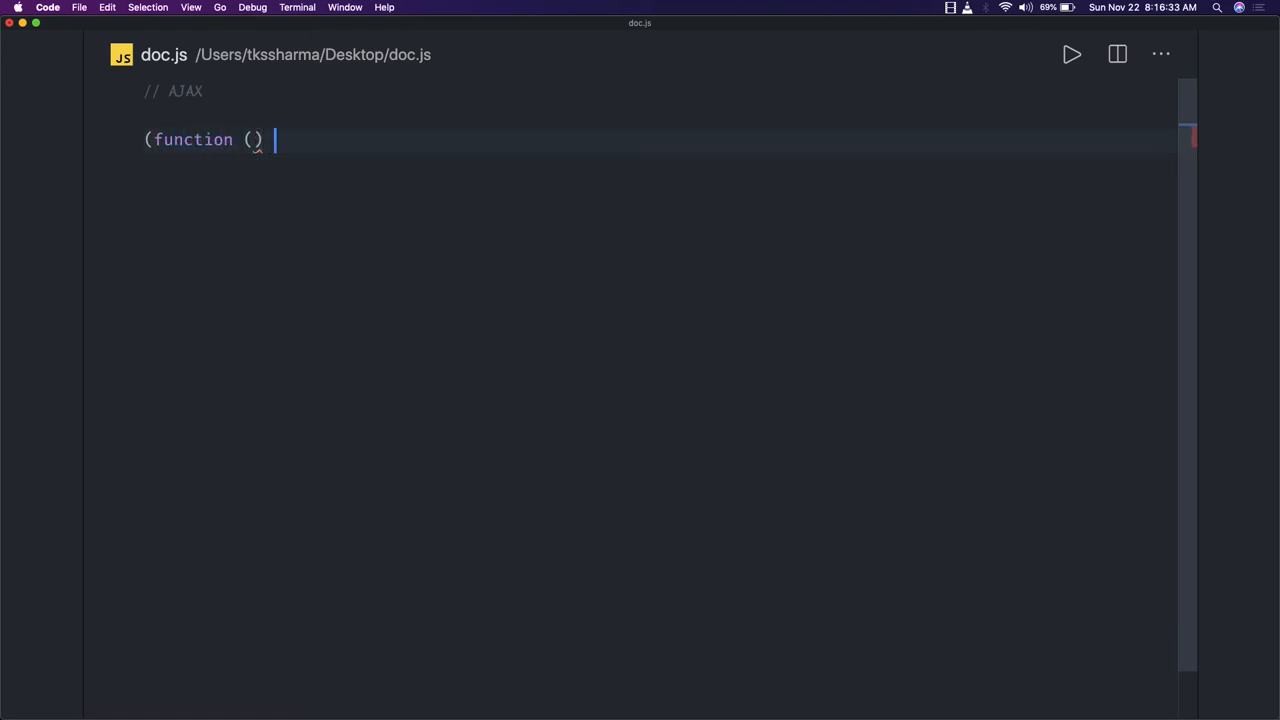
type("{")
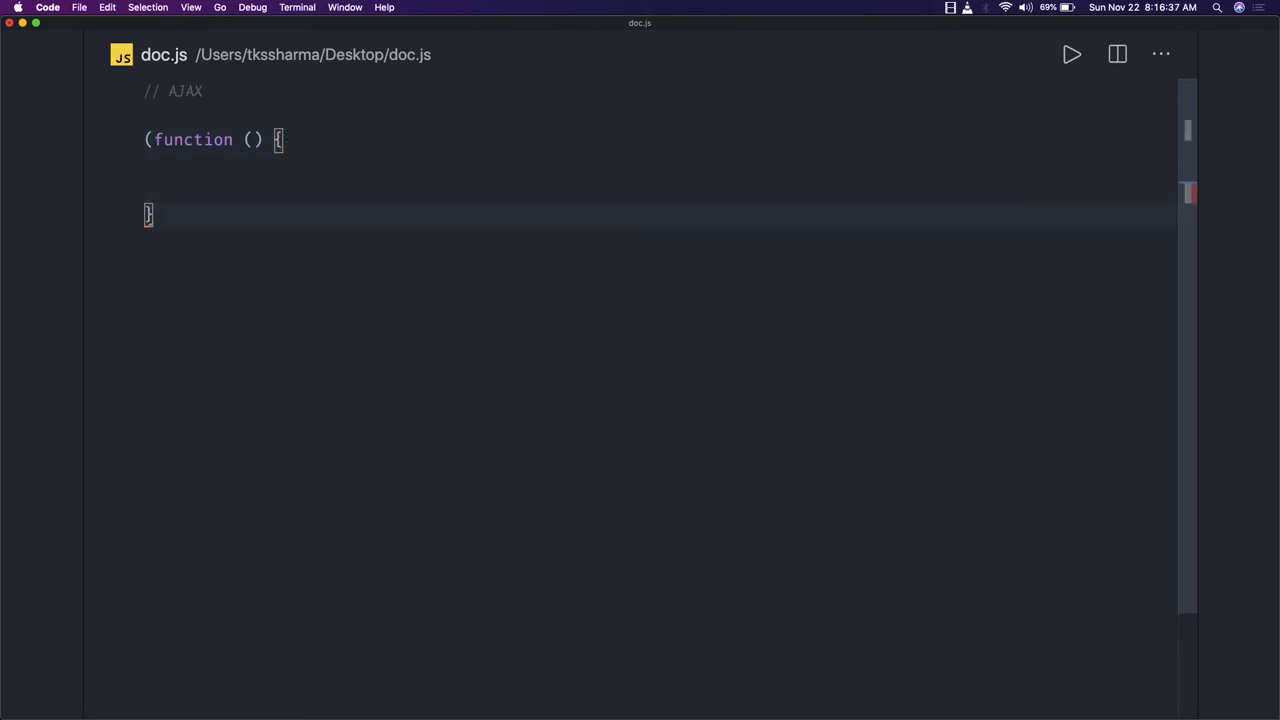
type("()")
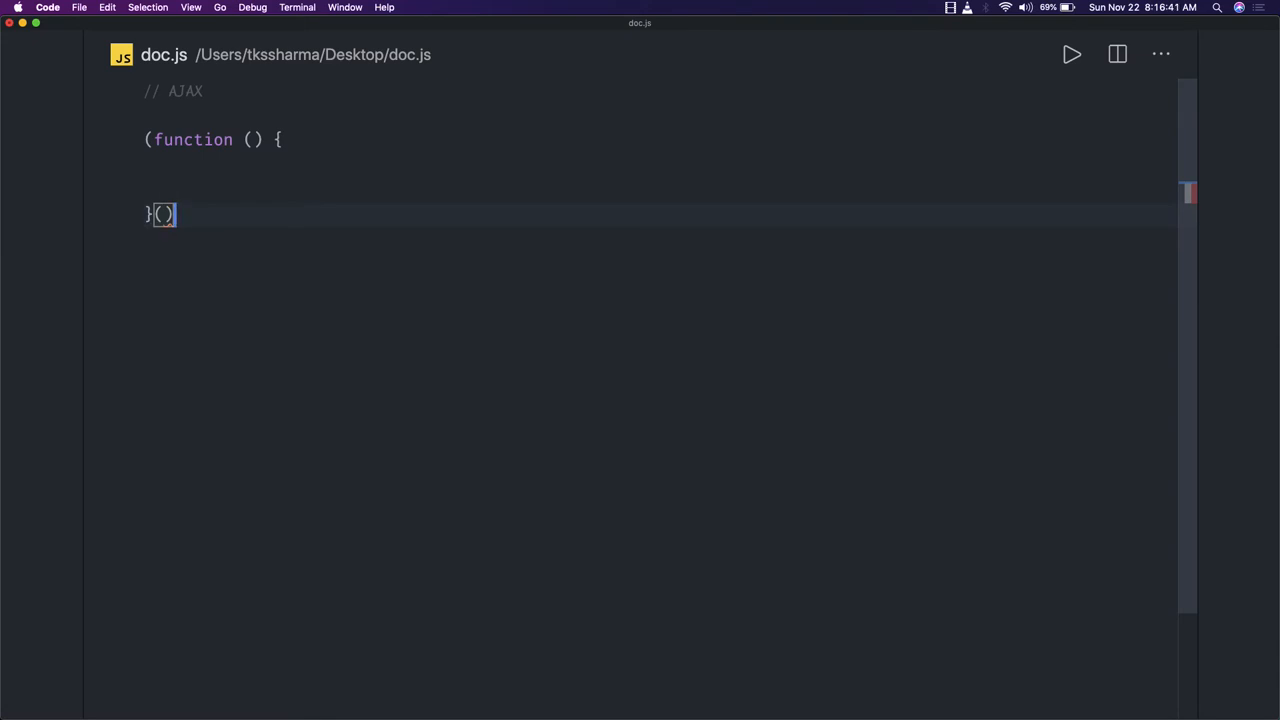
mouse_move(476, 584)
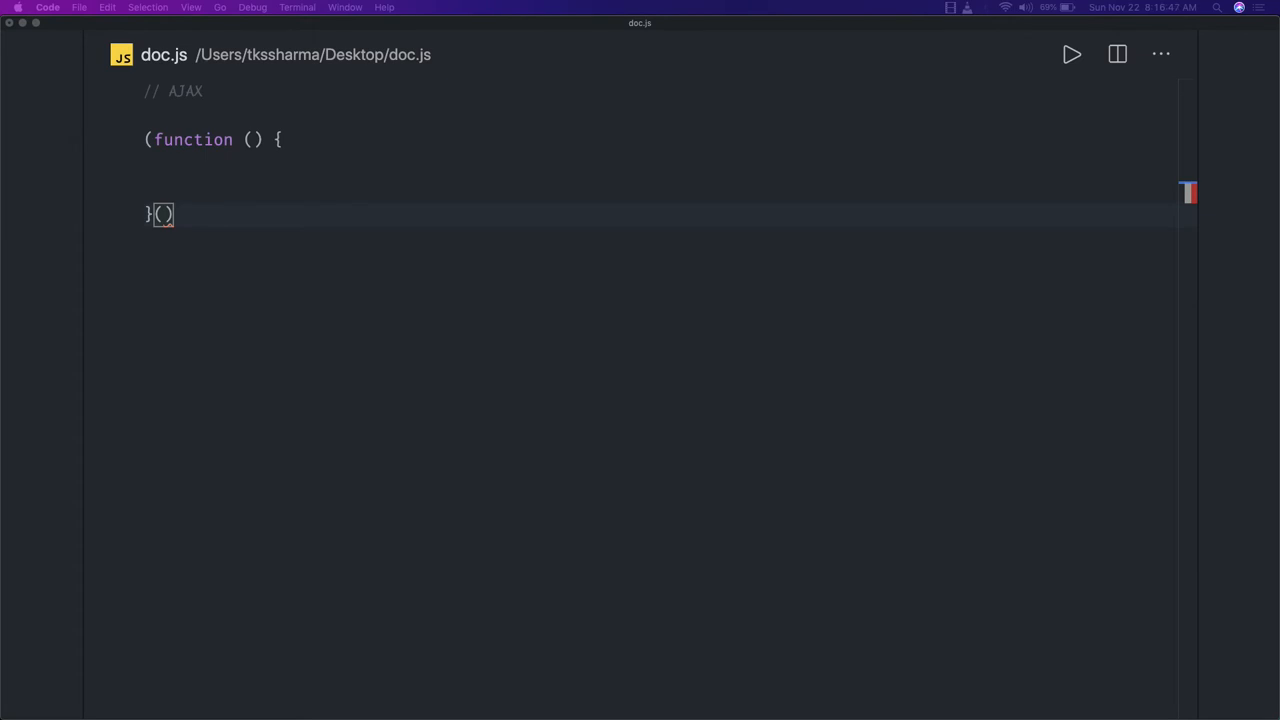
mouse_move(212, 240)
type(")")
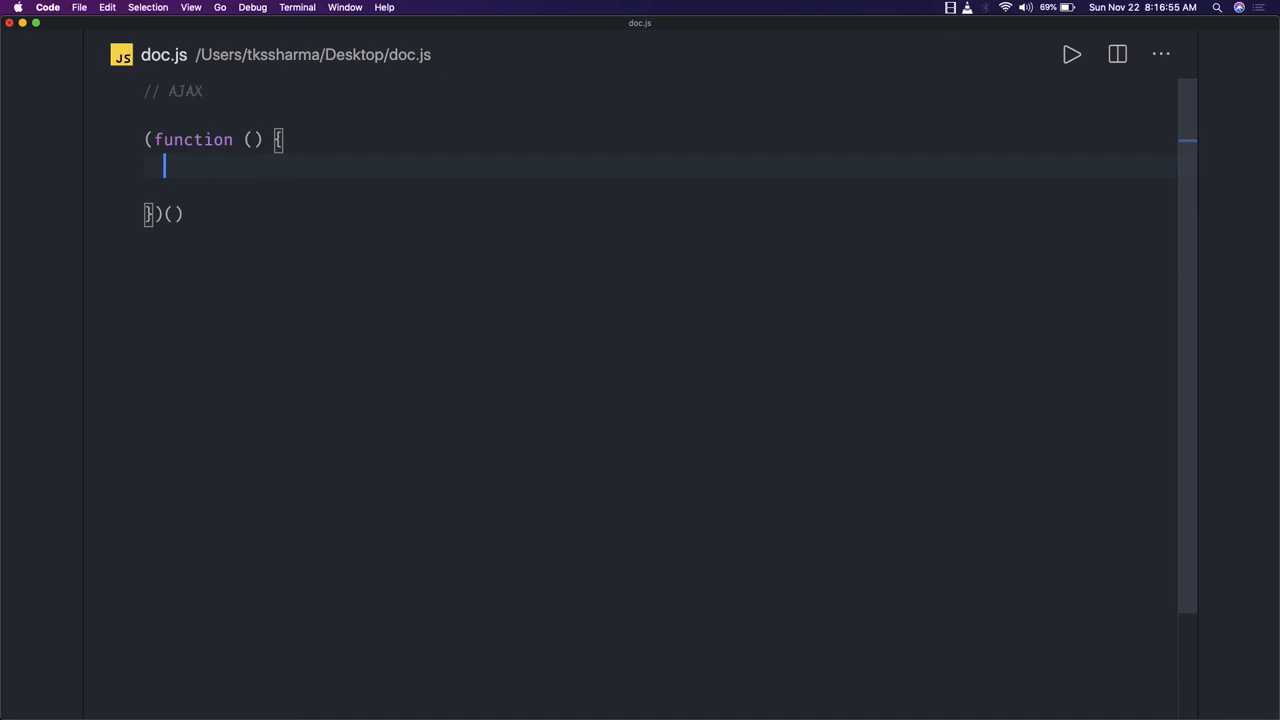
- Declare var xhr, bind makeRequest to the ajaxButton click, and start an empty function makeRequest(){}
key("Return")
type("document.getElementById('ajaxButton').addEventListener('click', makeRequest);")
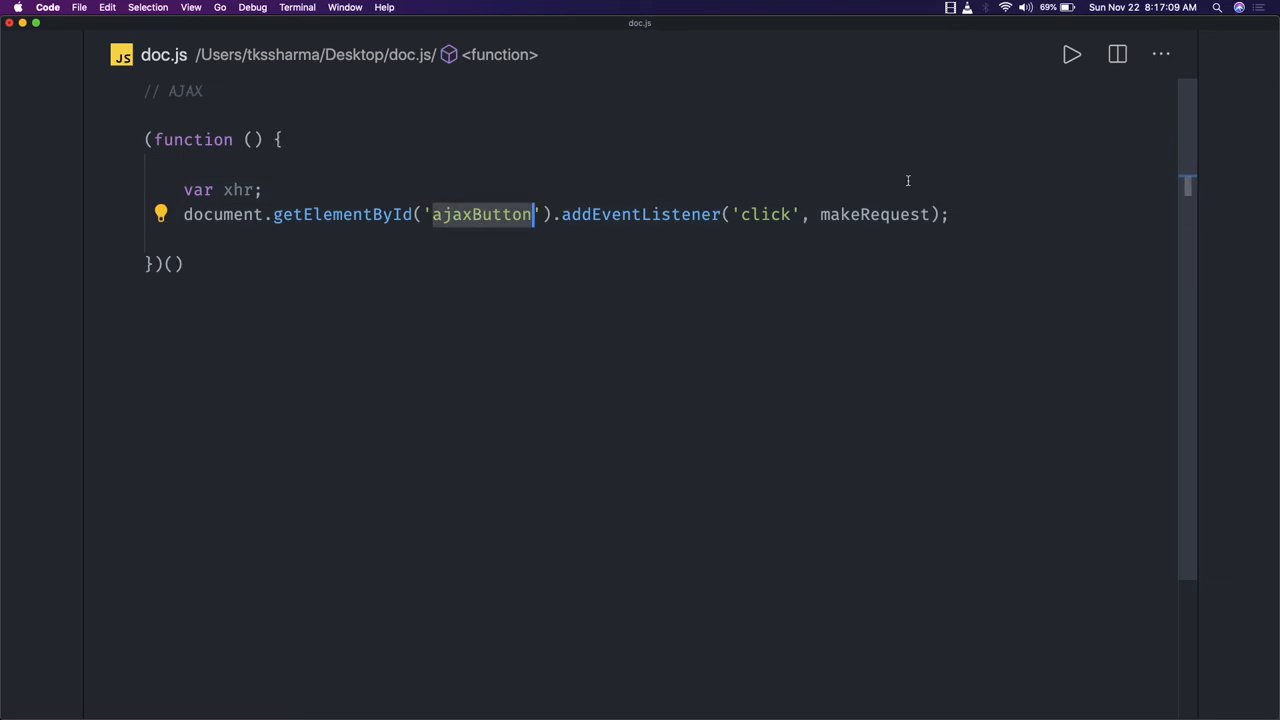
key("enter")
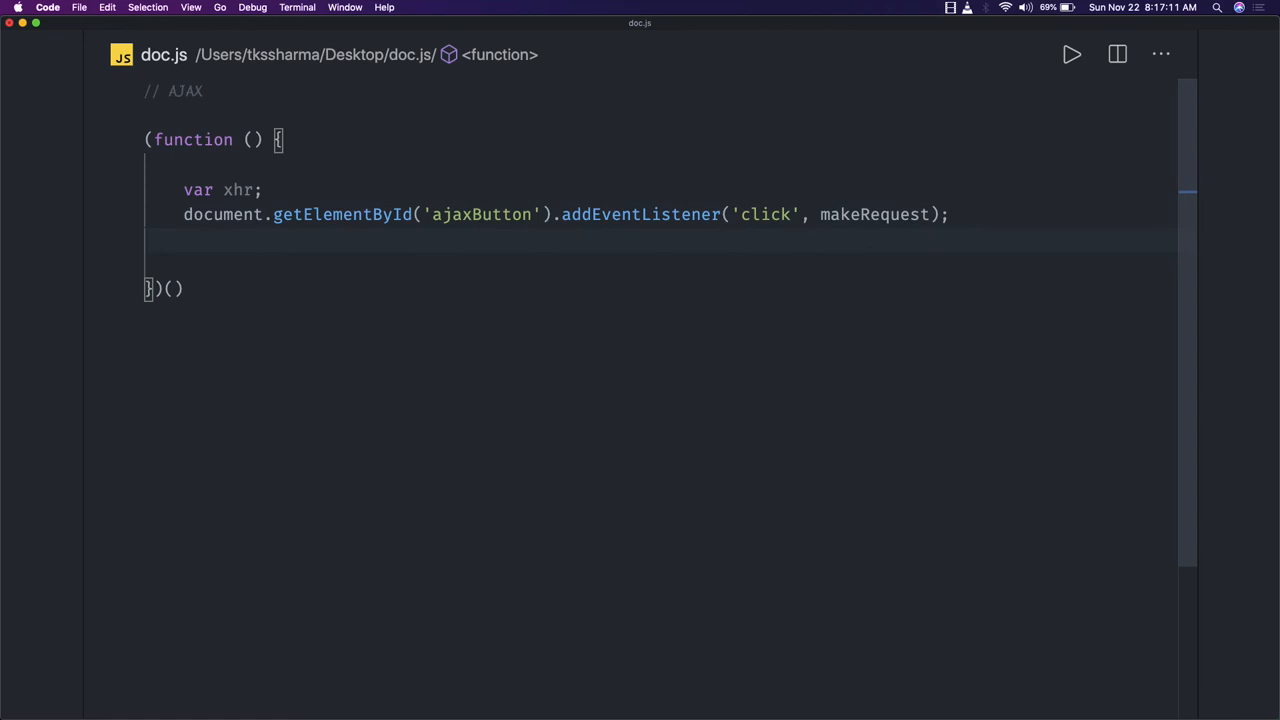
type("function")
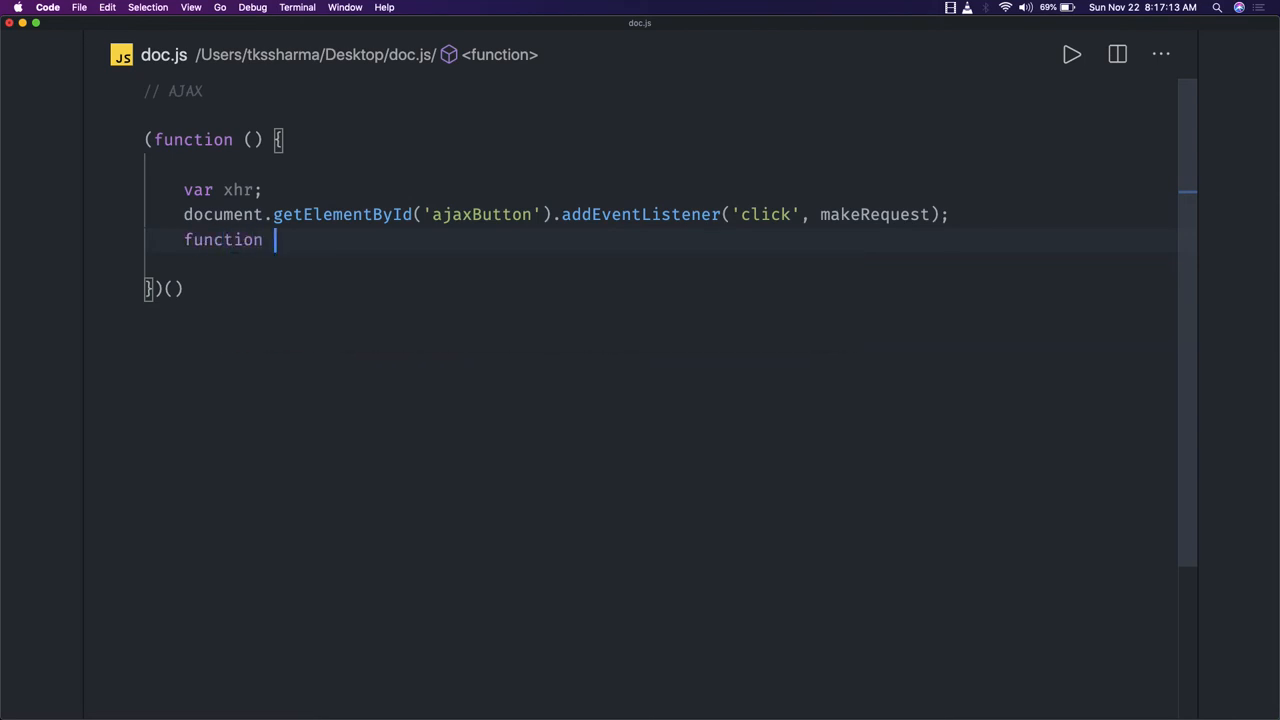
mouse_move(930, 230)
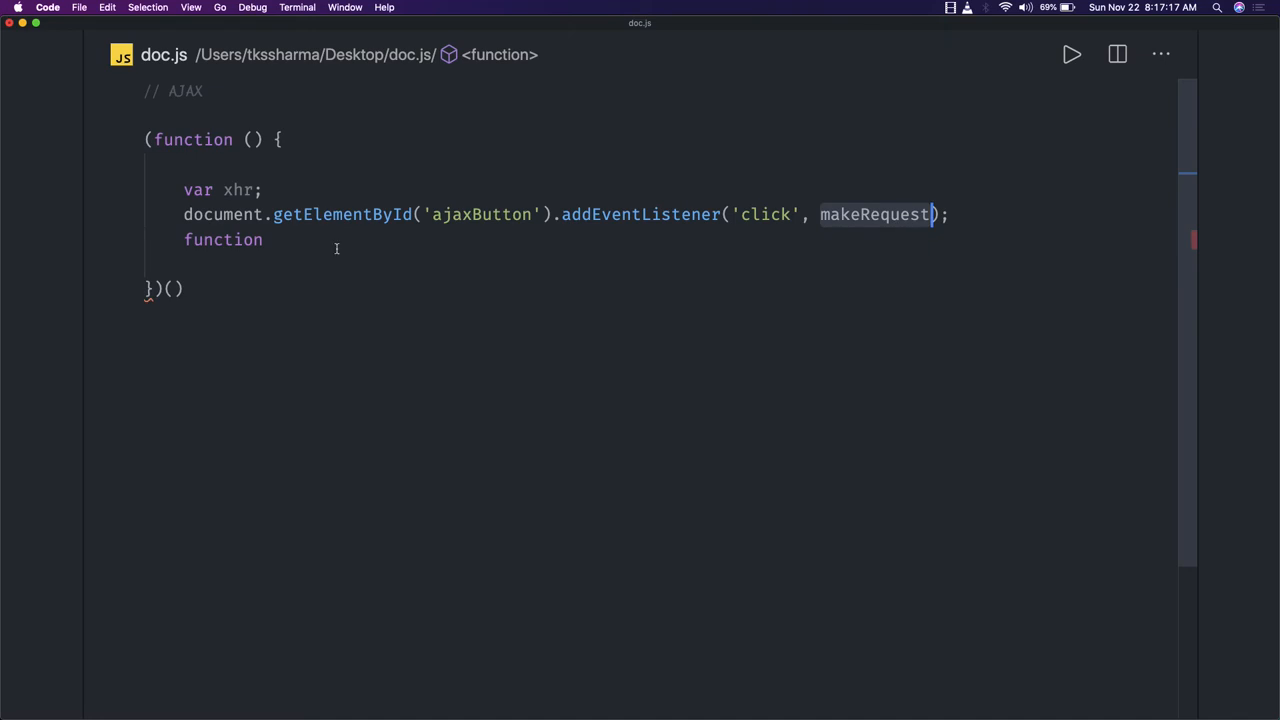
type("makeRequest")
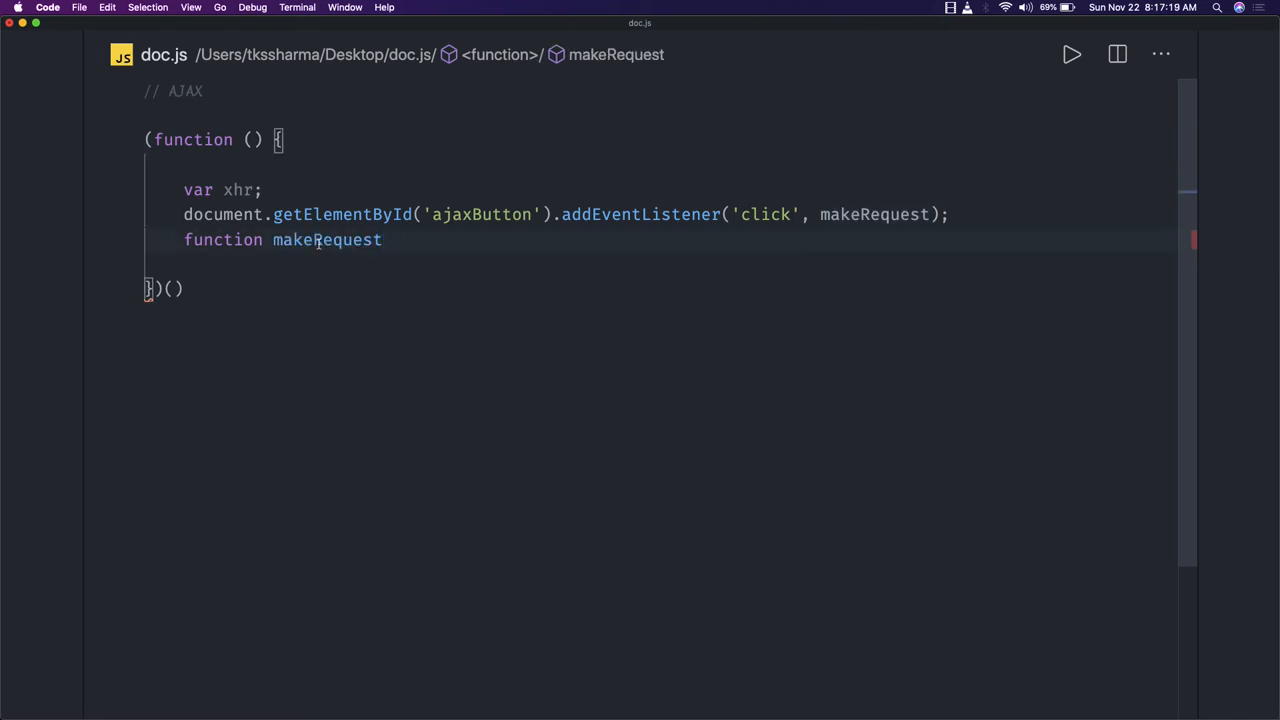
type("(){")
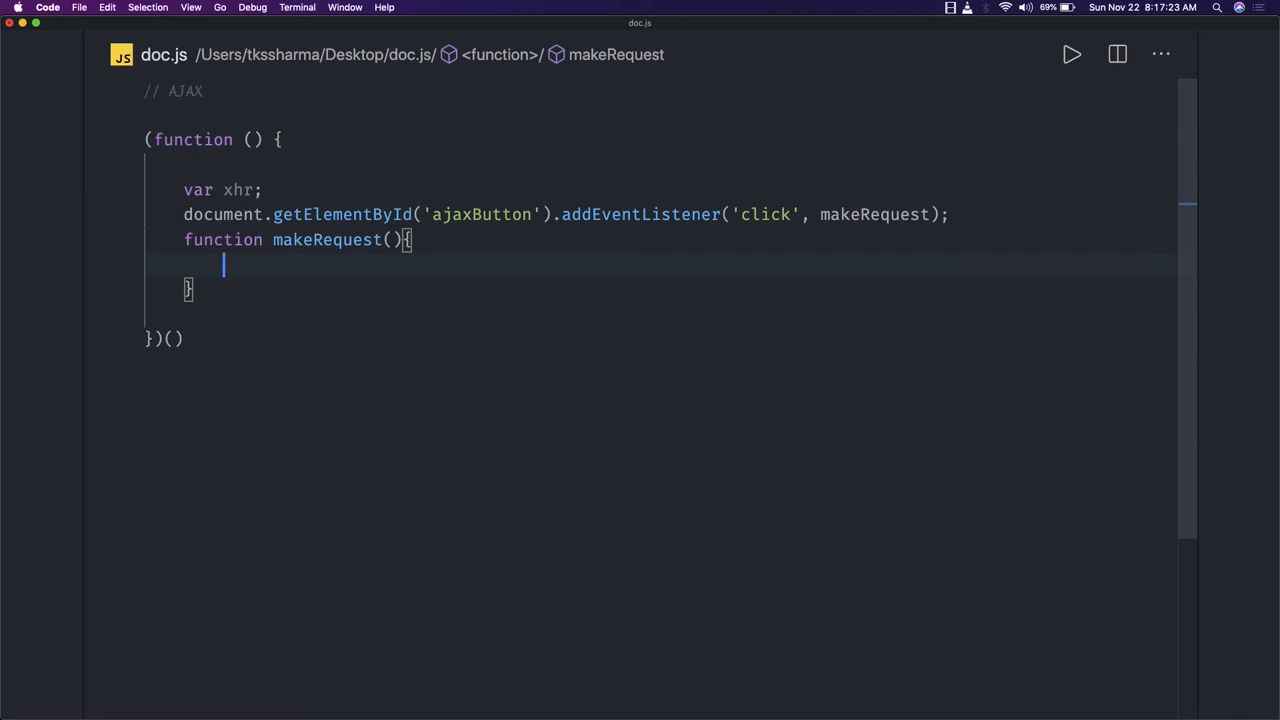
mouse_move(550, 552)
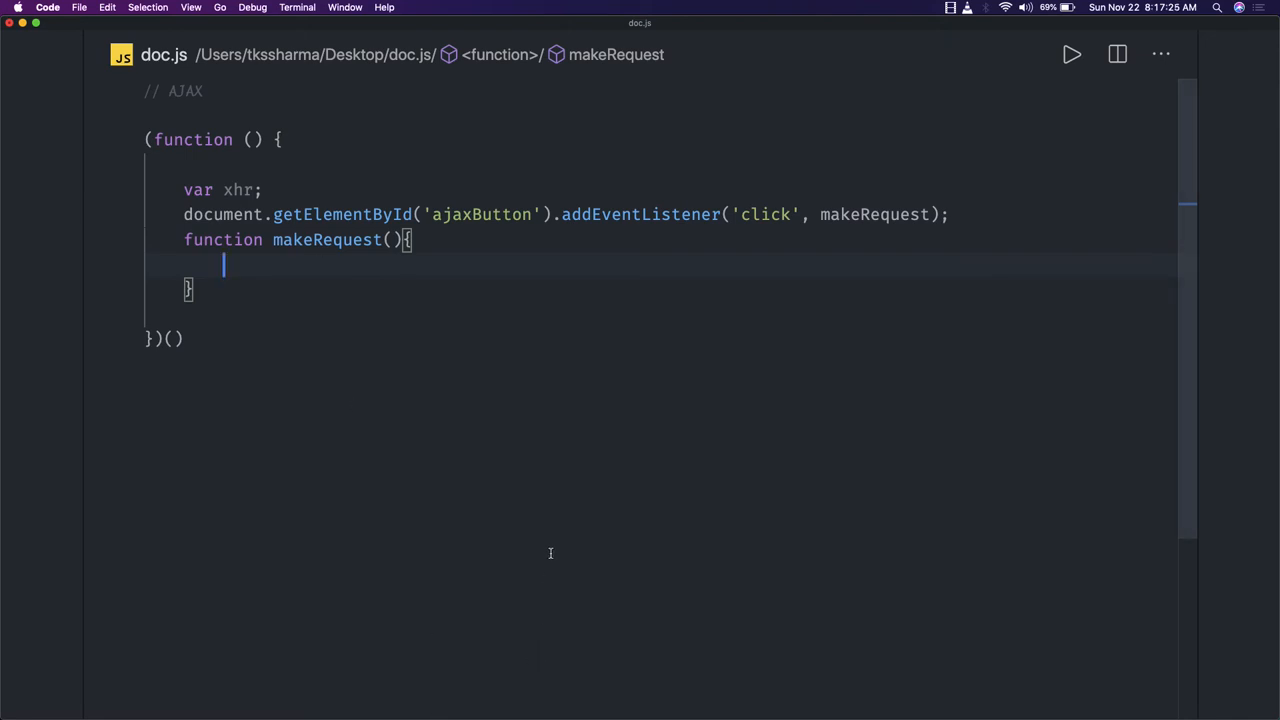
- In makeRequest, assign xhr = new XMLHttpRequest() when window.XMLHttpRequest exists, with an else branch
type("if(")
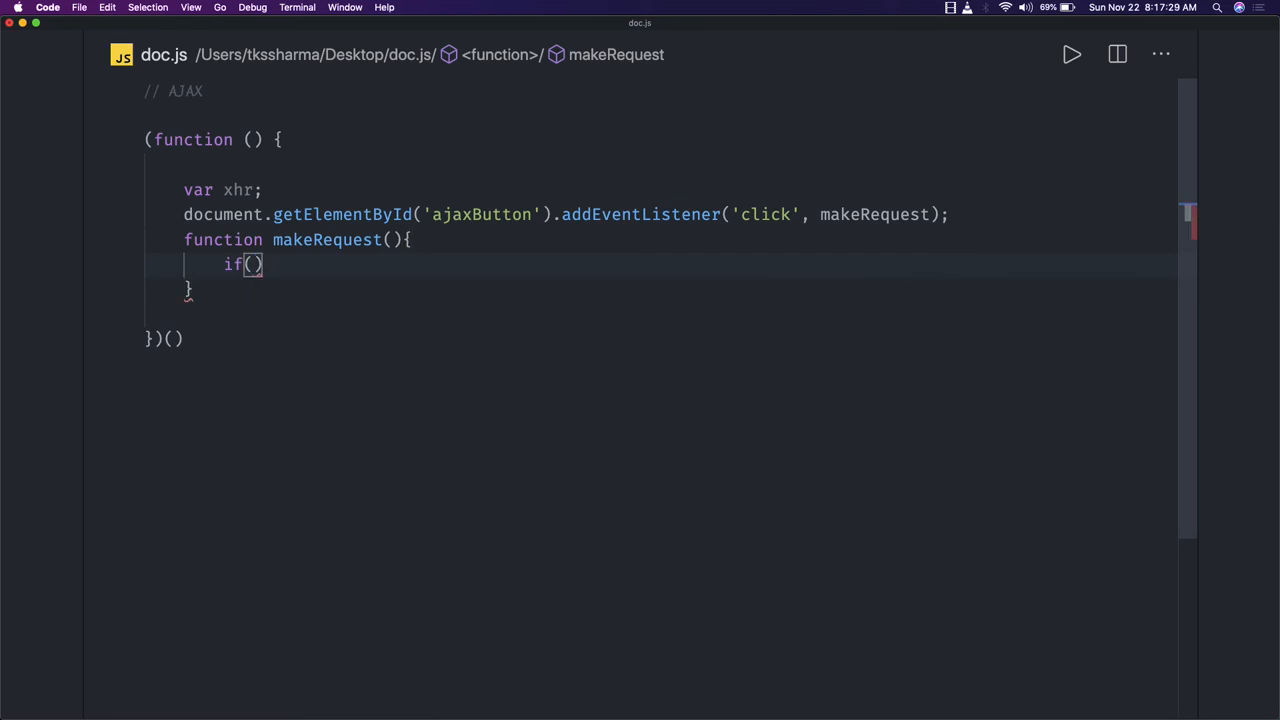
type("window.")
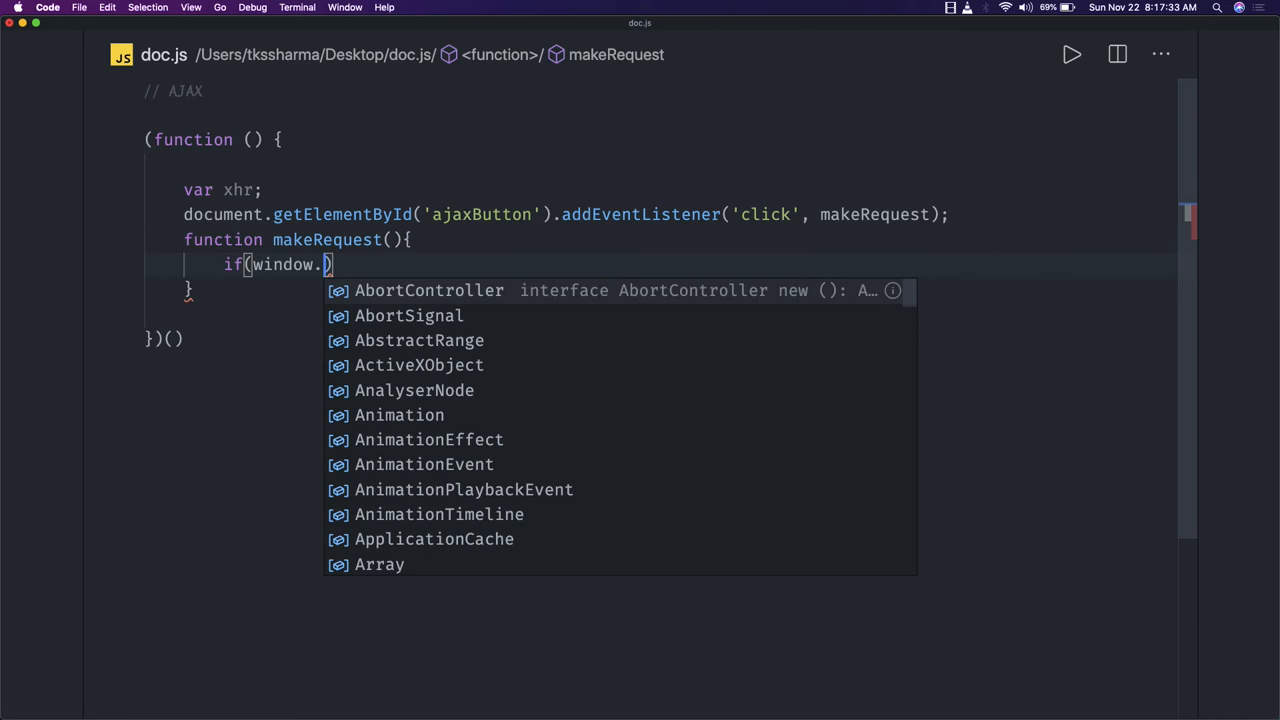
type("XMLHttpRequest")
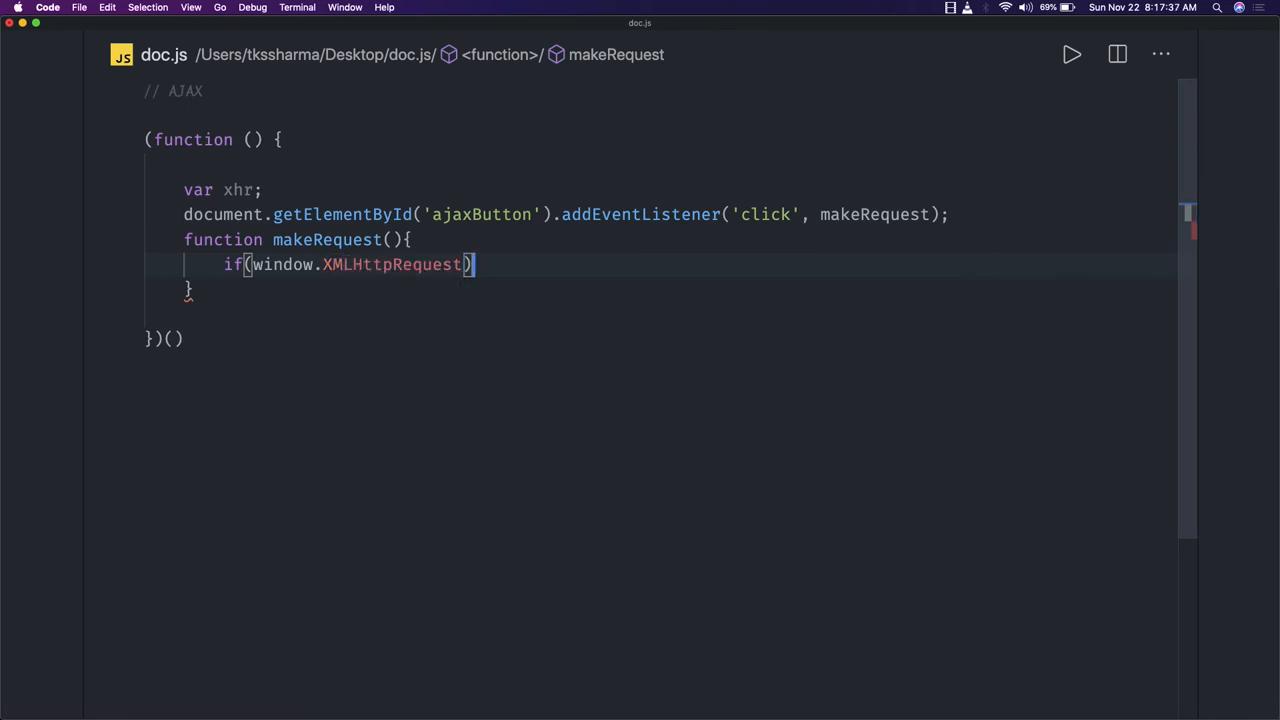
type("{")
type("x")
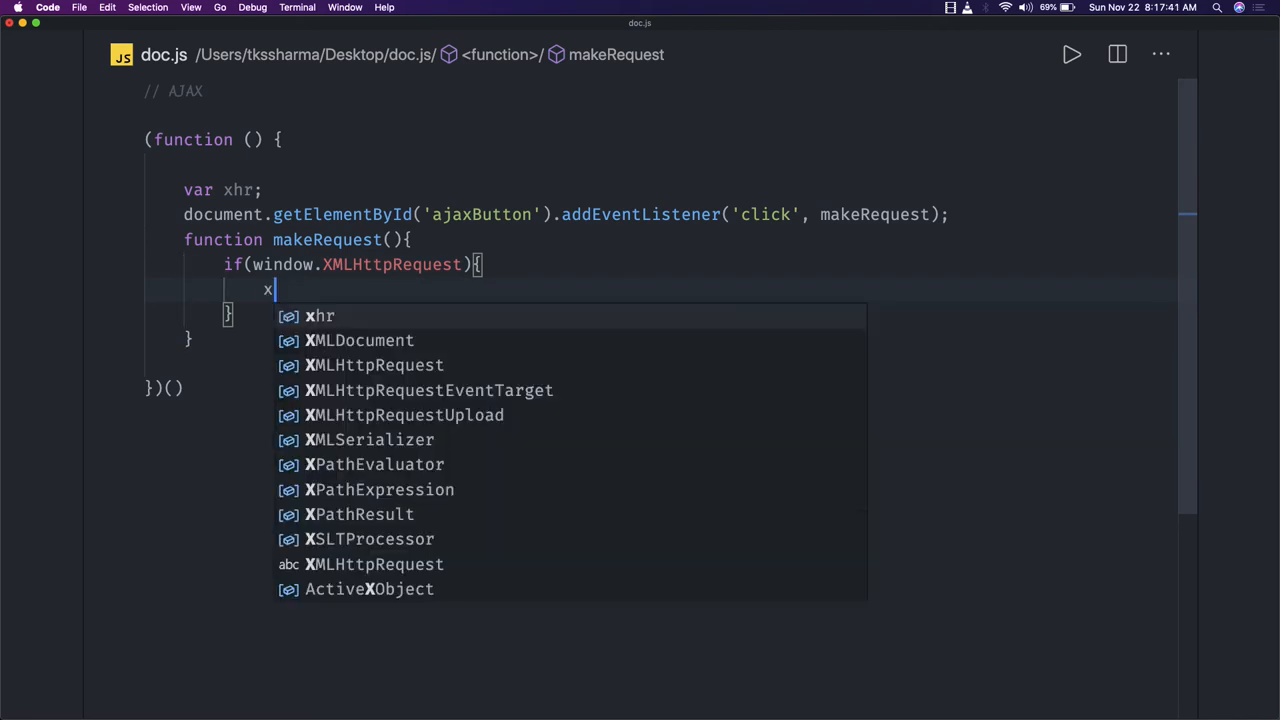
type("hr =")
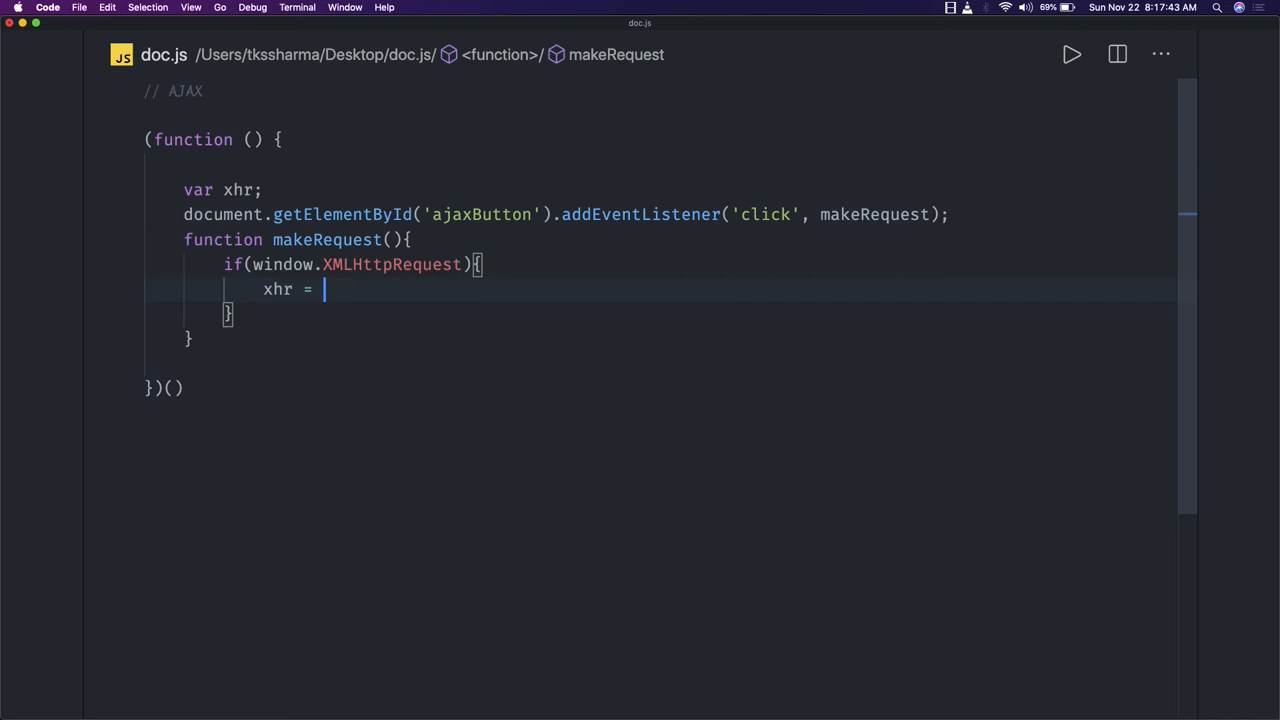
type("new X")
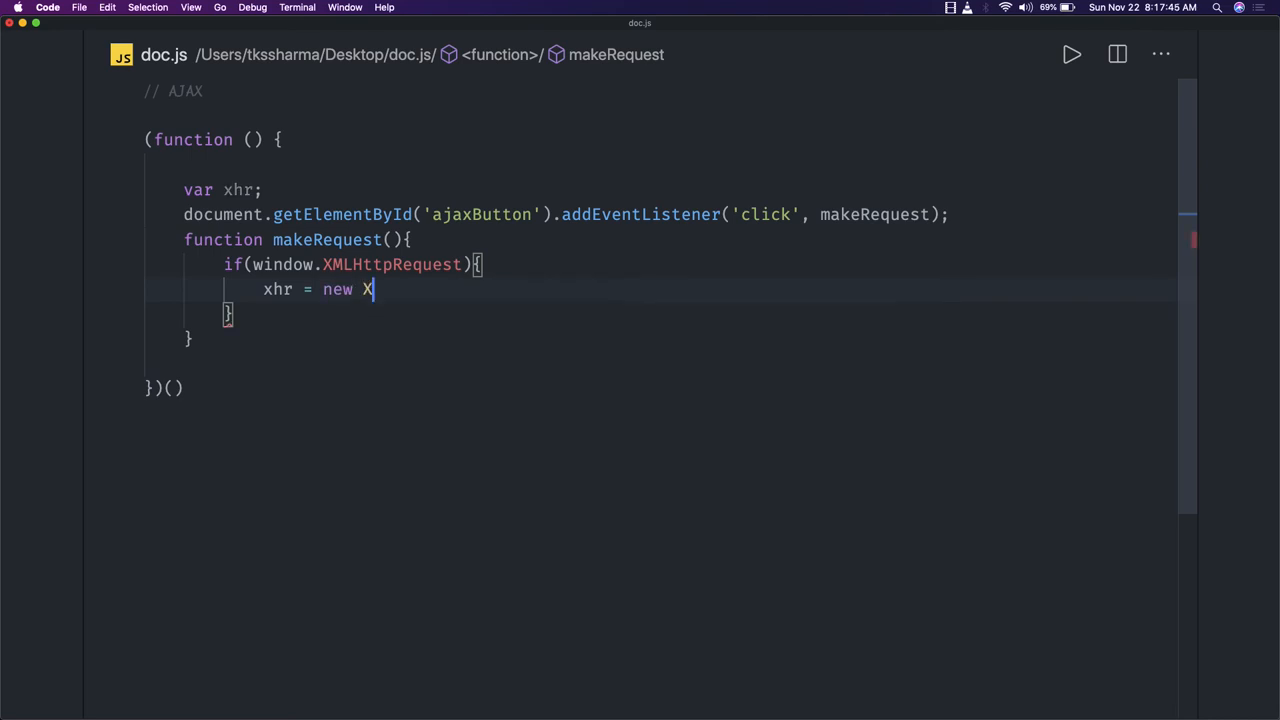
type("MLHttpRequest();")
left_click(700, 314)
type(" else {")
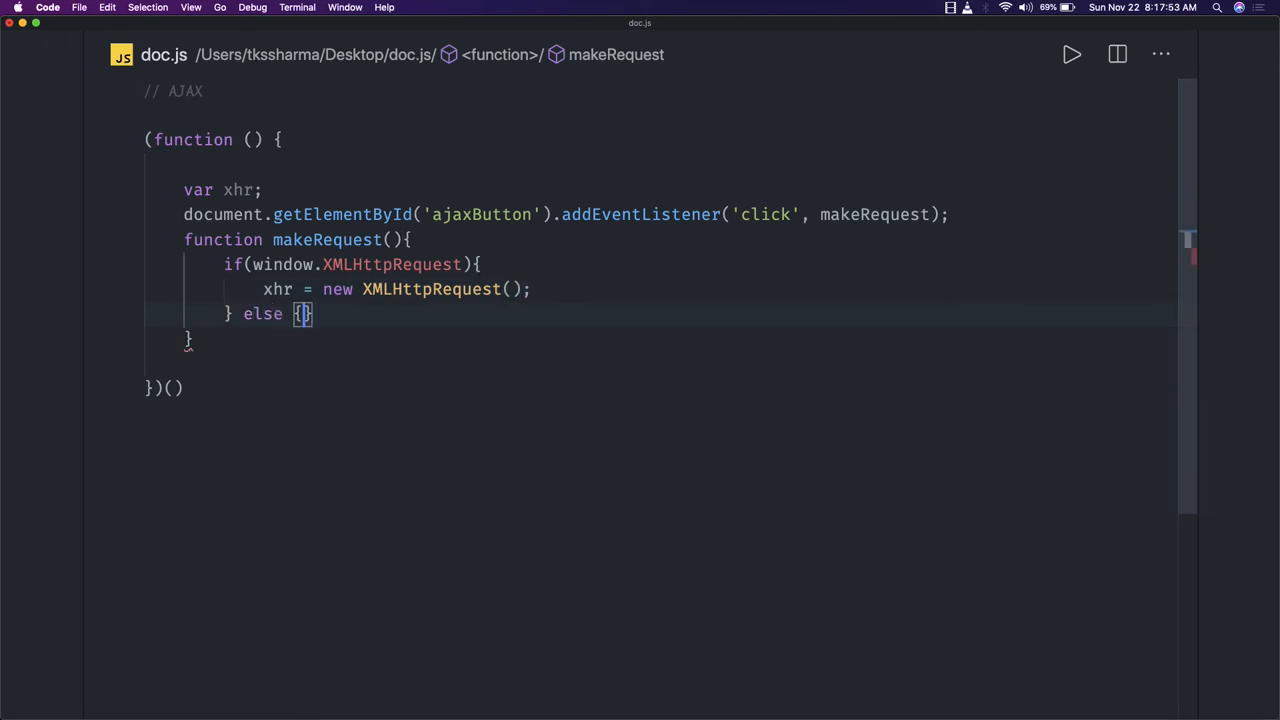
- In the else branch, assign xhr = new ActiveXObject('Microsoft.XMLHTTP')
type("xhr = n")
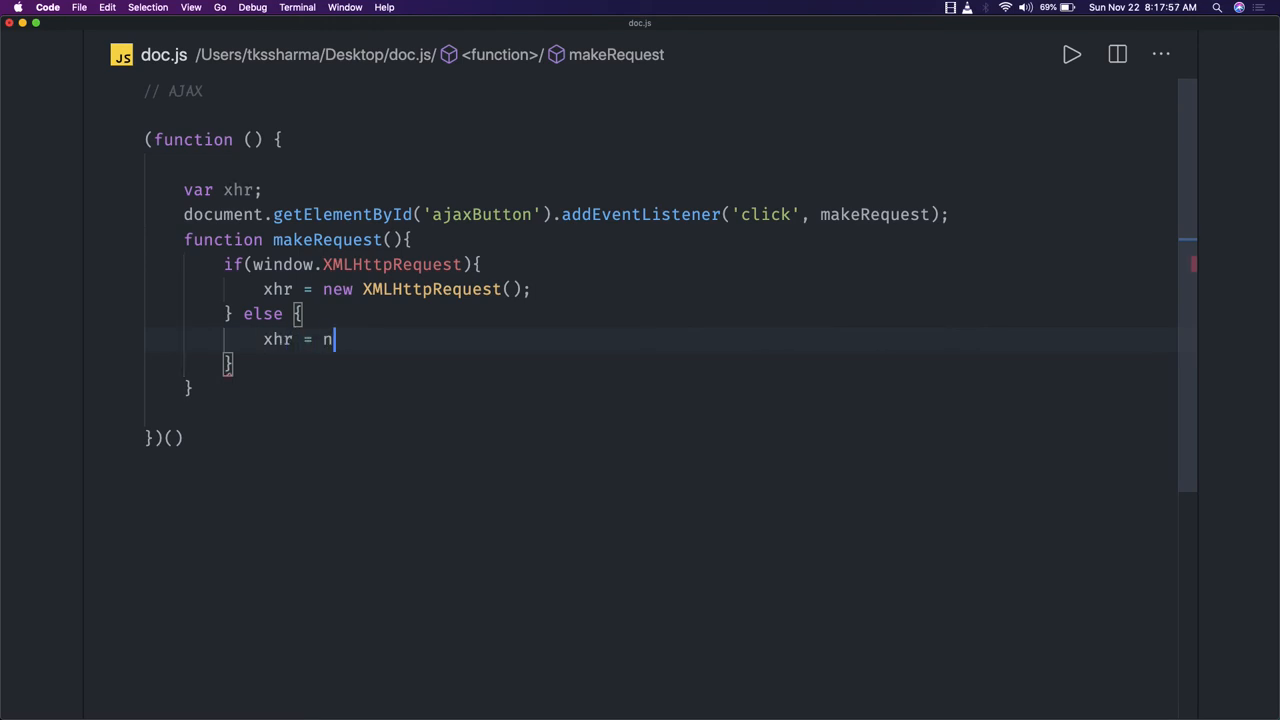
type("ew ActiveXObject")
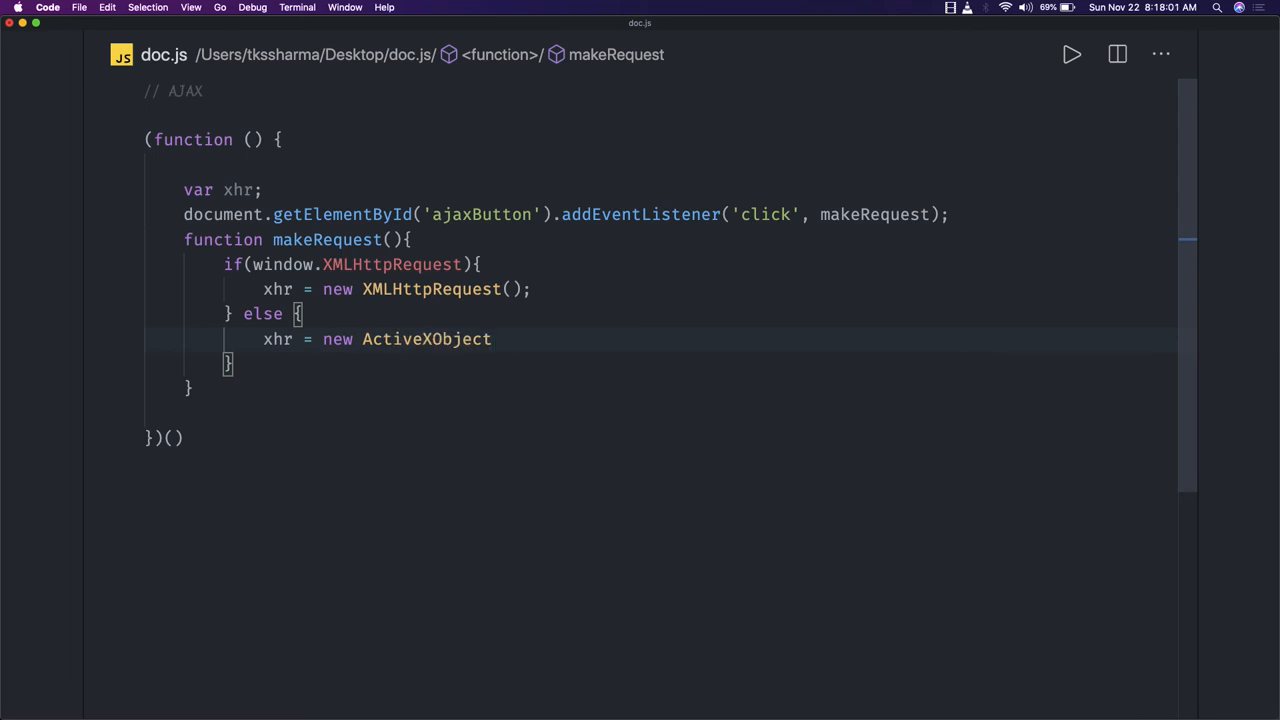
type("('')")
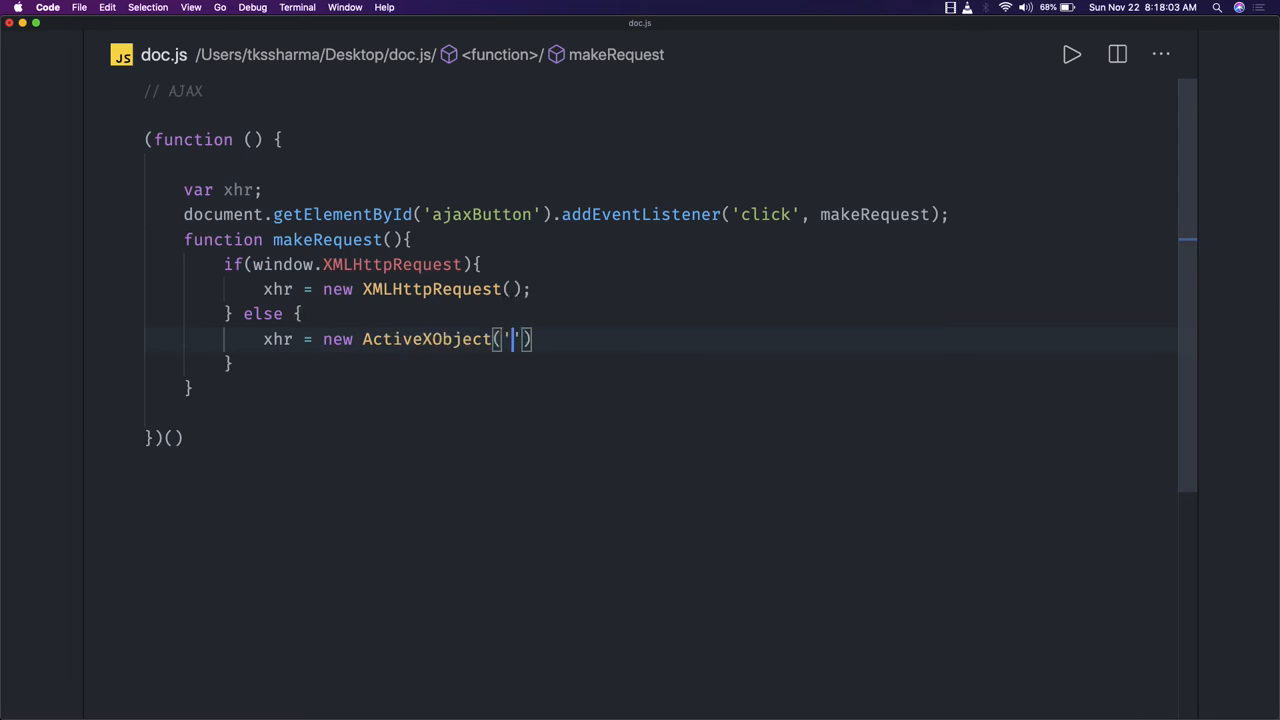
type("Mic")
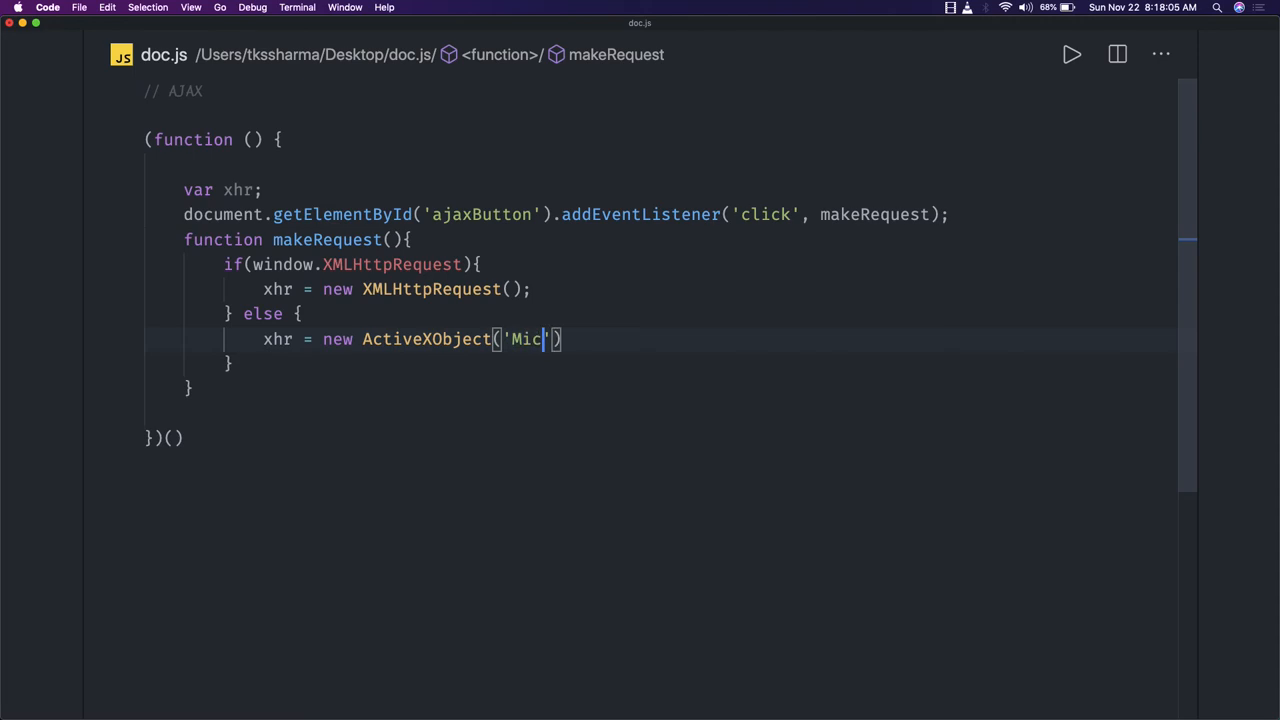
type("ro")
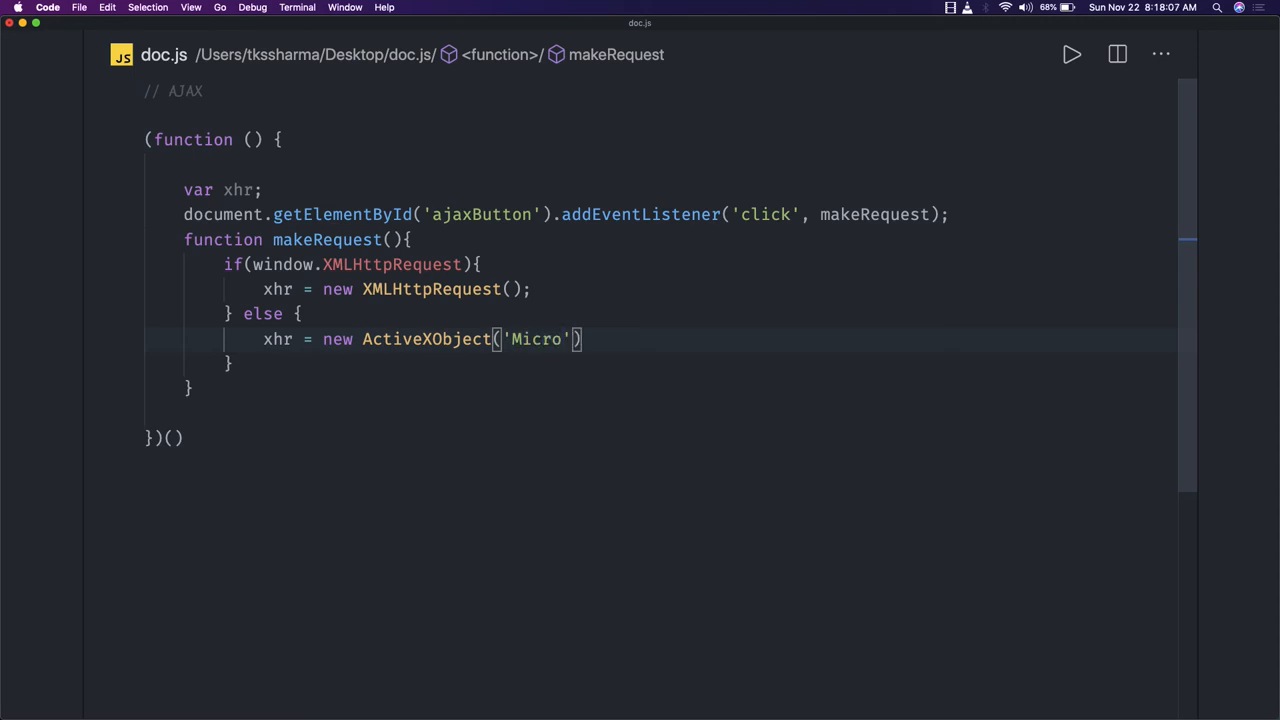
type("sof")
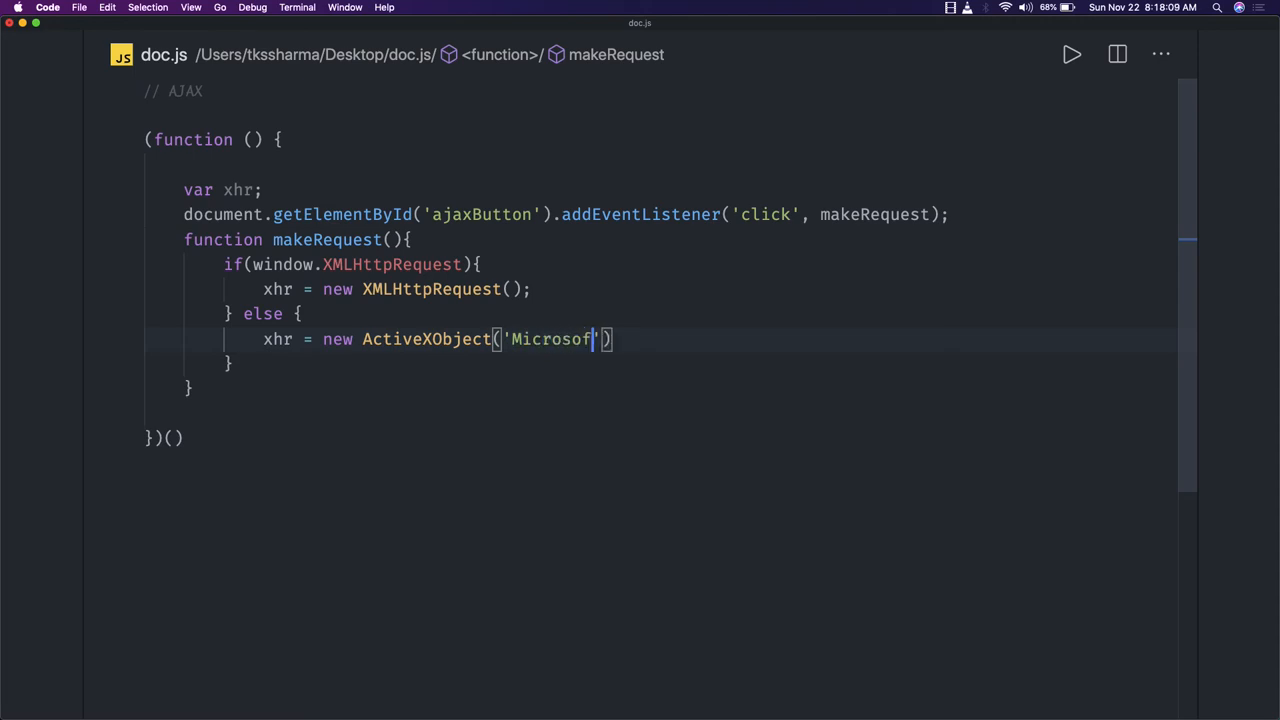
type("t.")
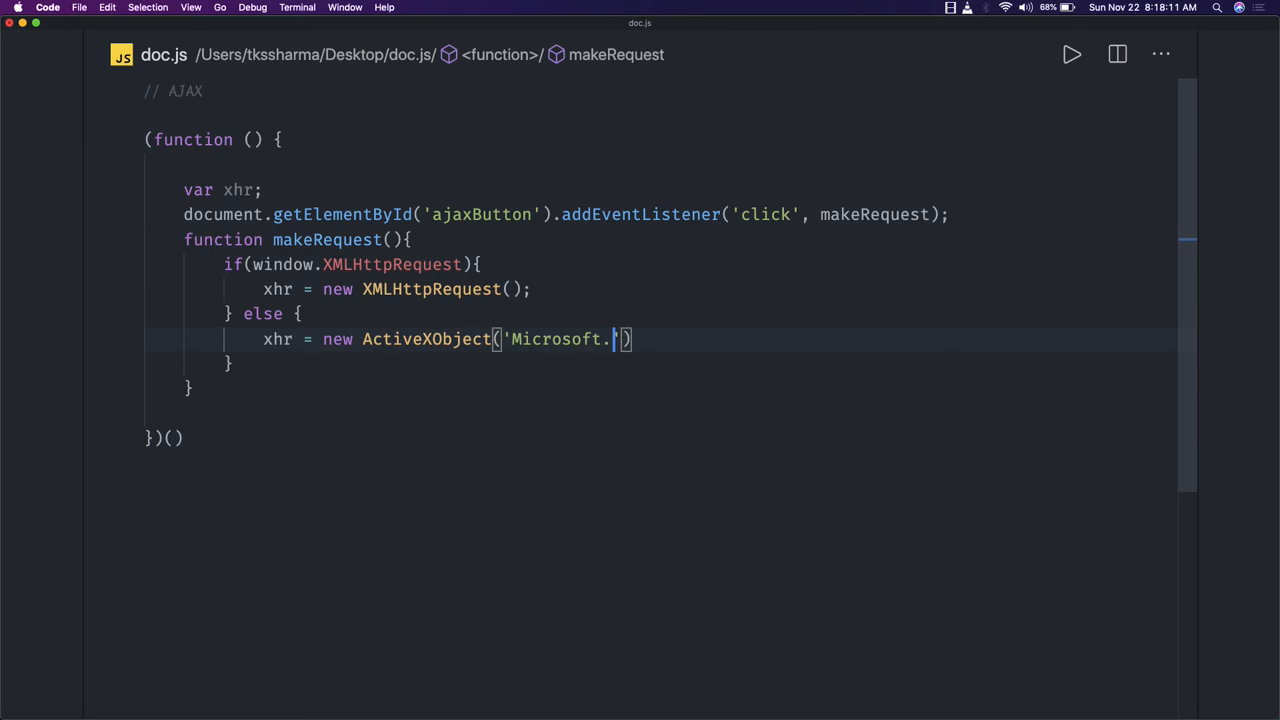
type("XMLHTTP")
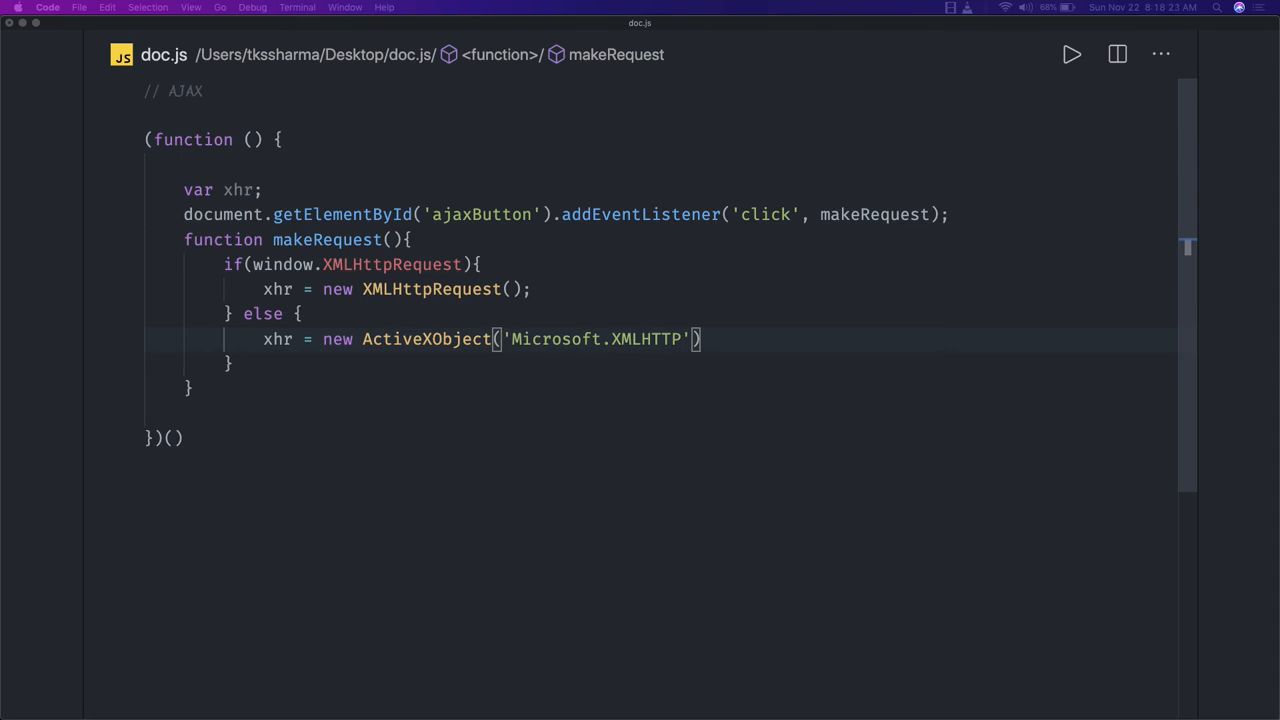
mouse_move(324, 558)
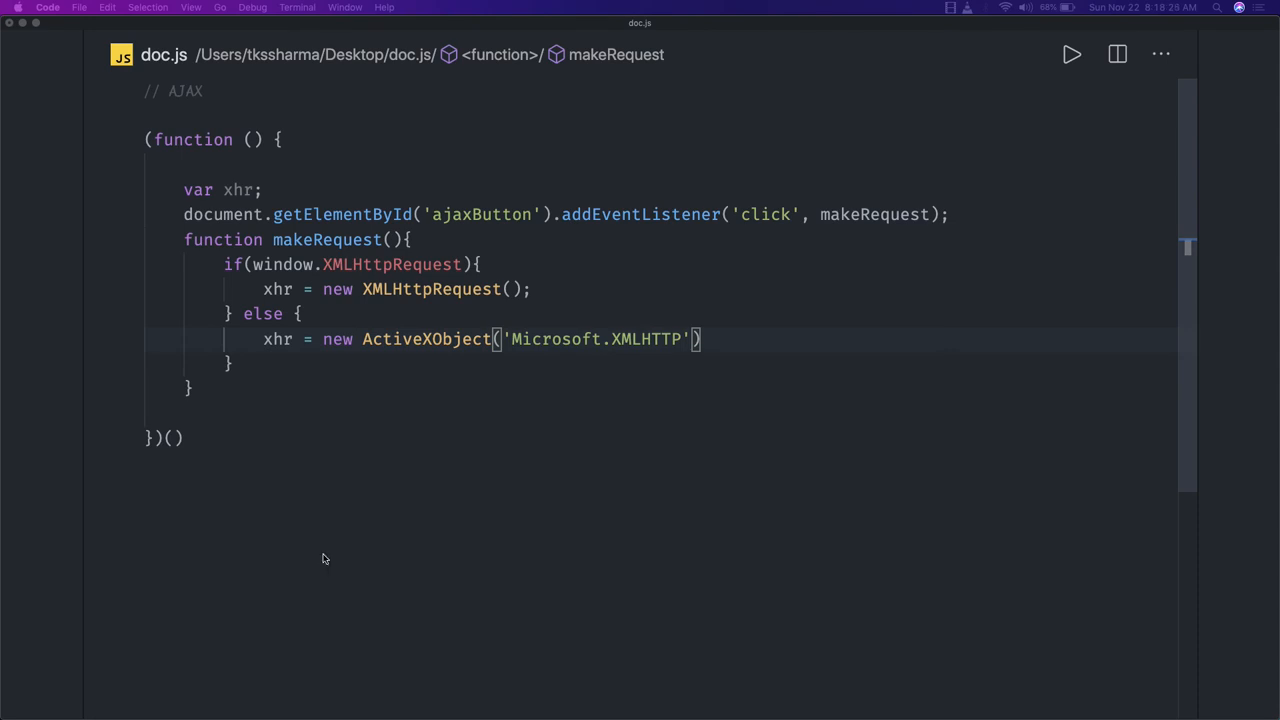
left_click(190, 118)
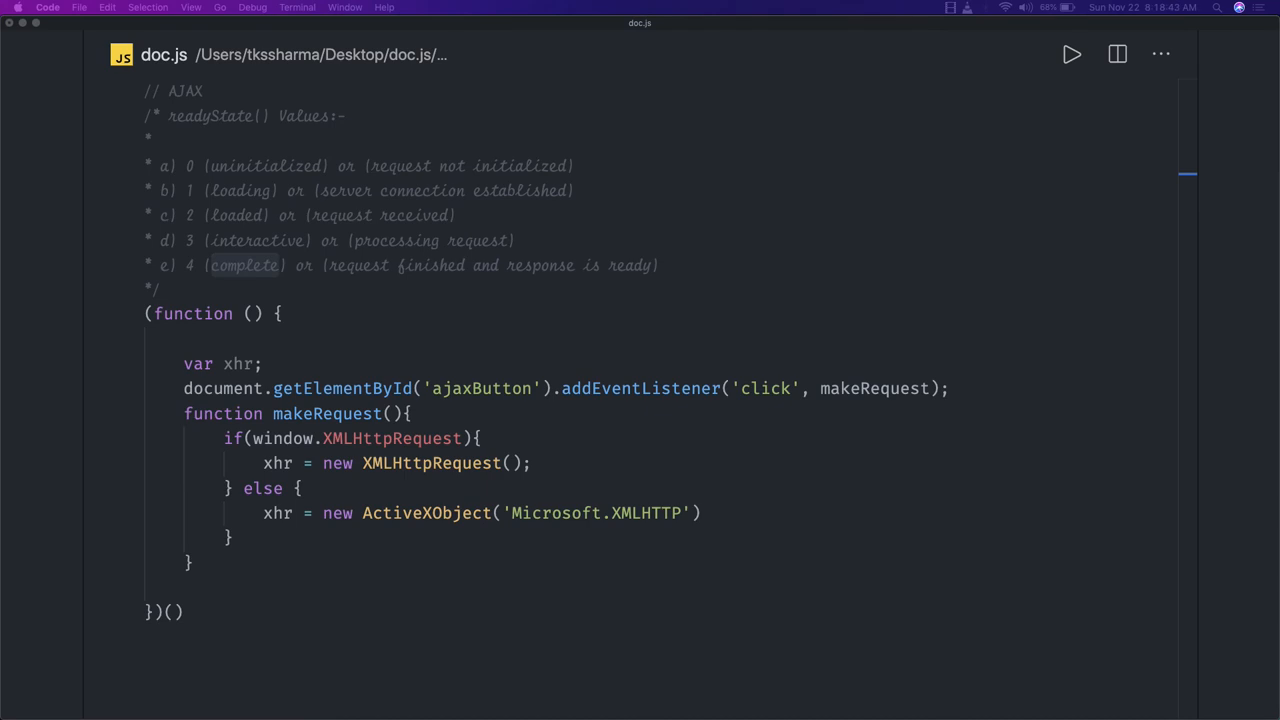
- Place the cursor at the end of the makeRequest function, after the readyState comment block
left_click(190, 564)
type("xhr.on")
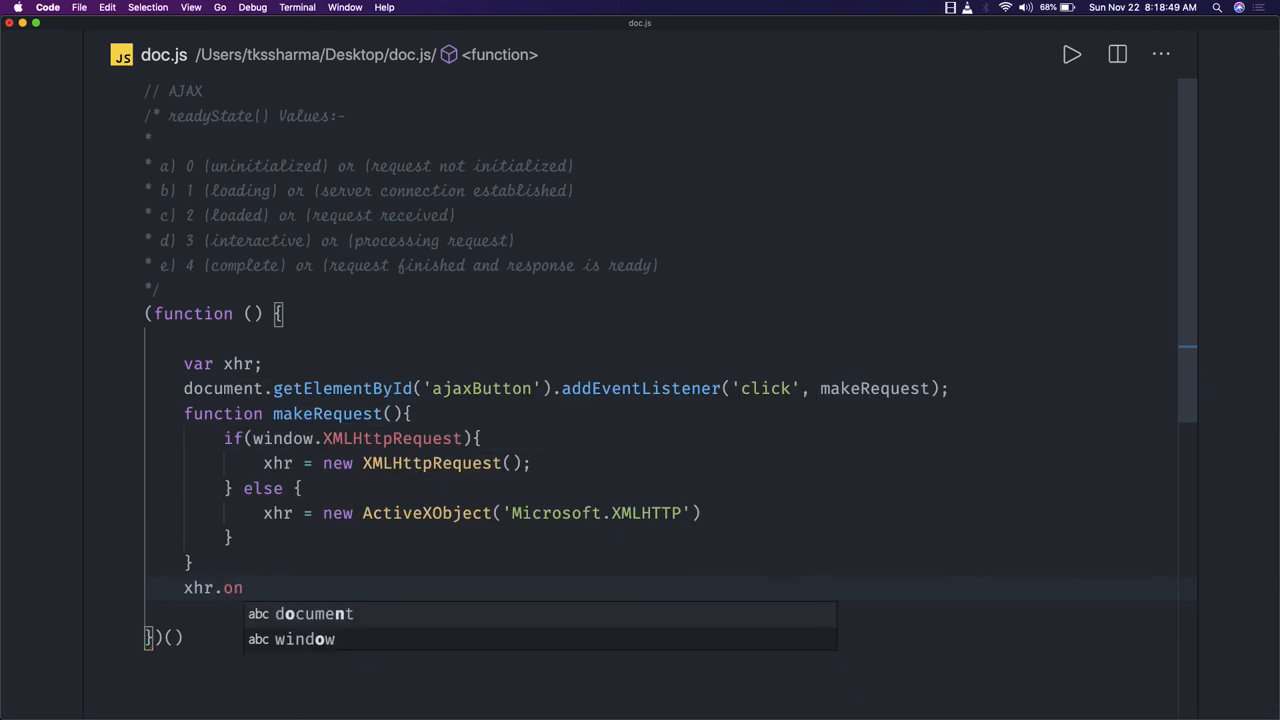
- Assign xhr.onreadystatechange to a new empty function
key("backspace")
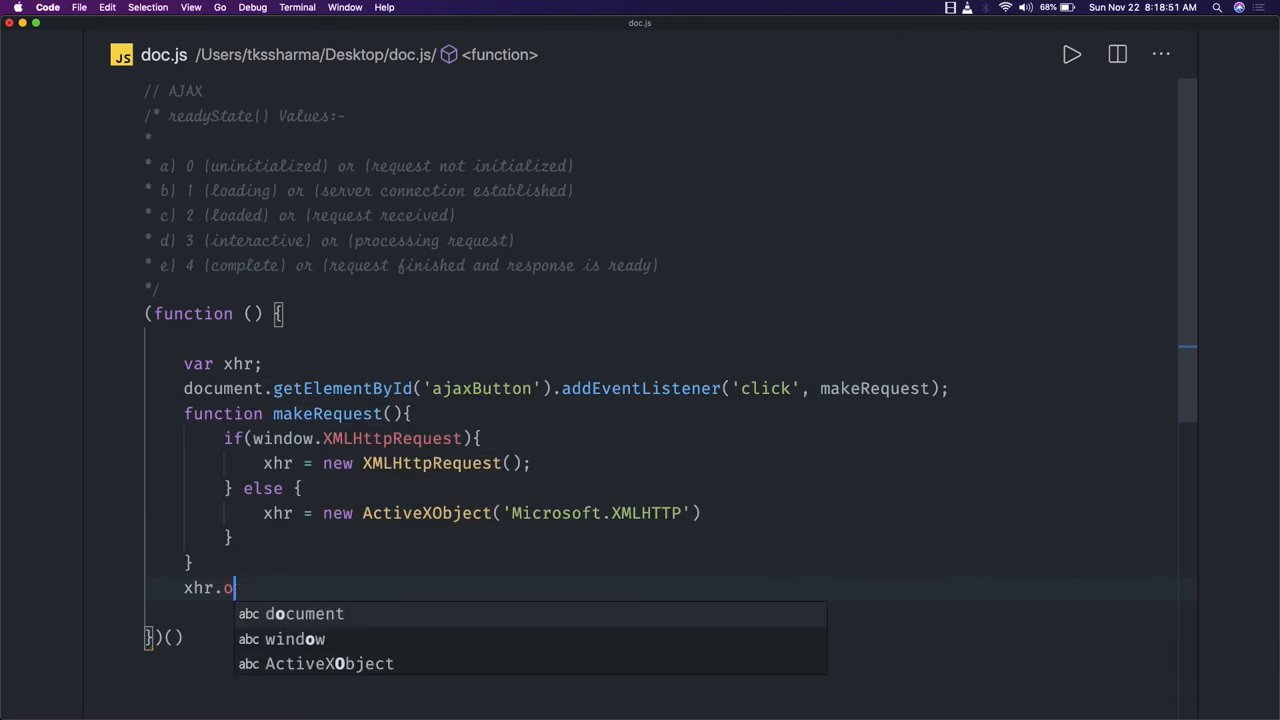
type("nready")
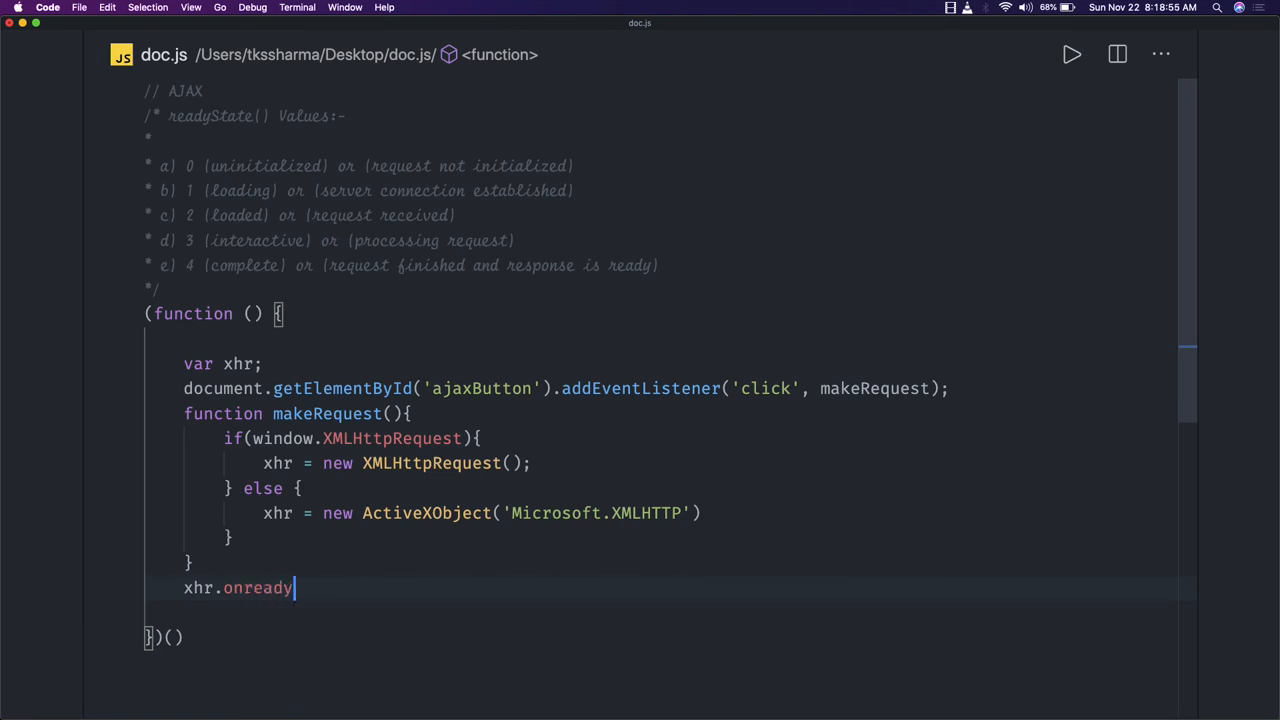
type("statechange")
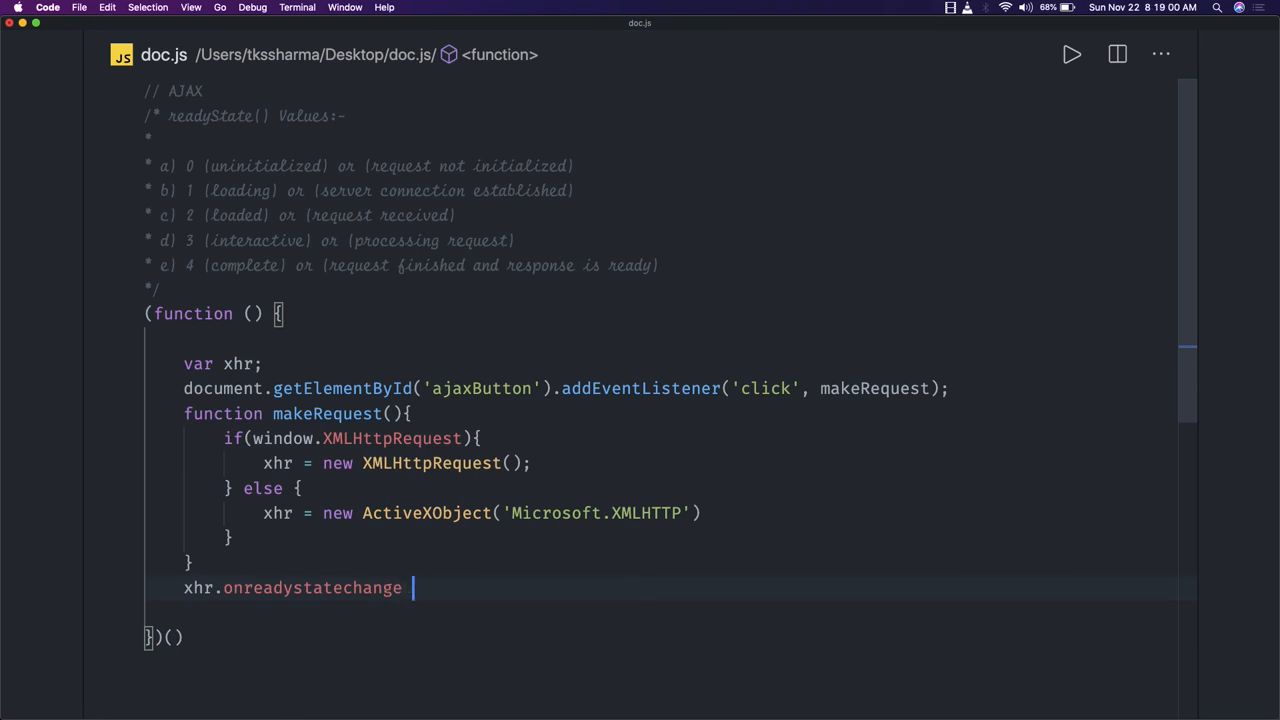
type("= function(")
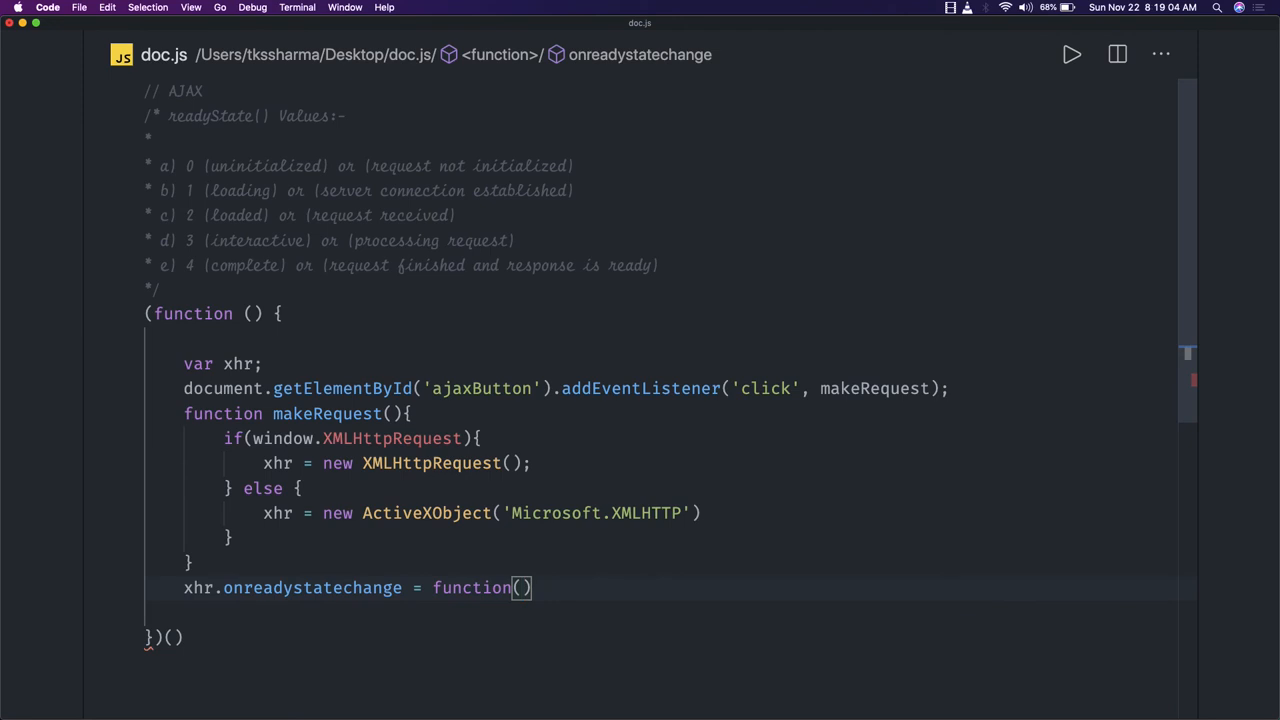
type("{")
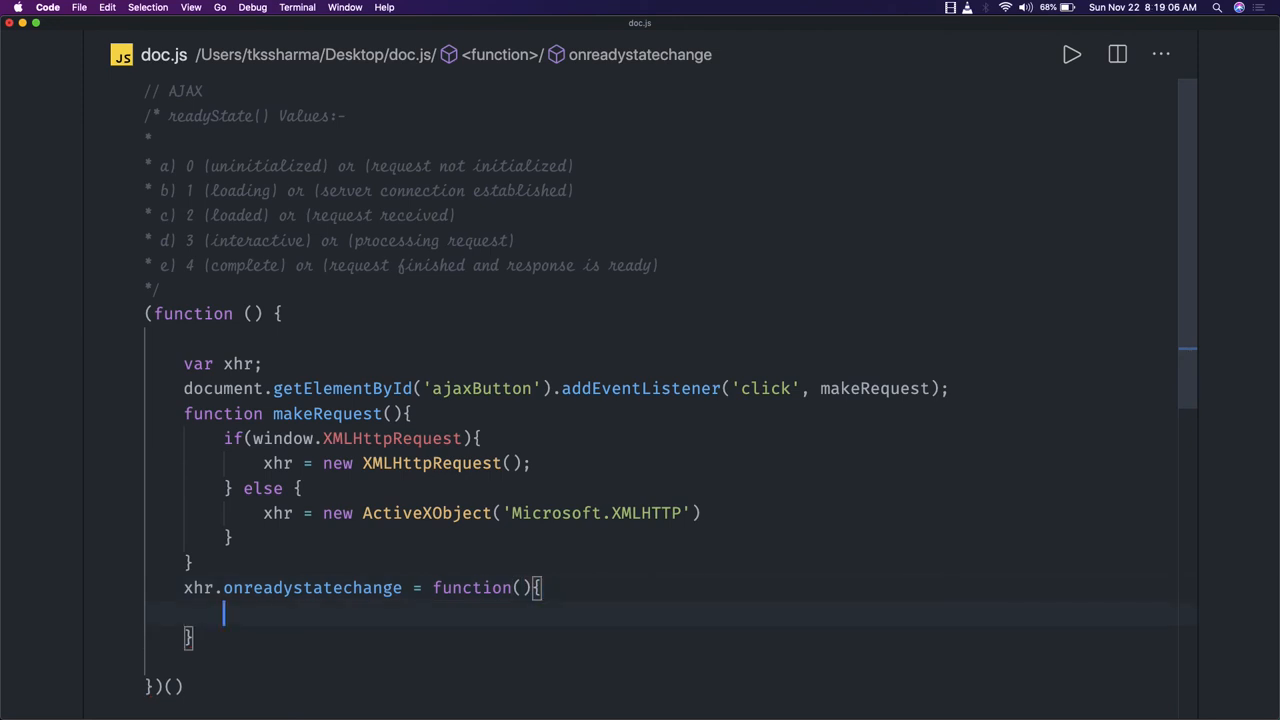
- Add an empty if block checking this.readyState == 4 && this.status == 200
type("if(")
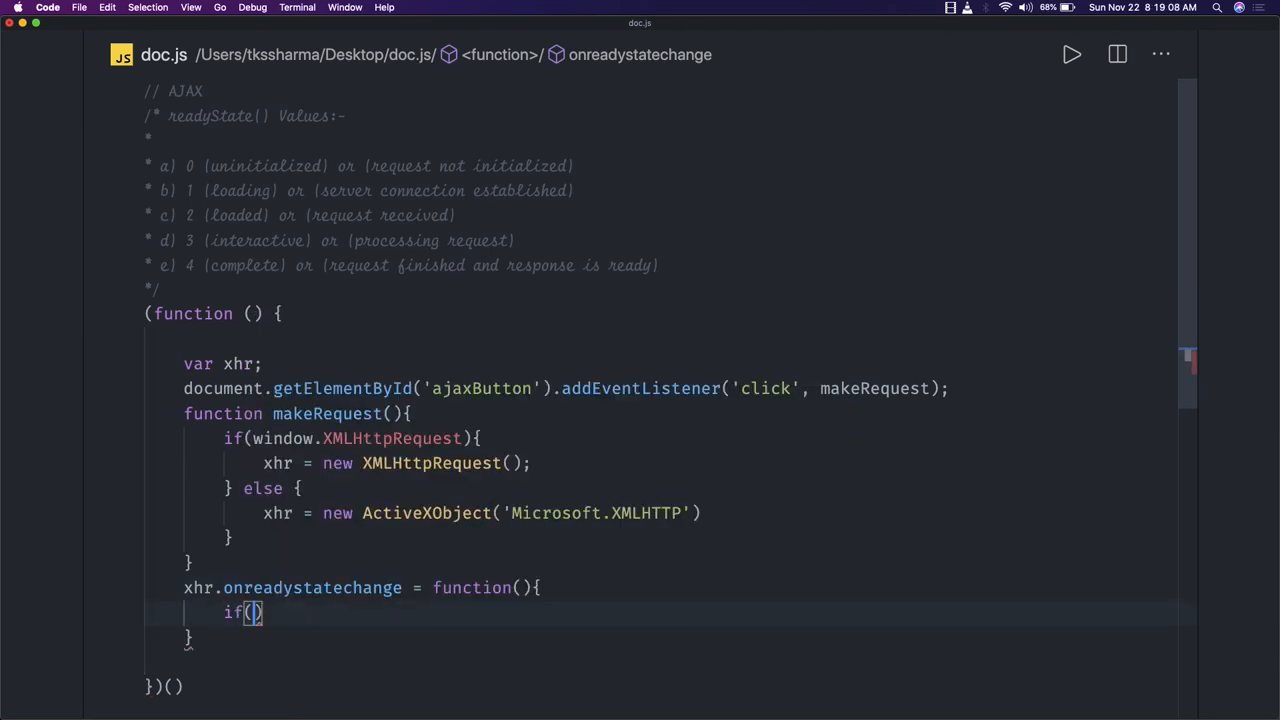
type("this.ready")
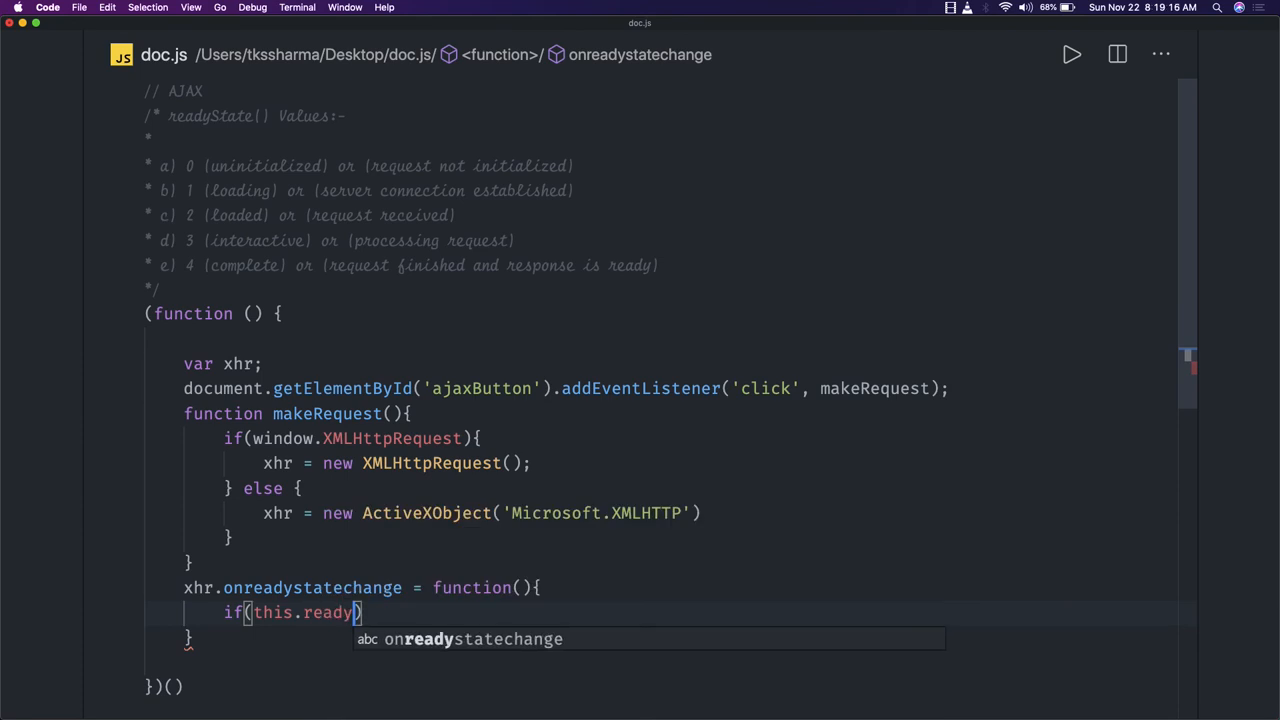
type("State")
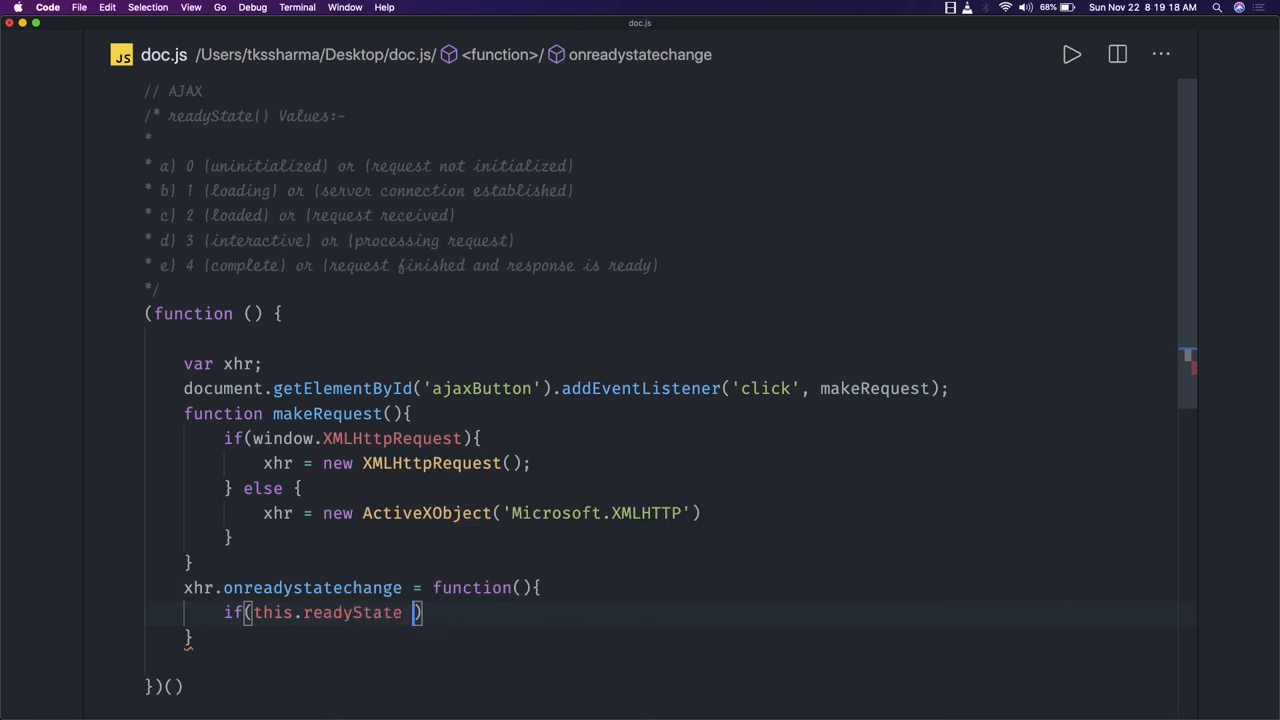
type("== 4")
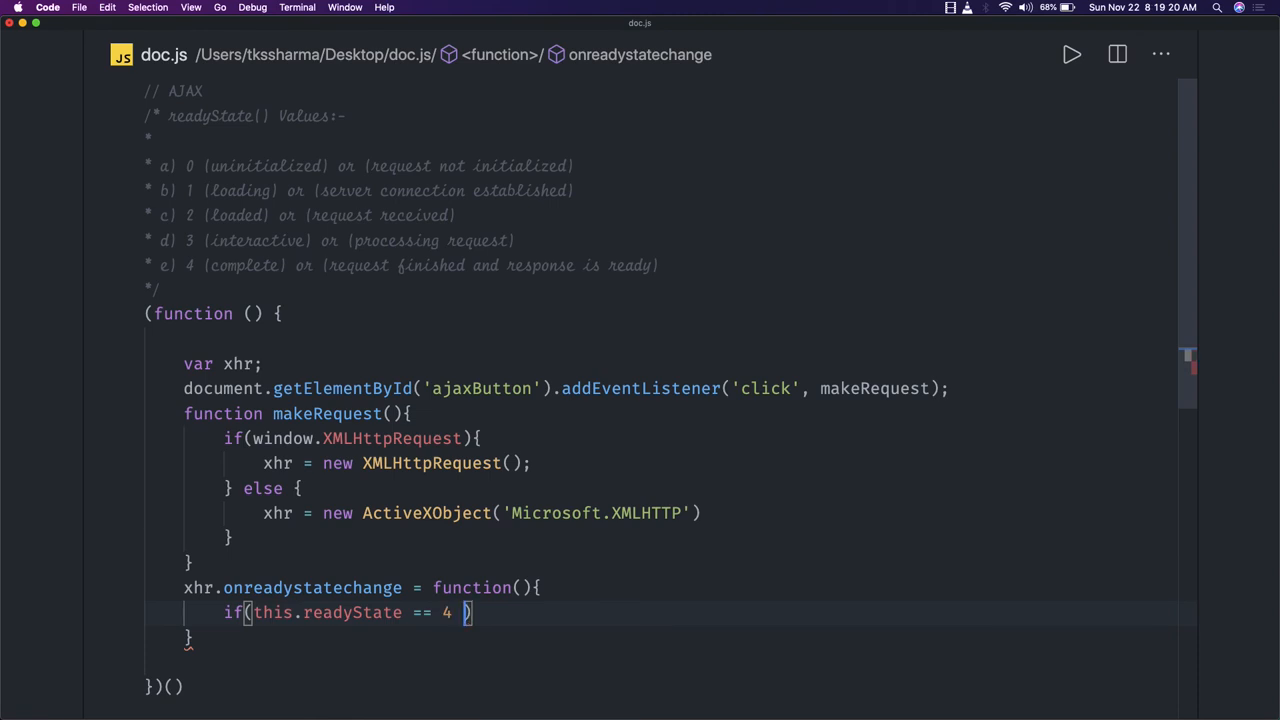
type("&")
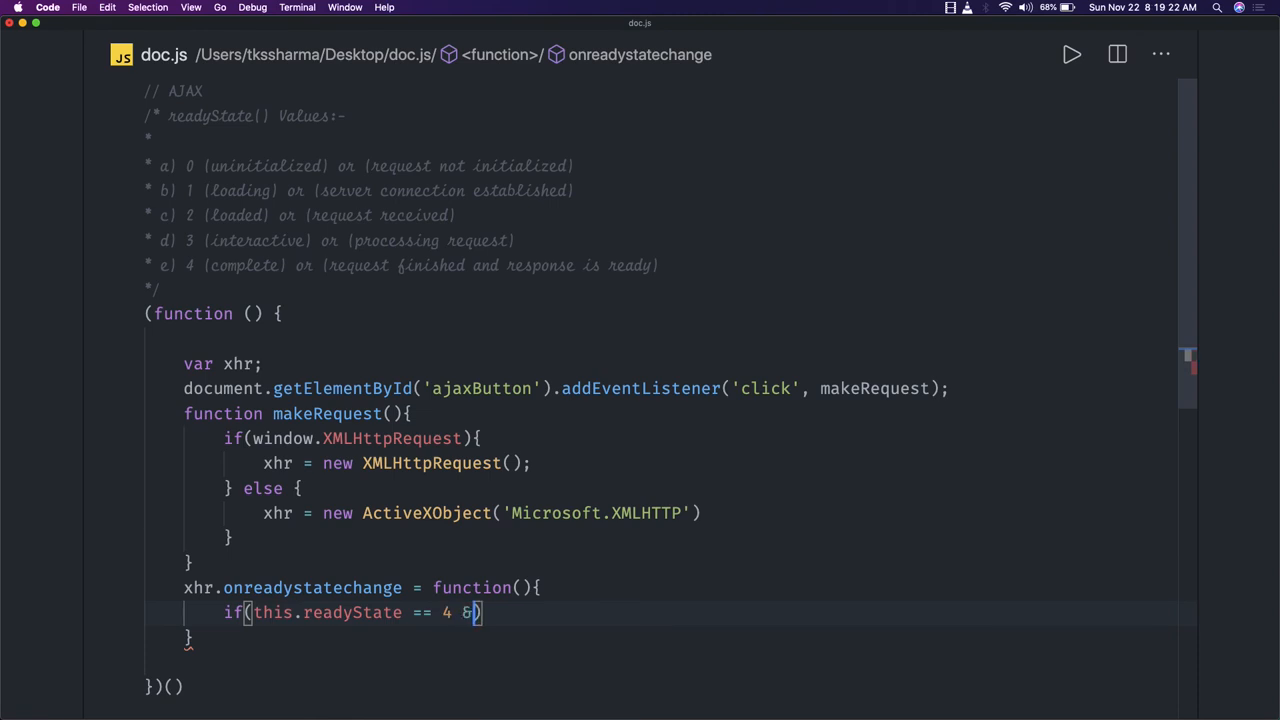
type("&")
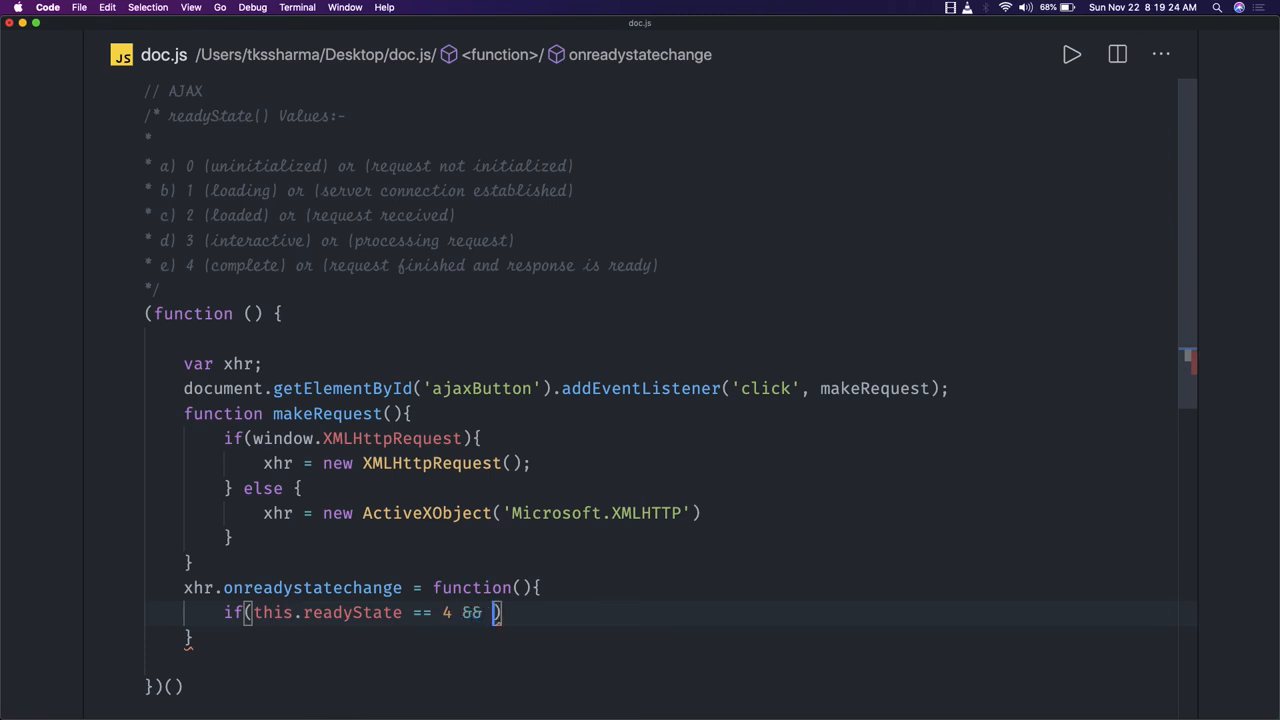
type("this.status == 200")
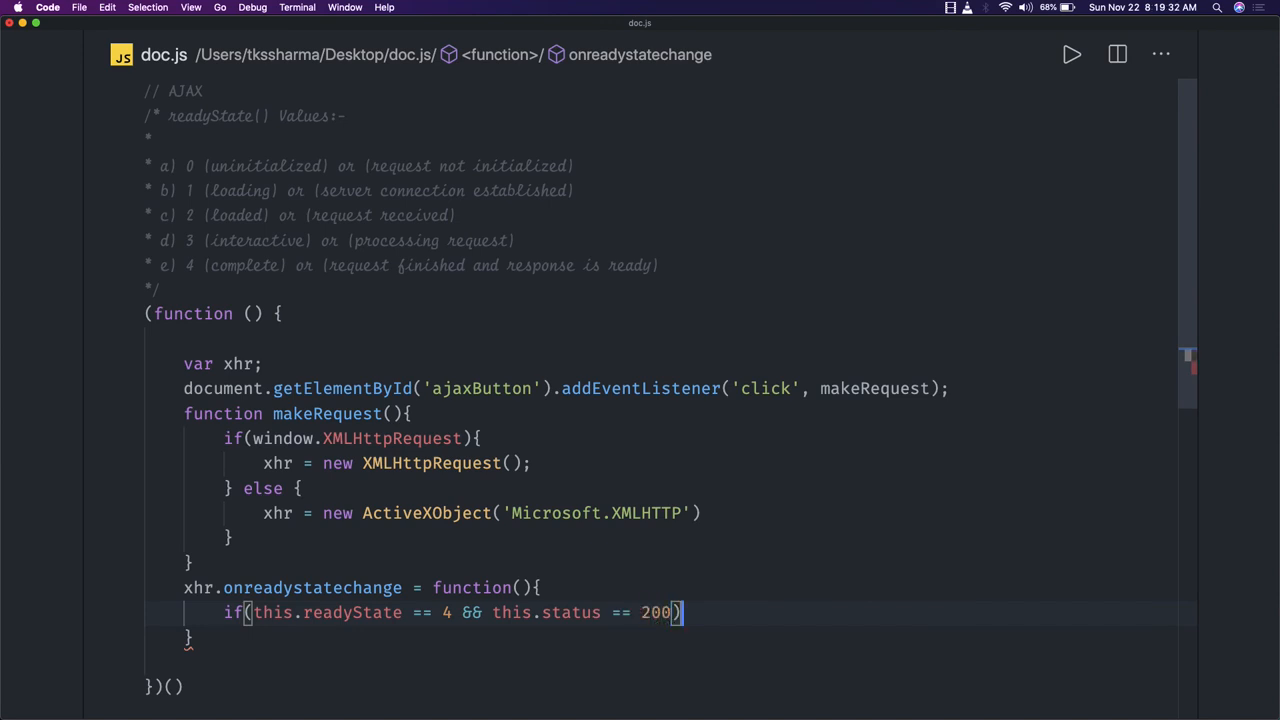
type("{}")
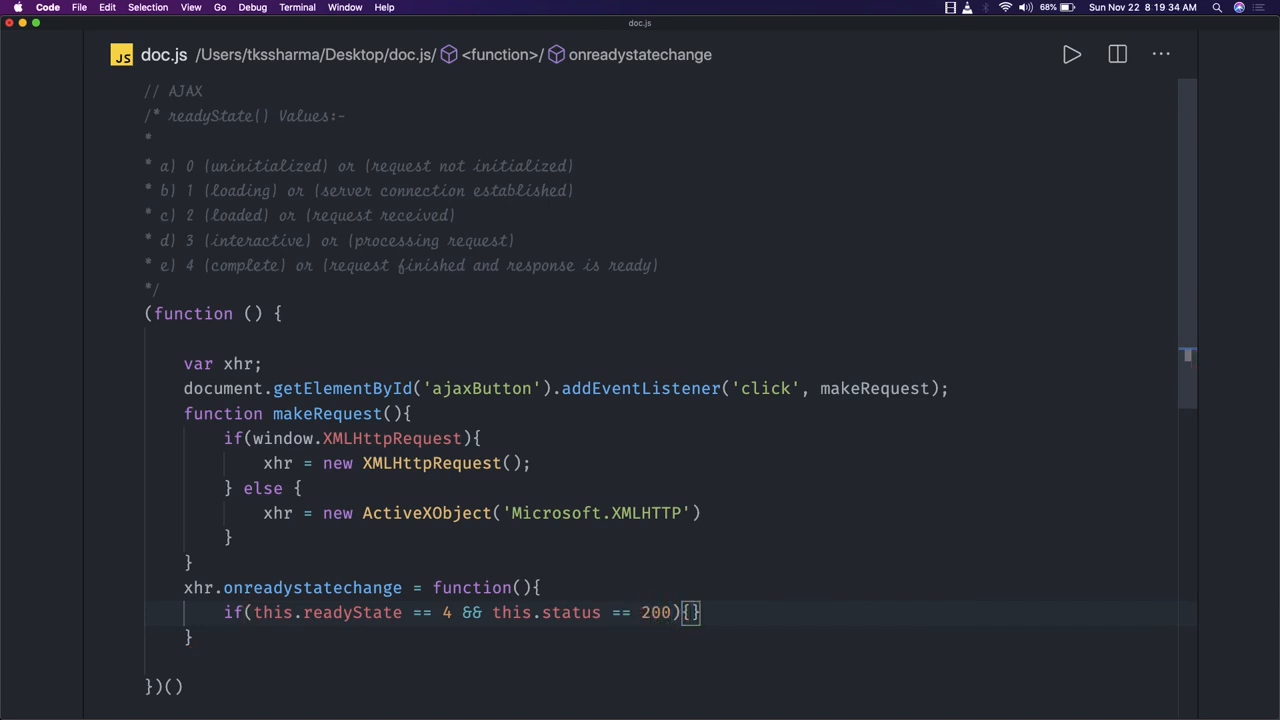
- Set document.getElementById("result").innerHTML = this.responseText inside the if block
type("docu")
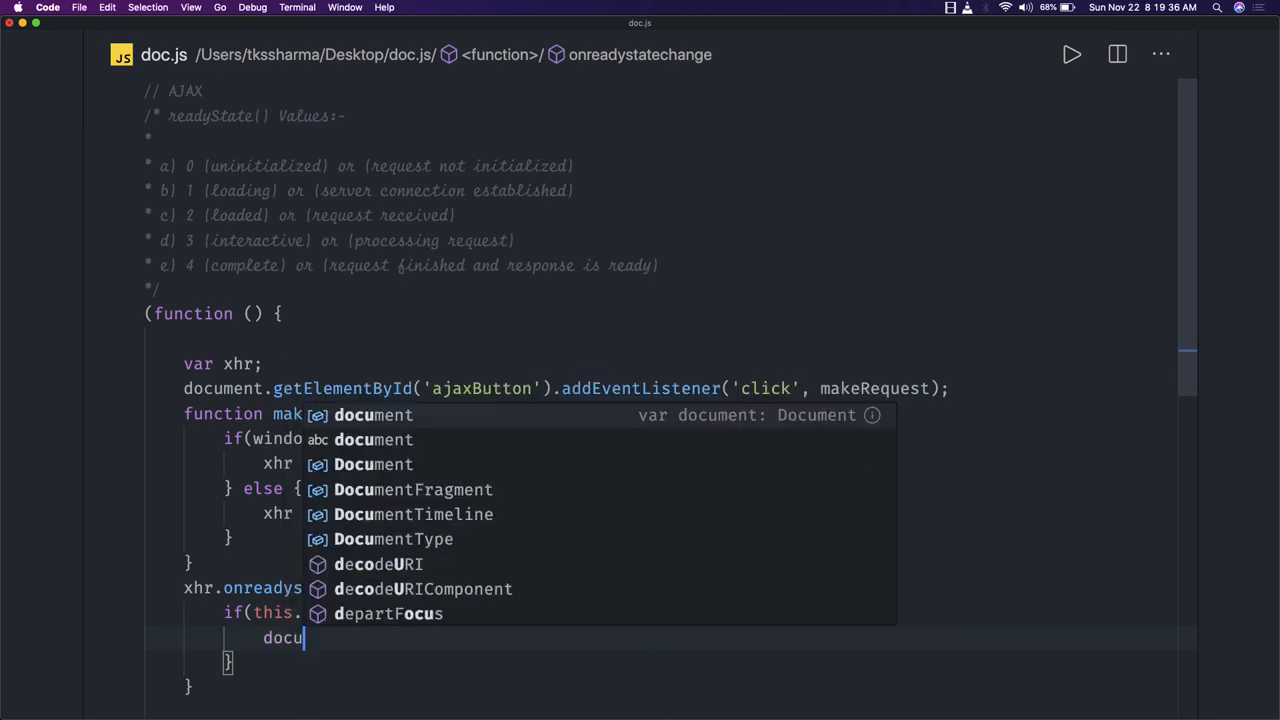
type(".")
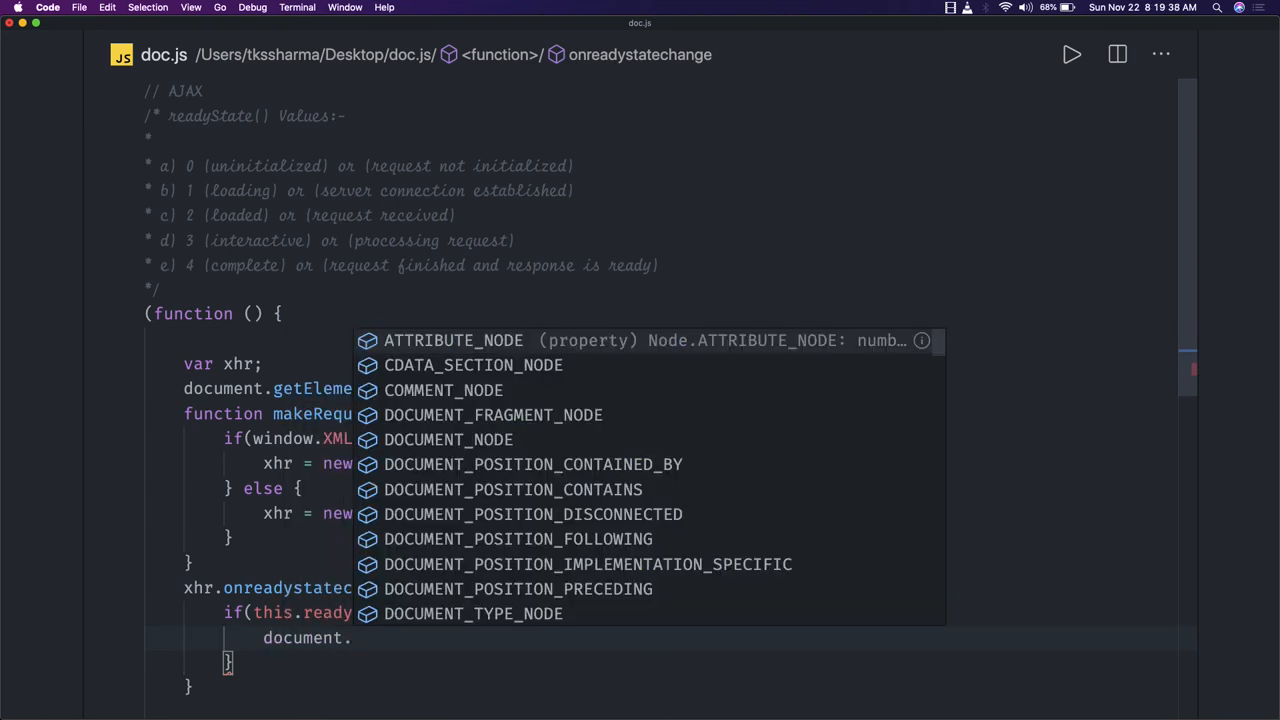
type("getElementById(")
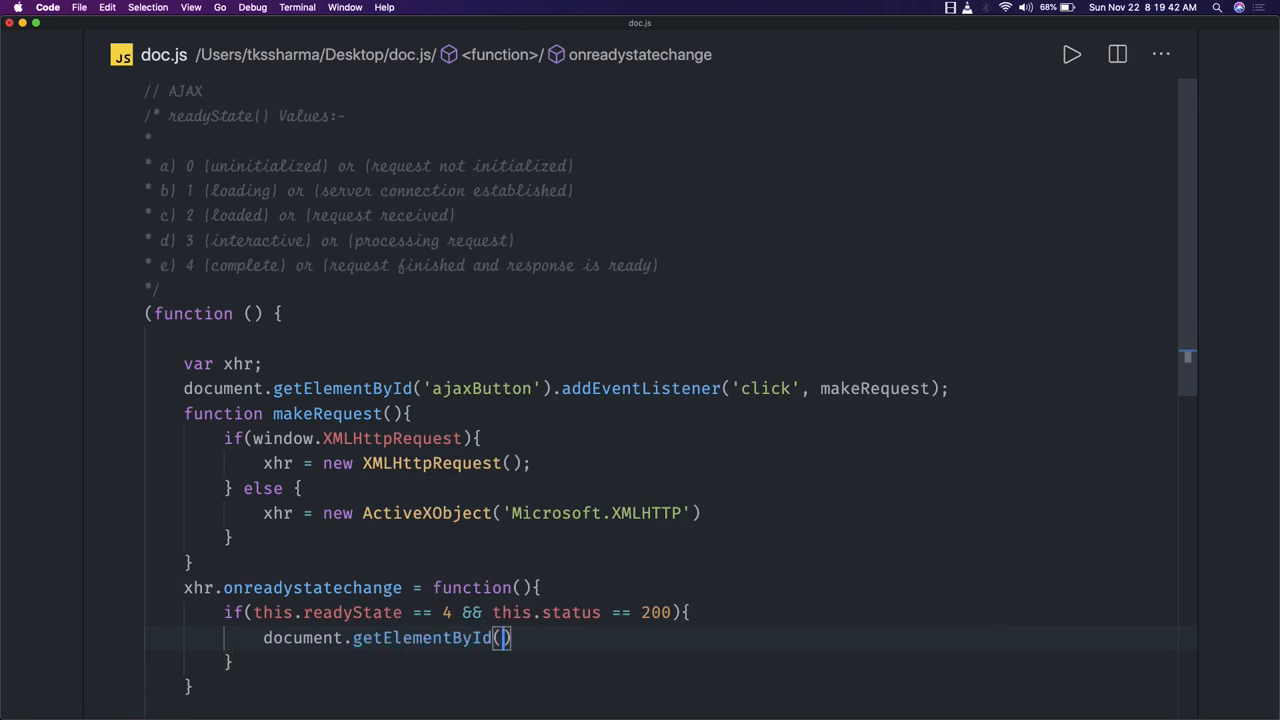
type("\"\"")
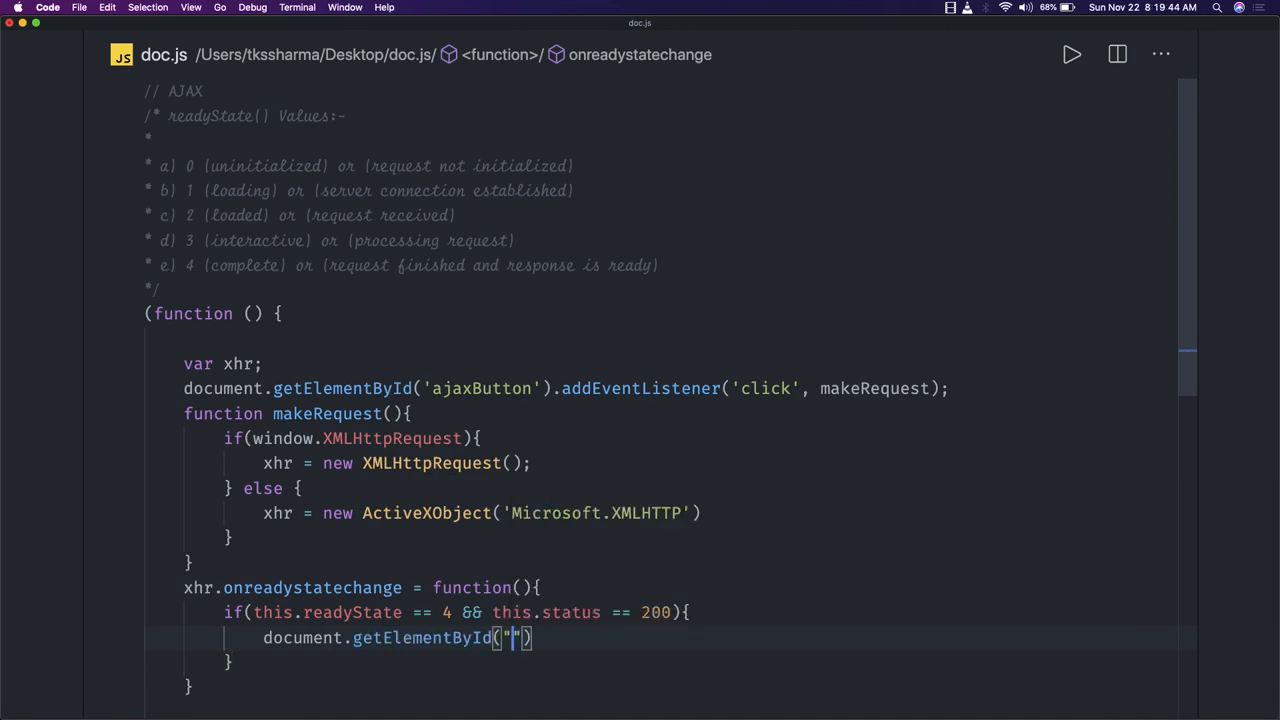
type("result")
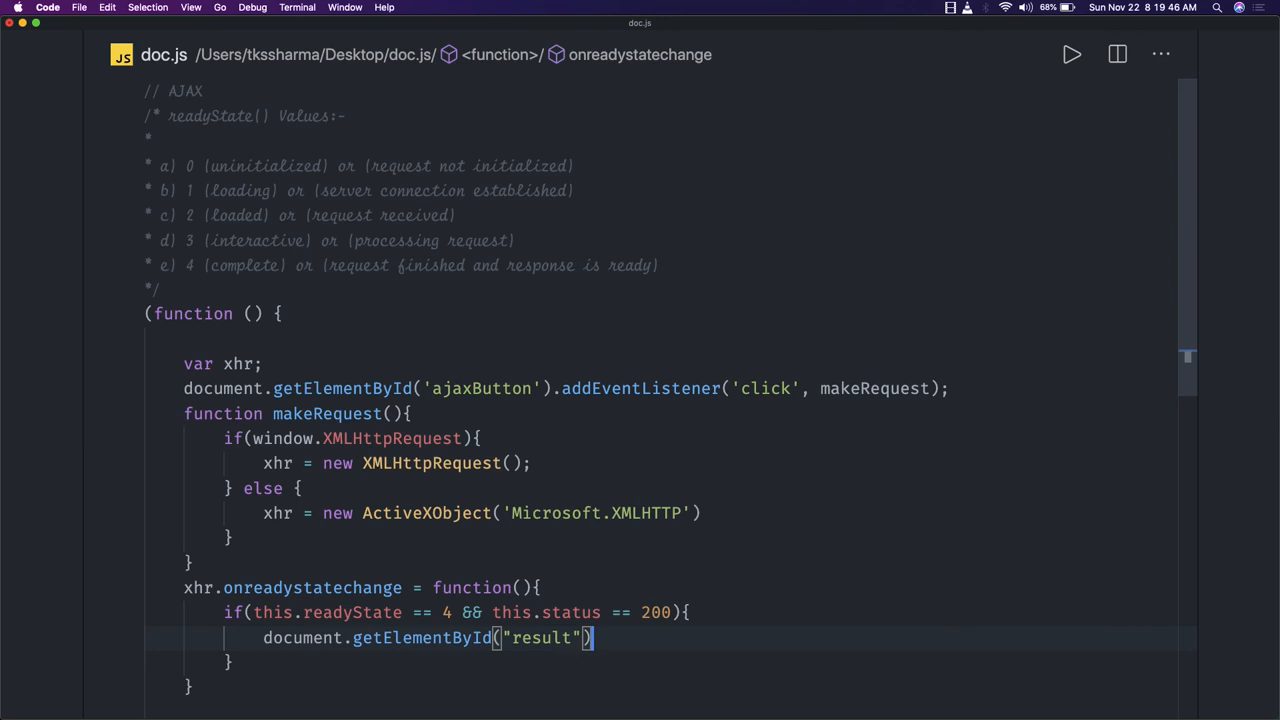
type(".innerHTML =")
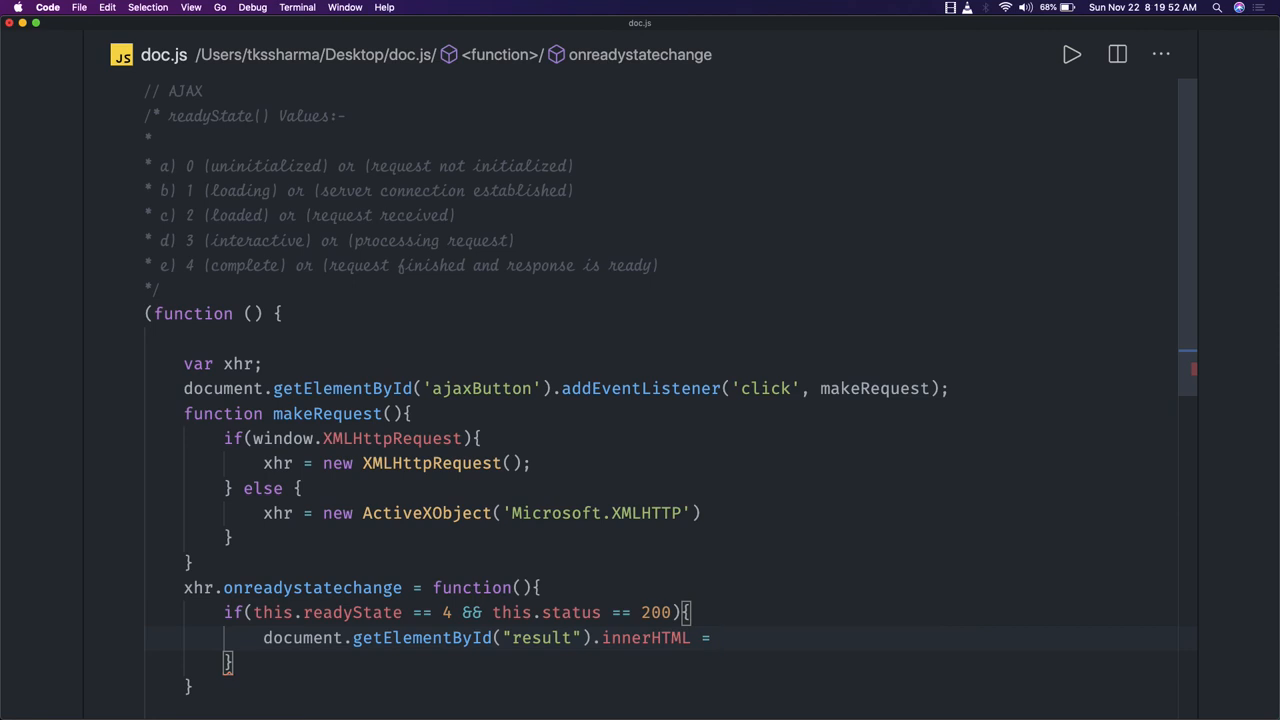
type("this.responseText;")
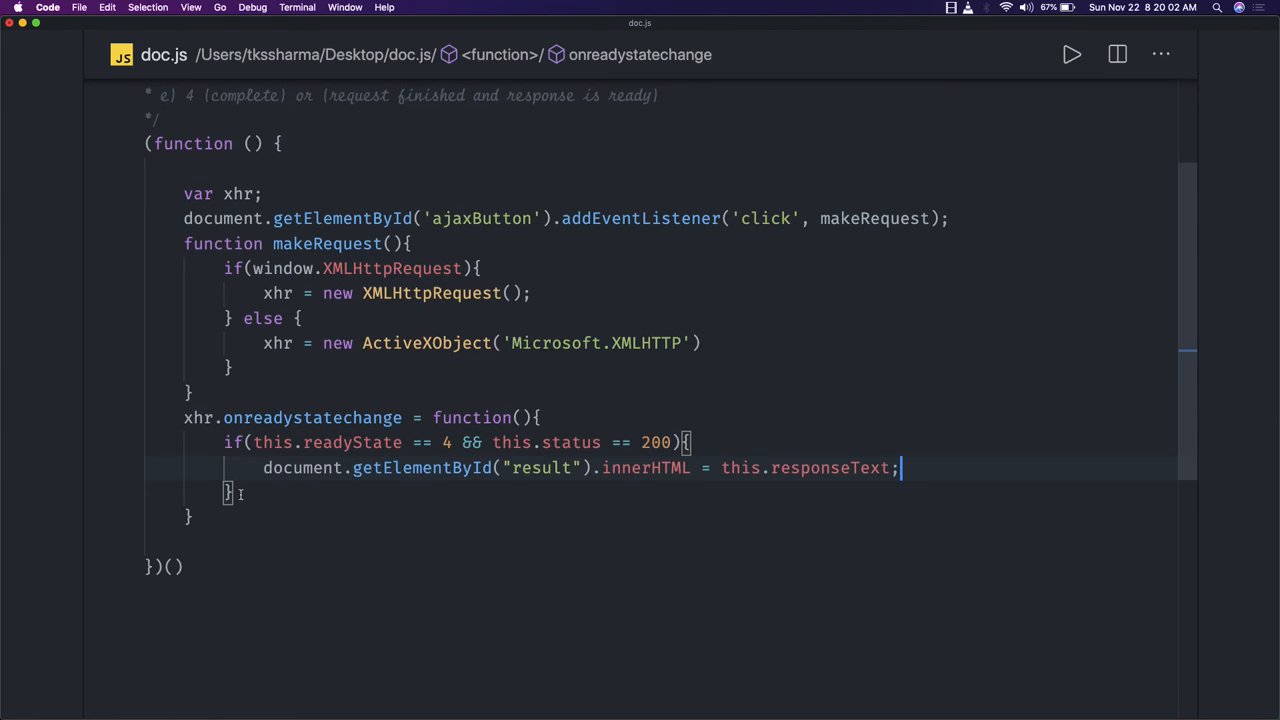
type("xhr.o")
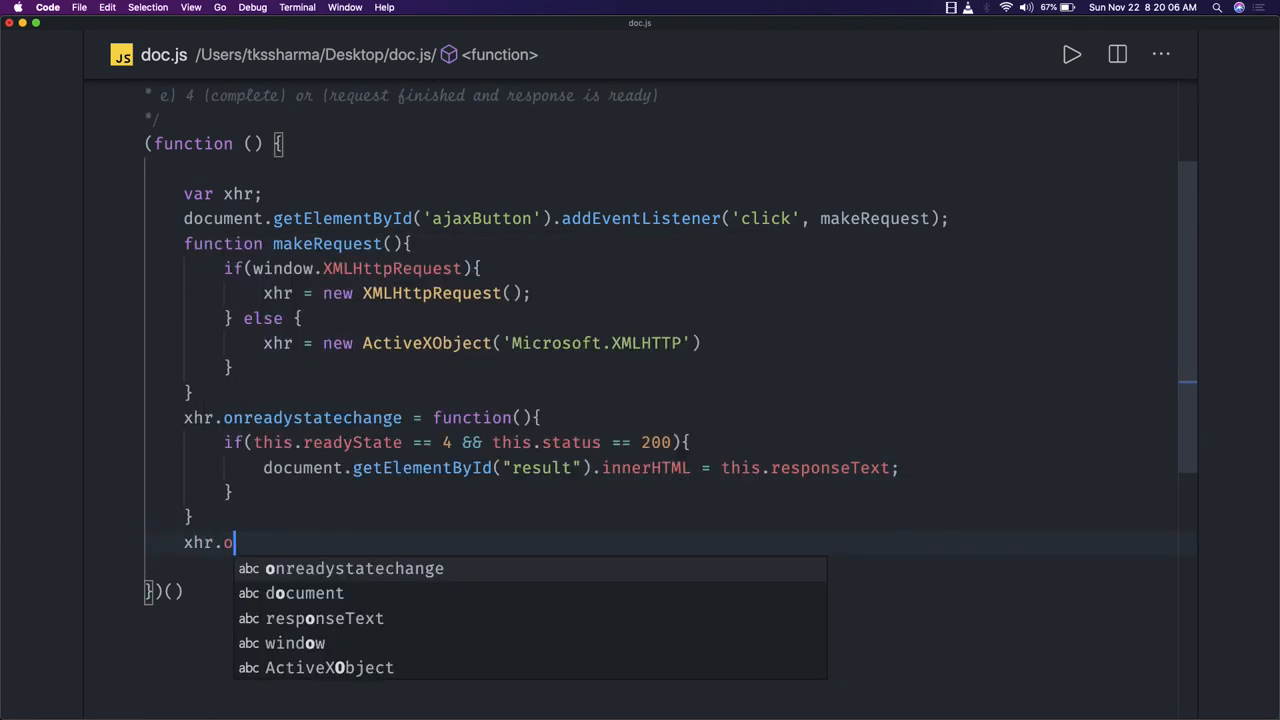
- Call xhr.open('GET', 'url', true) below the onreadystatechange handler
type("pen")
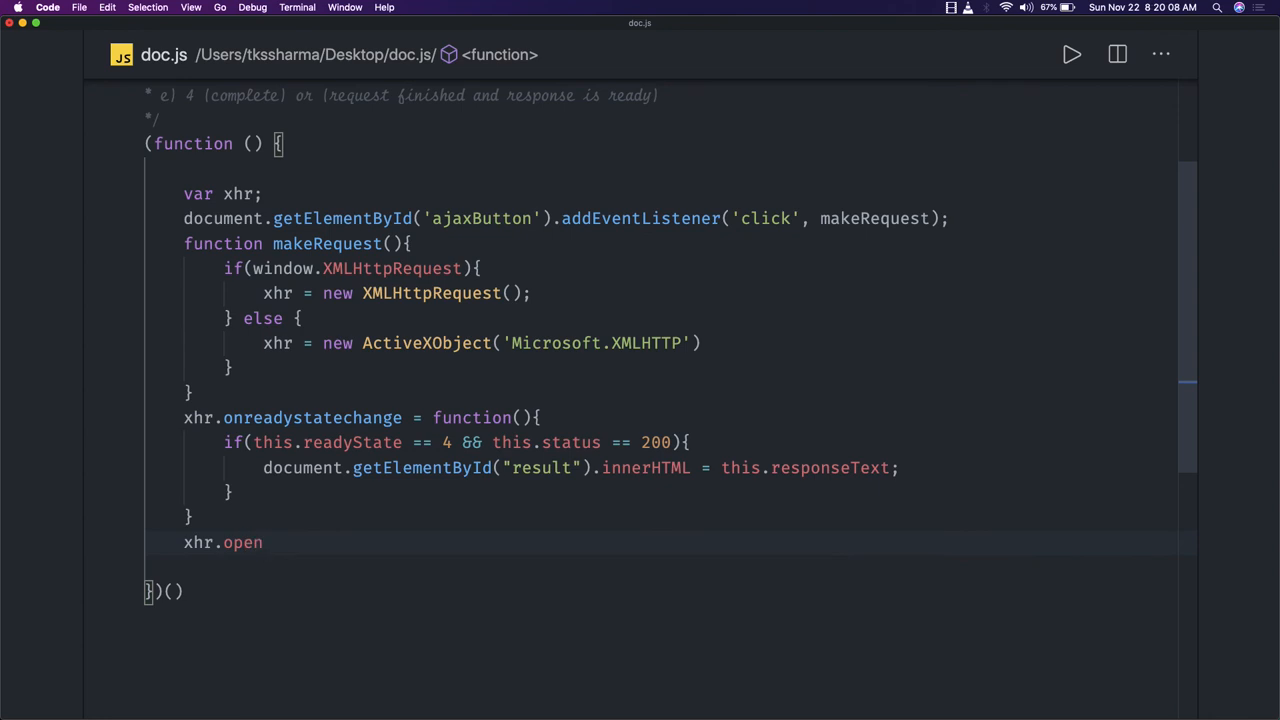
type("()")
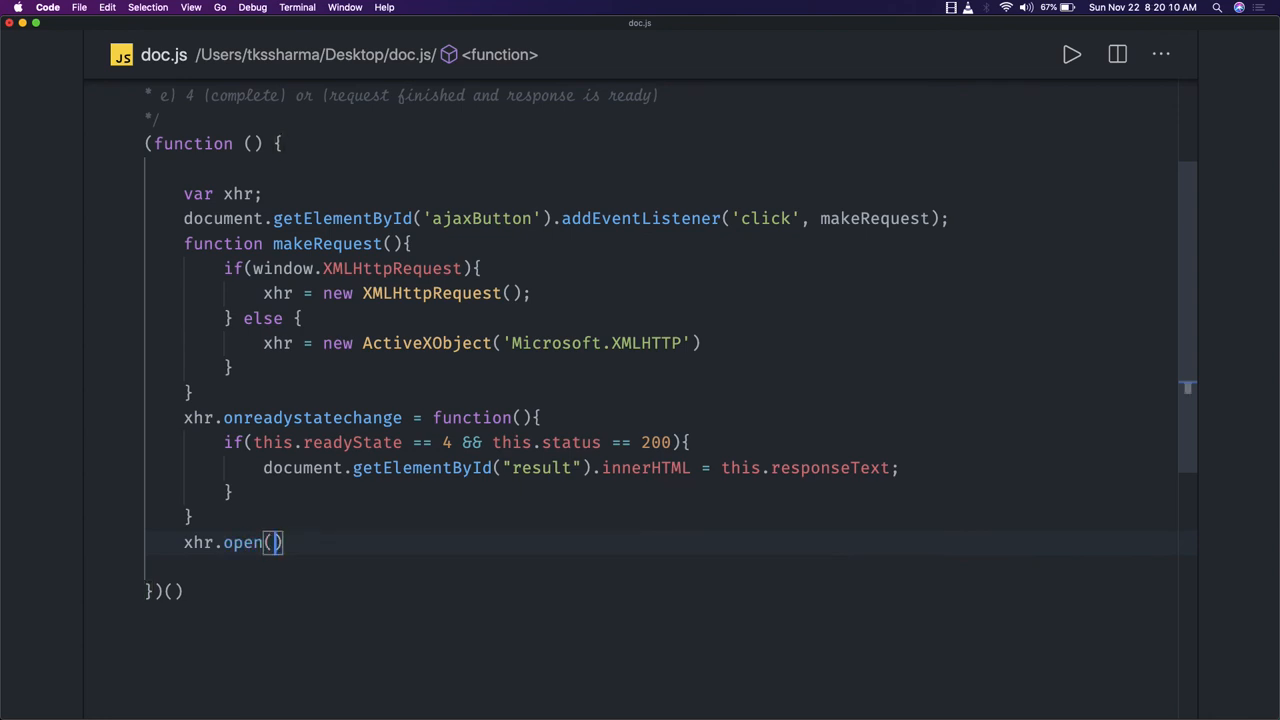
type("'GET'")
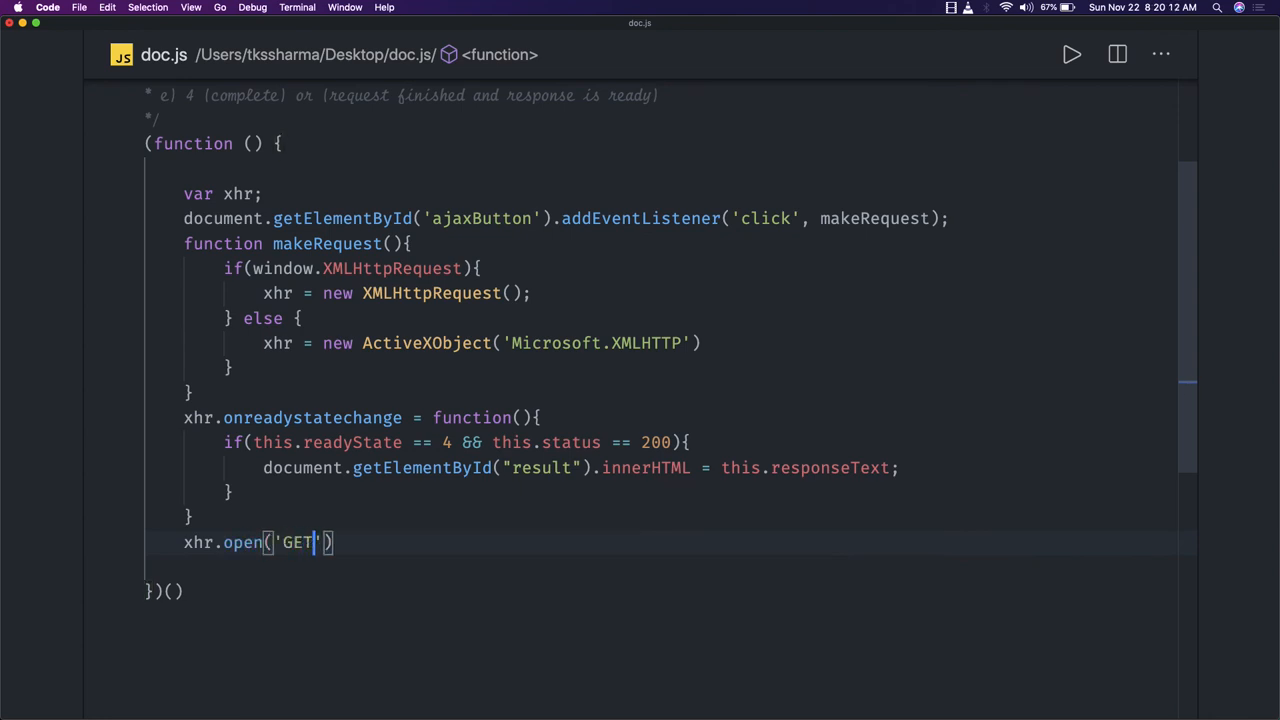
type(", UR")
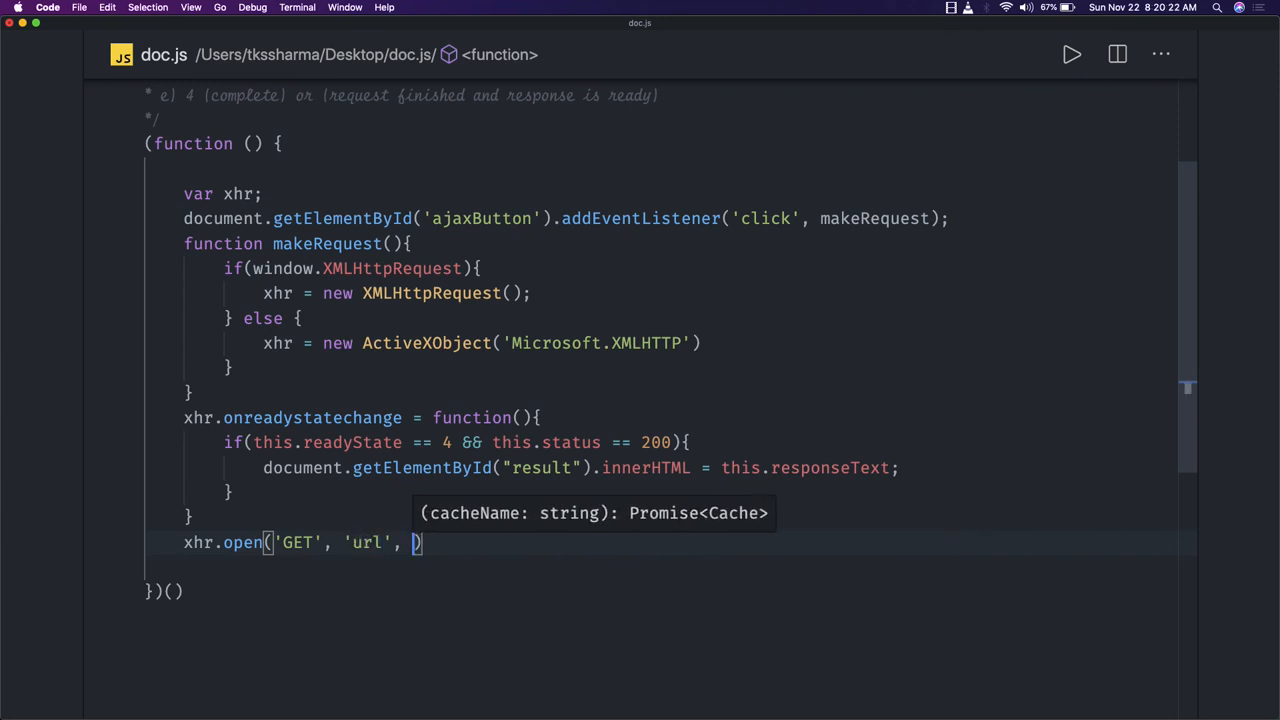
type("true")
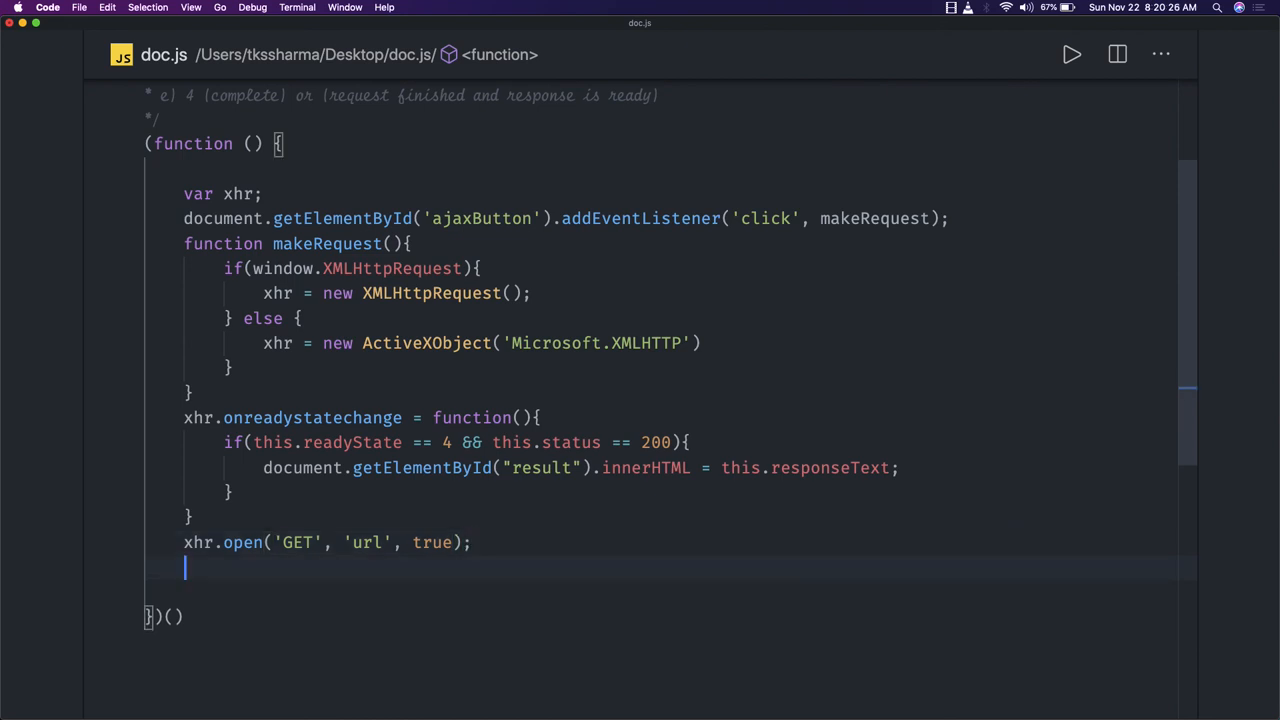
type("xhr.setRe")
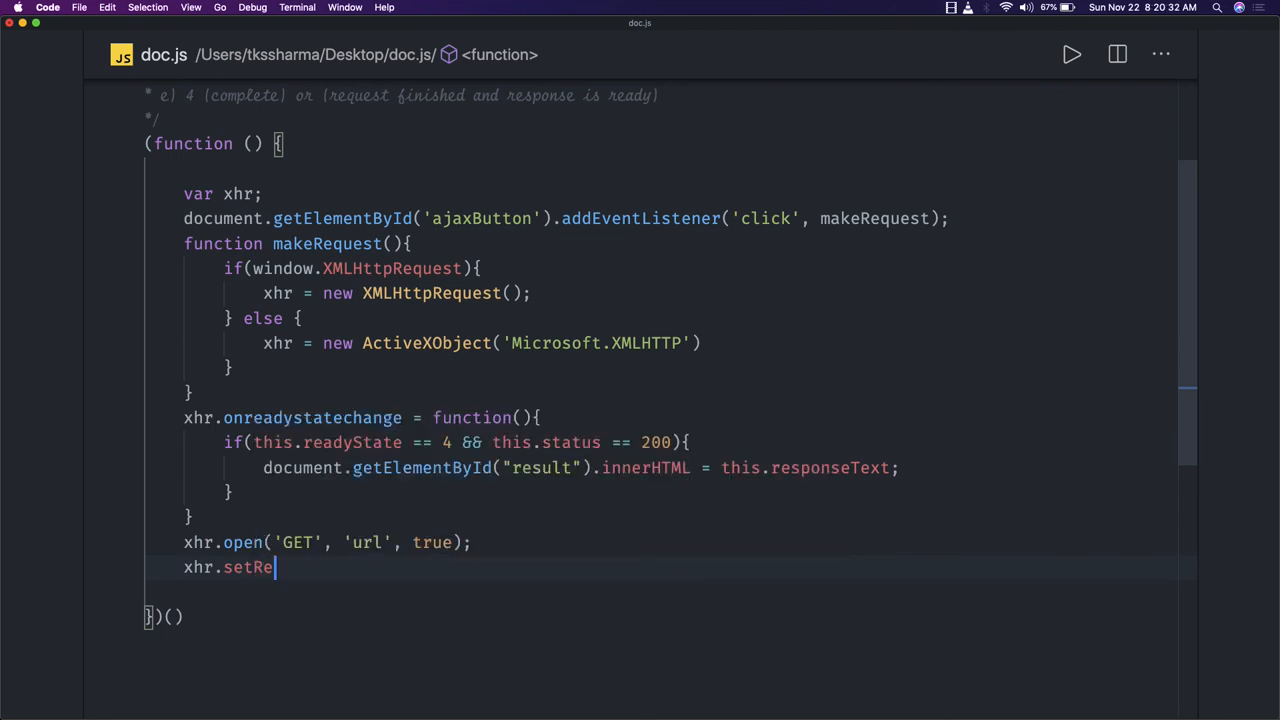
- Set the request header 'content-type' to 'application/json' with xhr.setRequestHeaders
type("questHe")
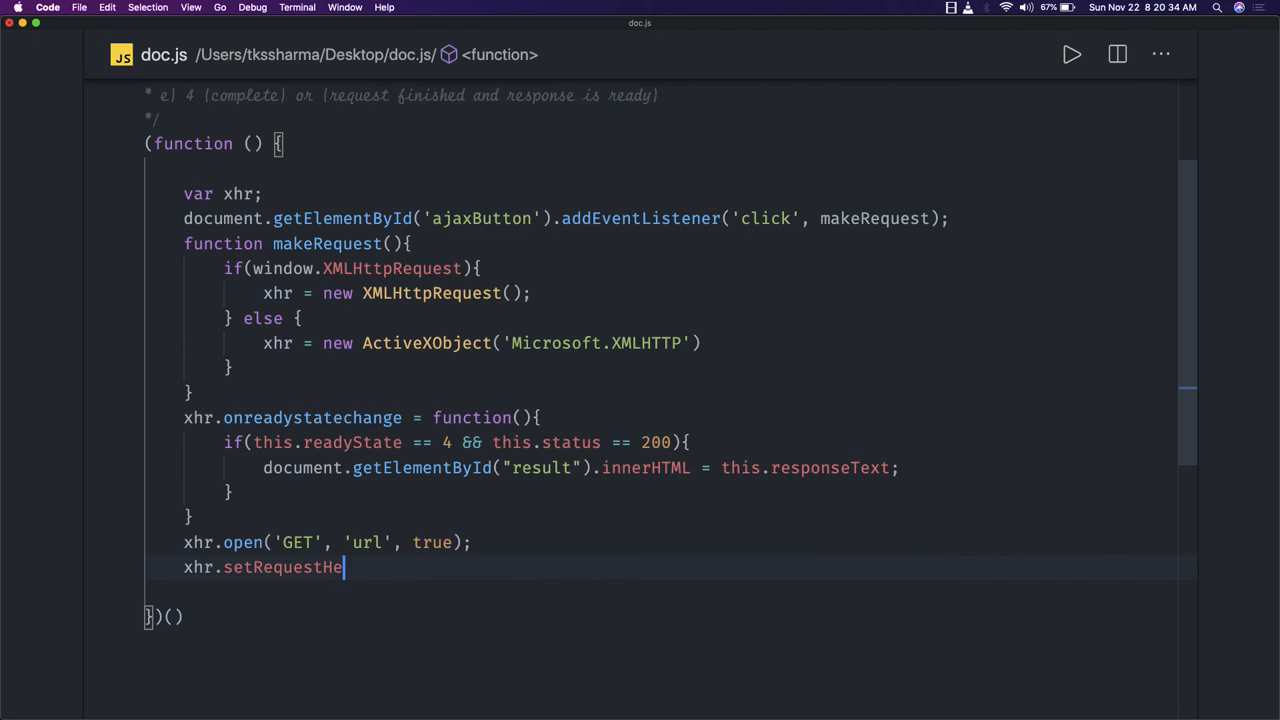
type("aders()")
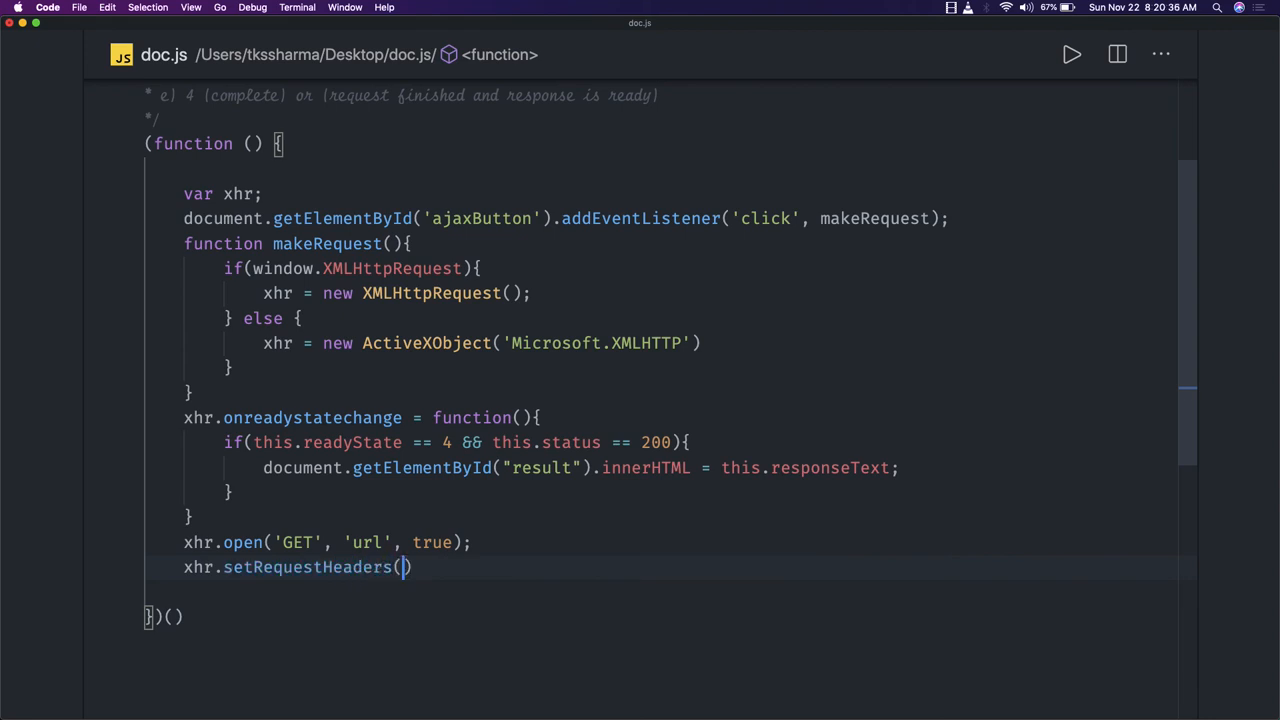
type("'c")
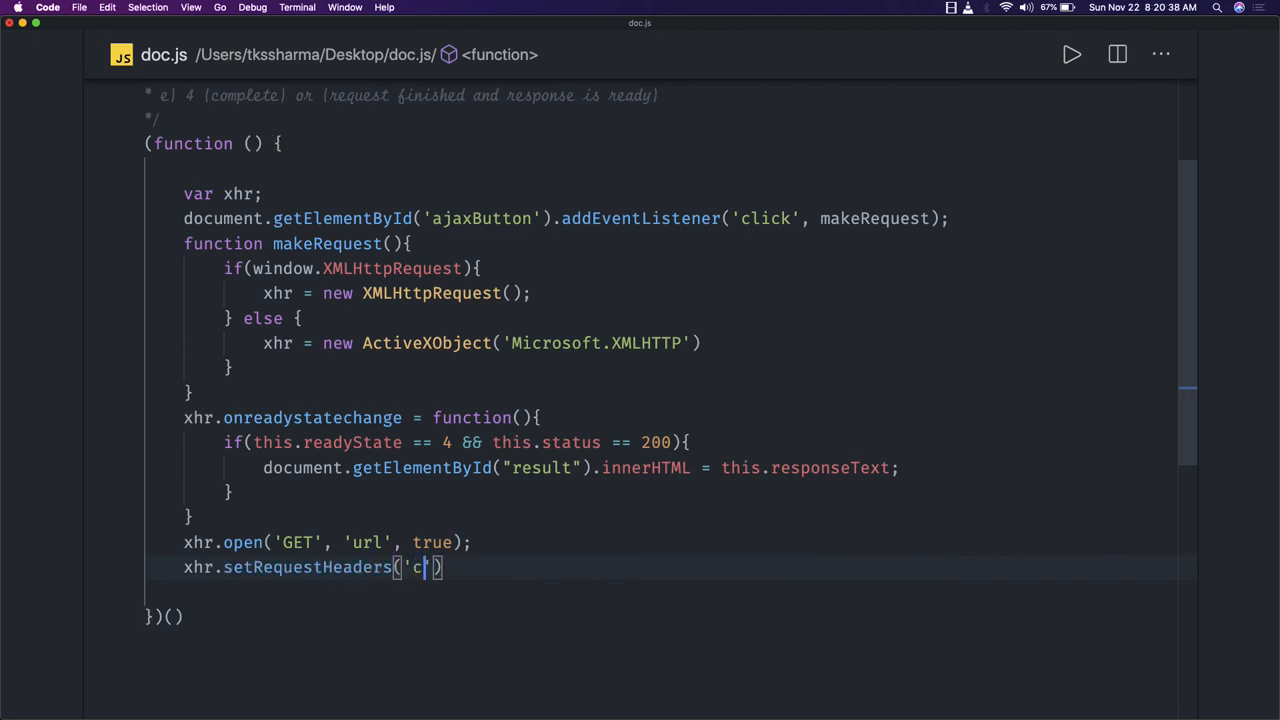
type("ontent")
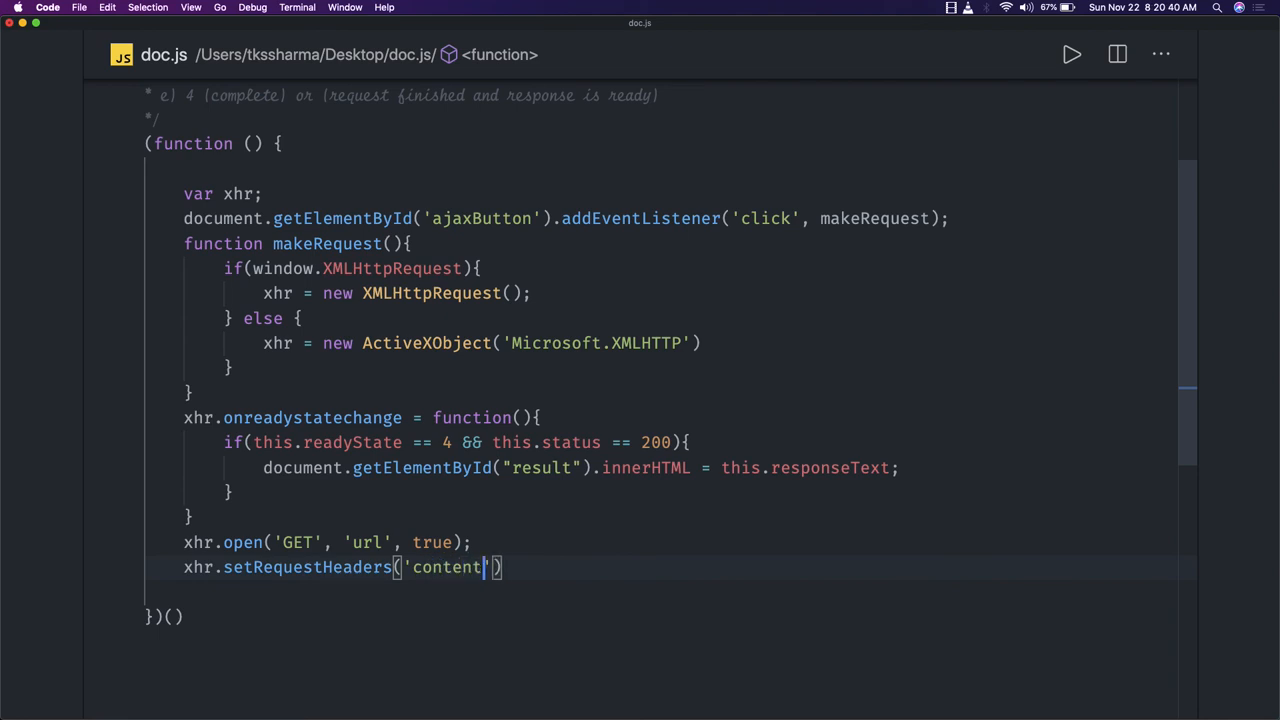
type("-type")
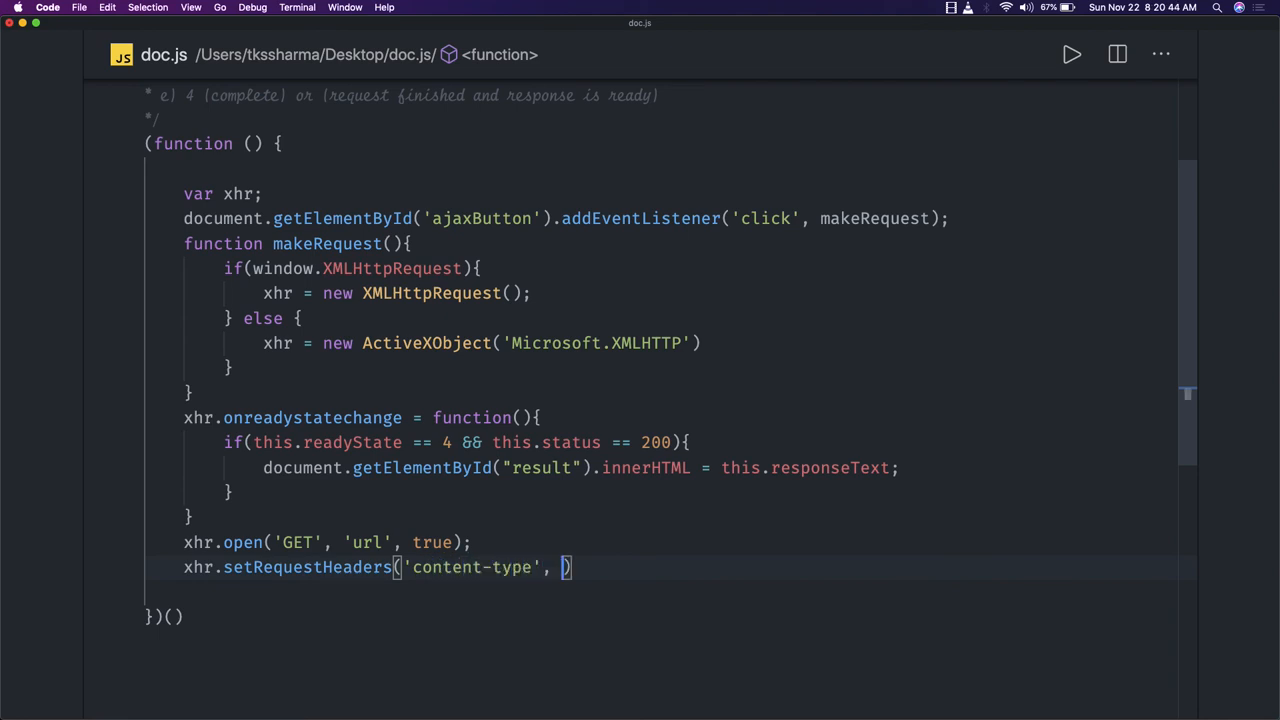
type("'applica'")
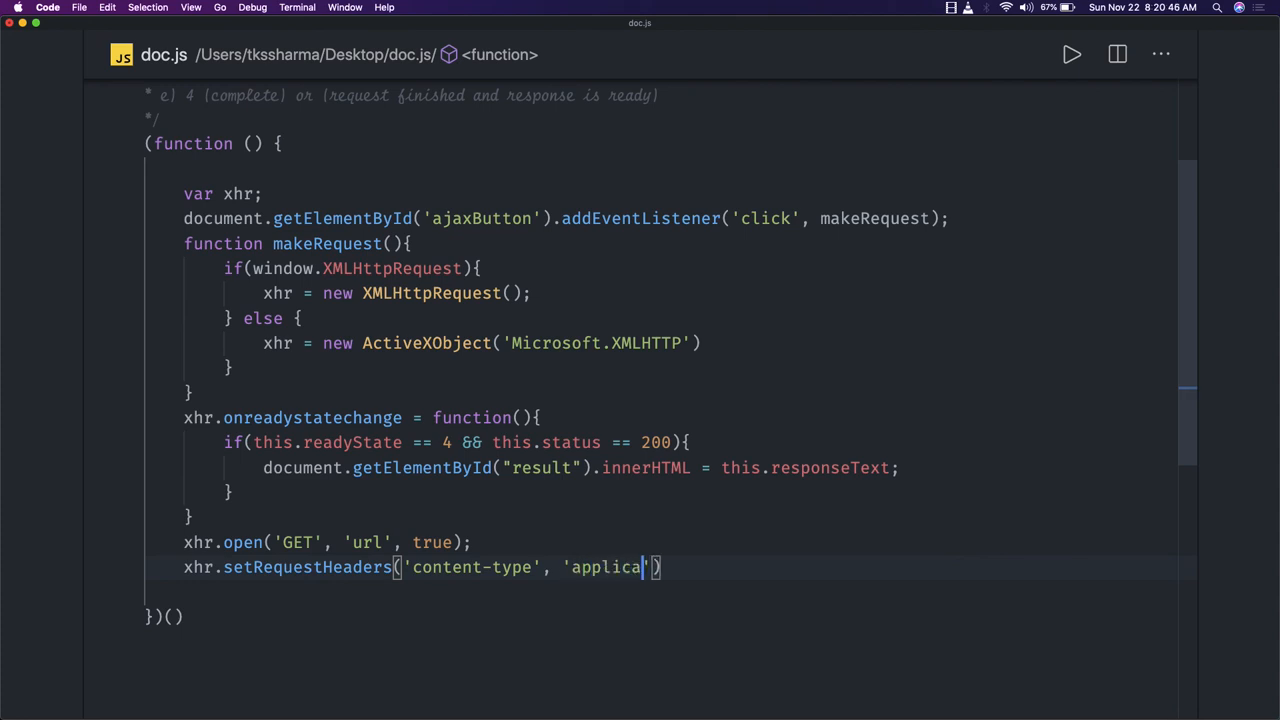
type("tion")
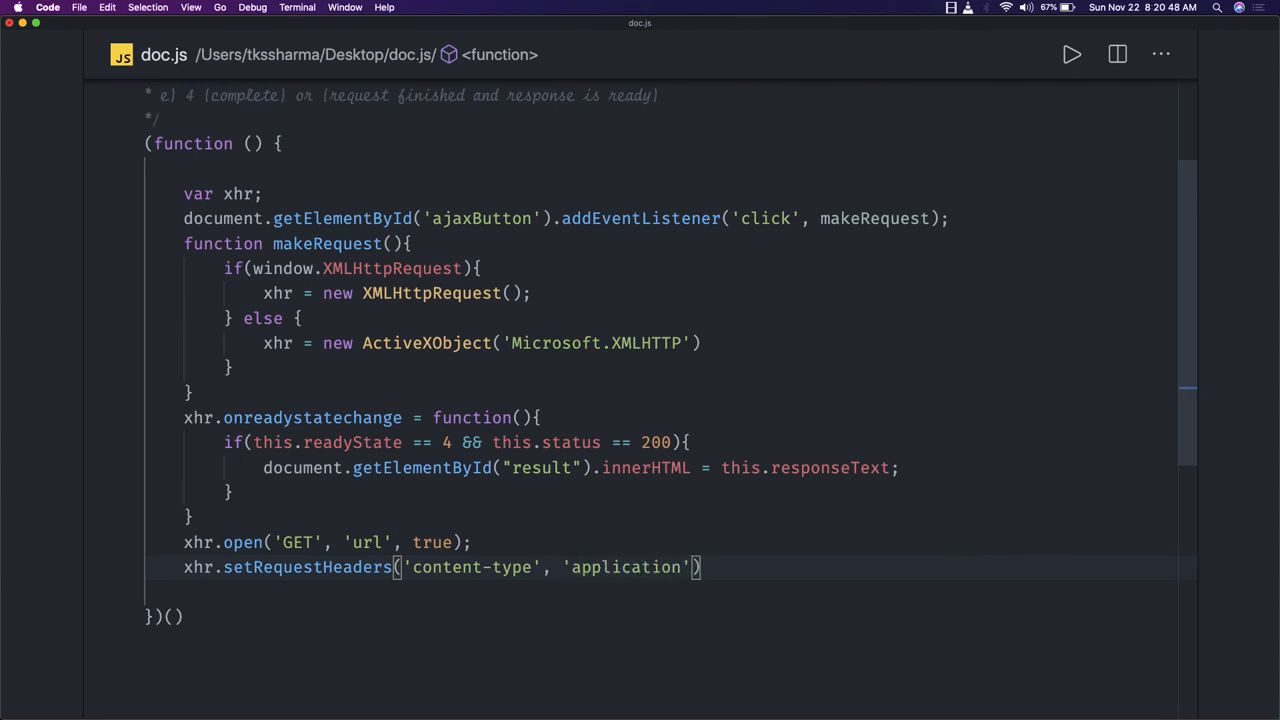
type("/json")
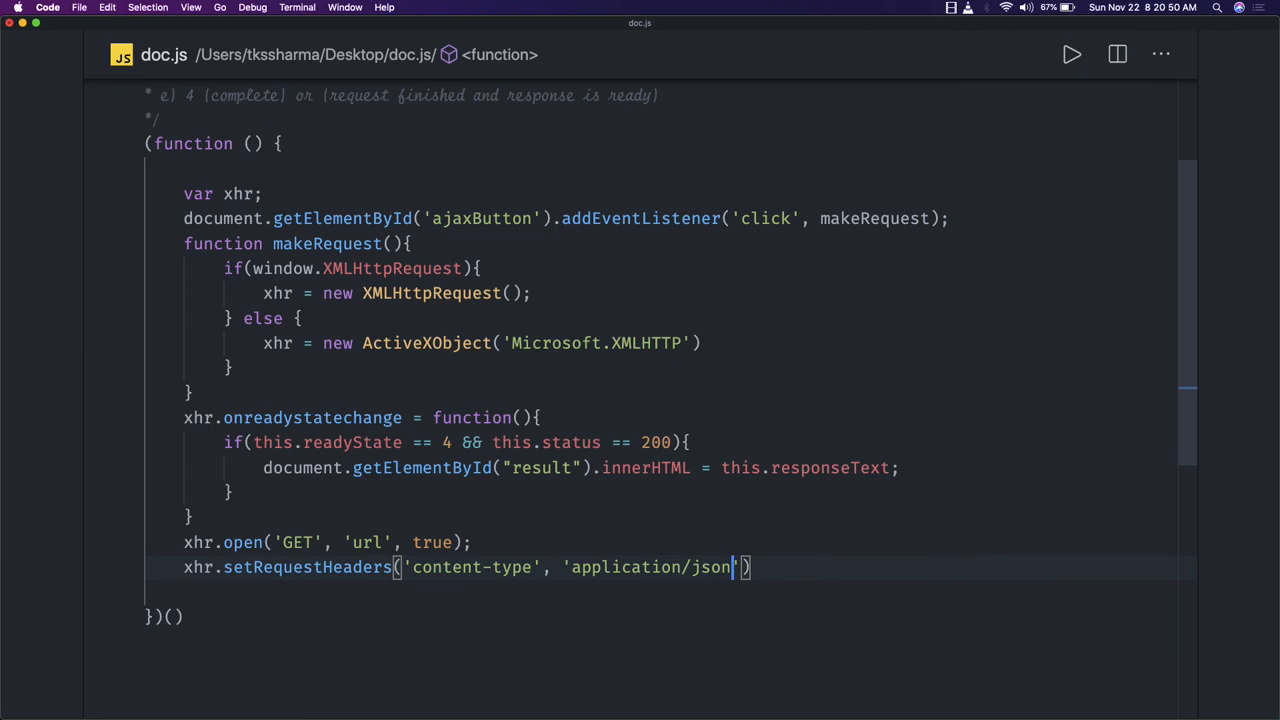
- Finish the request with xhr.send();
type("xhr.send")
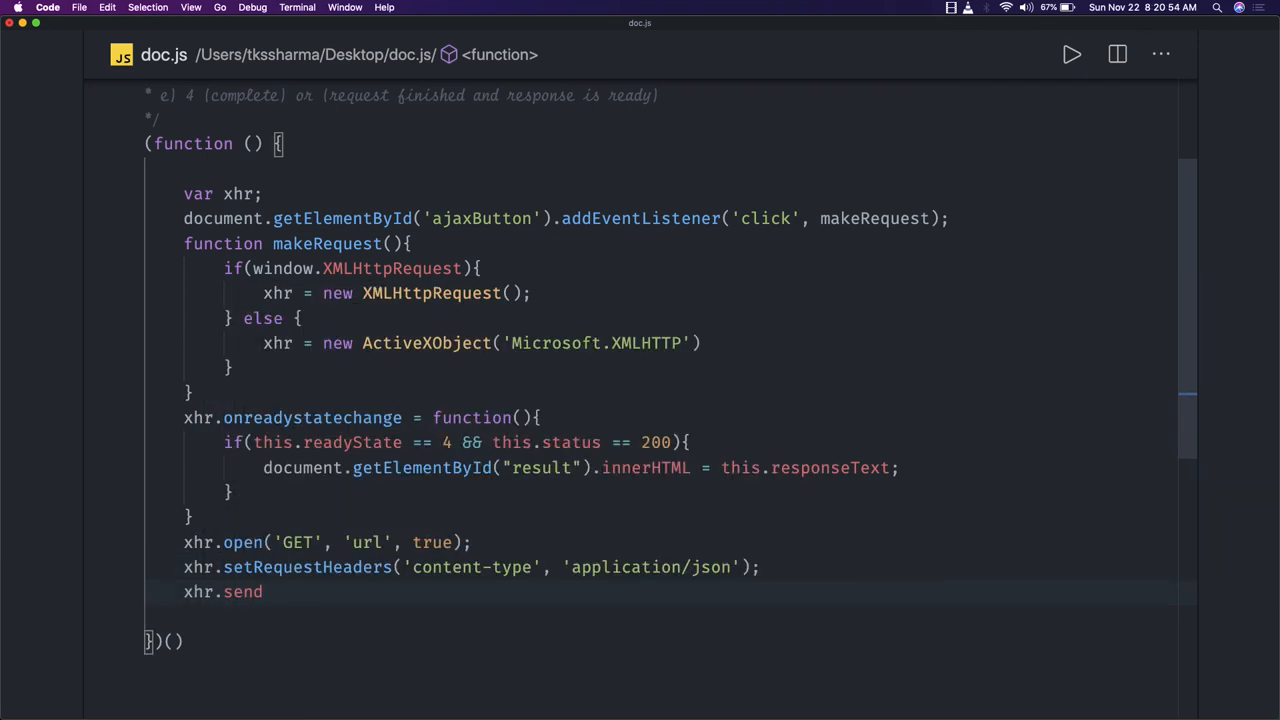
type("();")
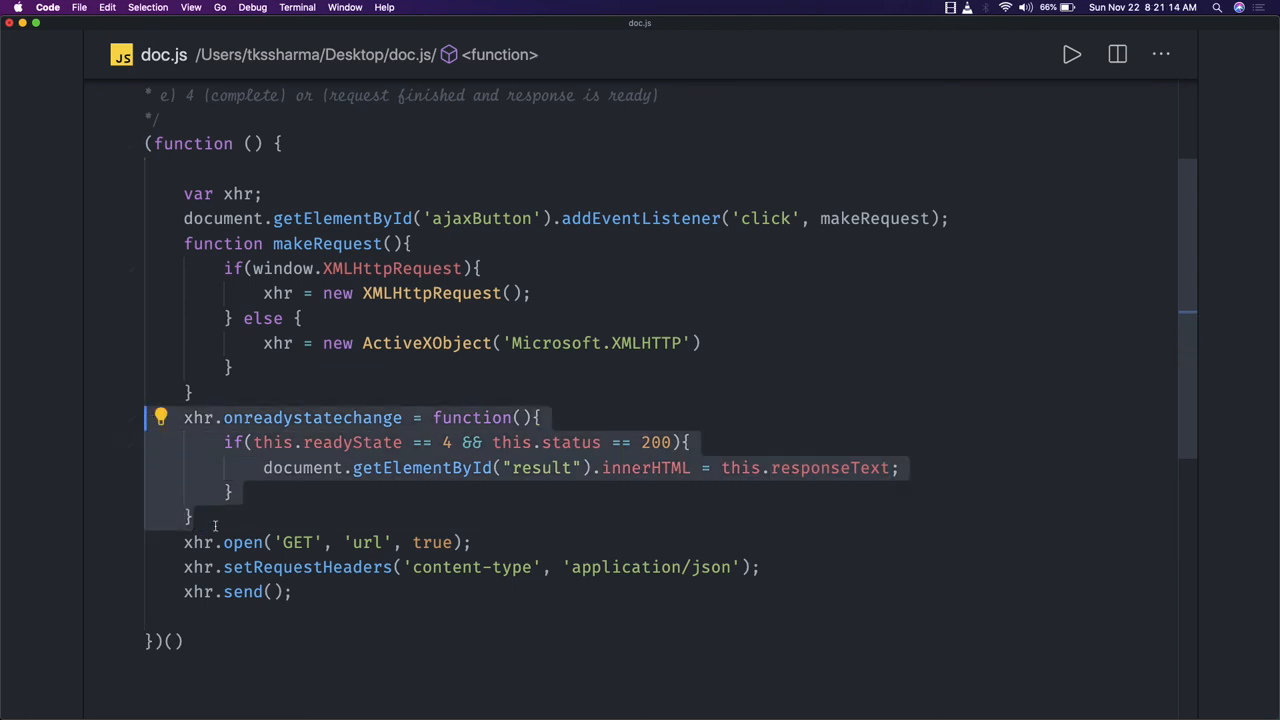
left_click(292, 592)
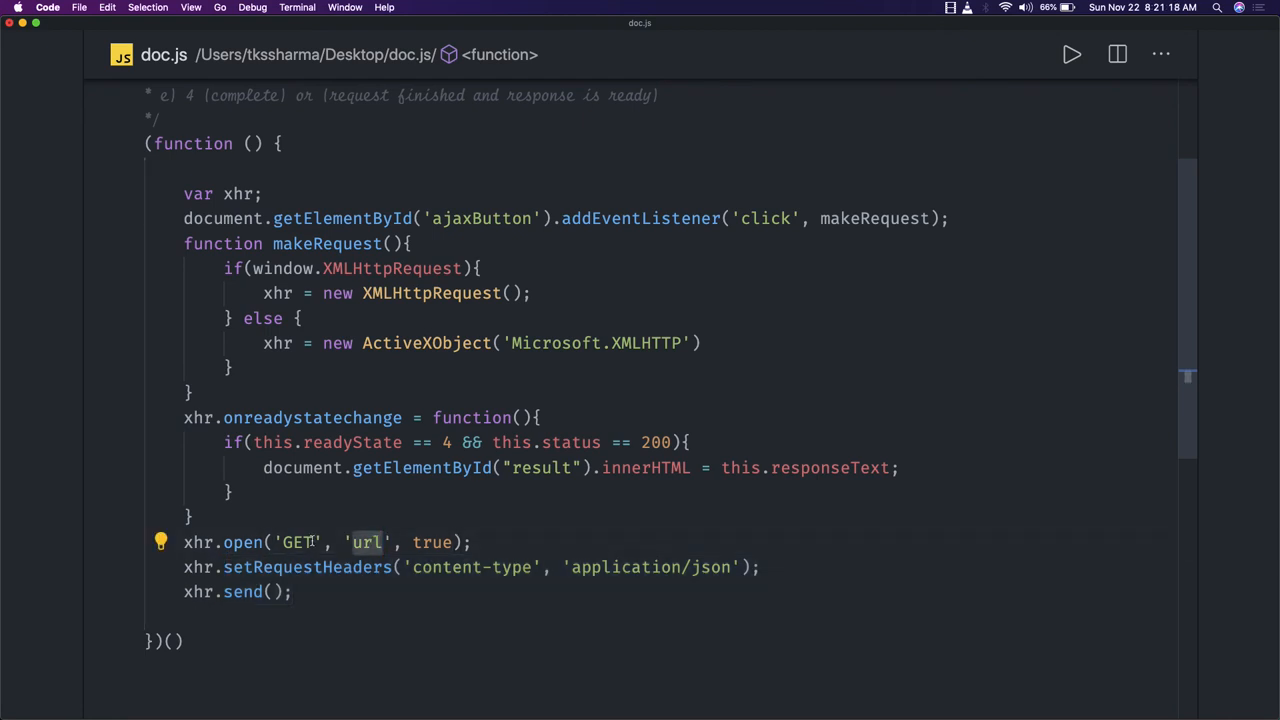
double_click(296, 542)
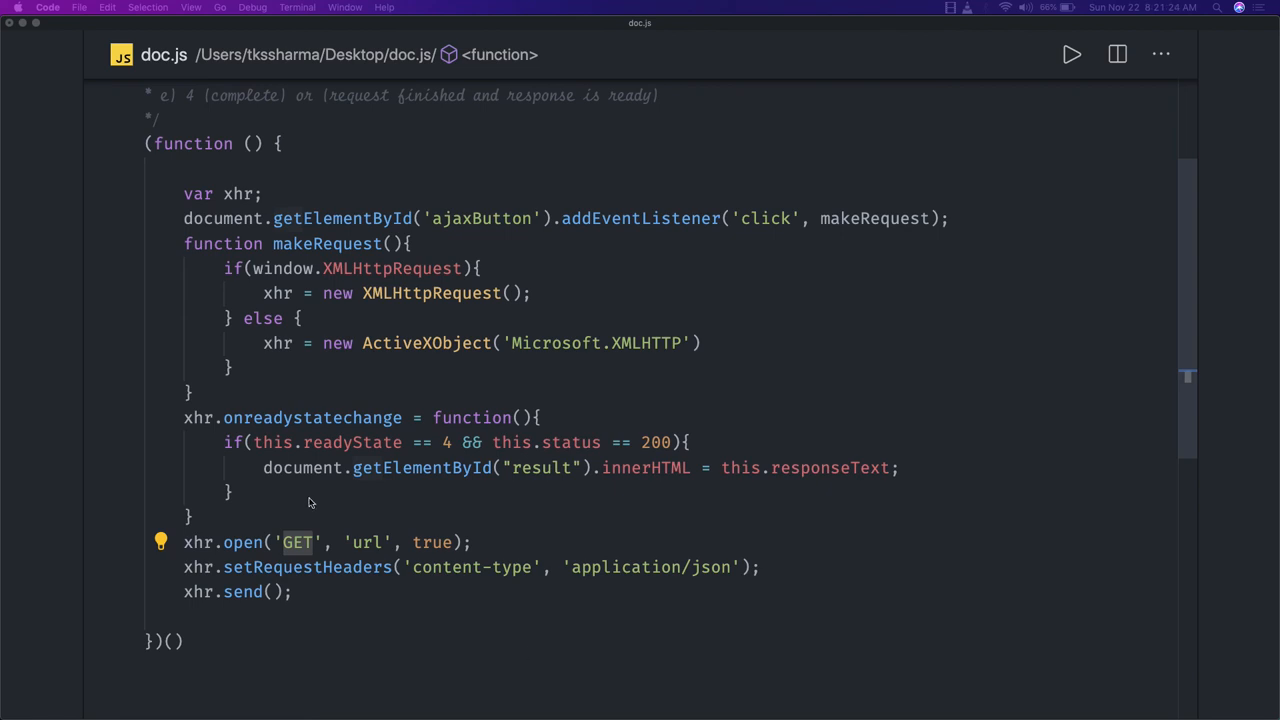
scroll("up", 3)
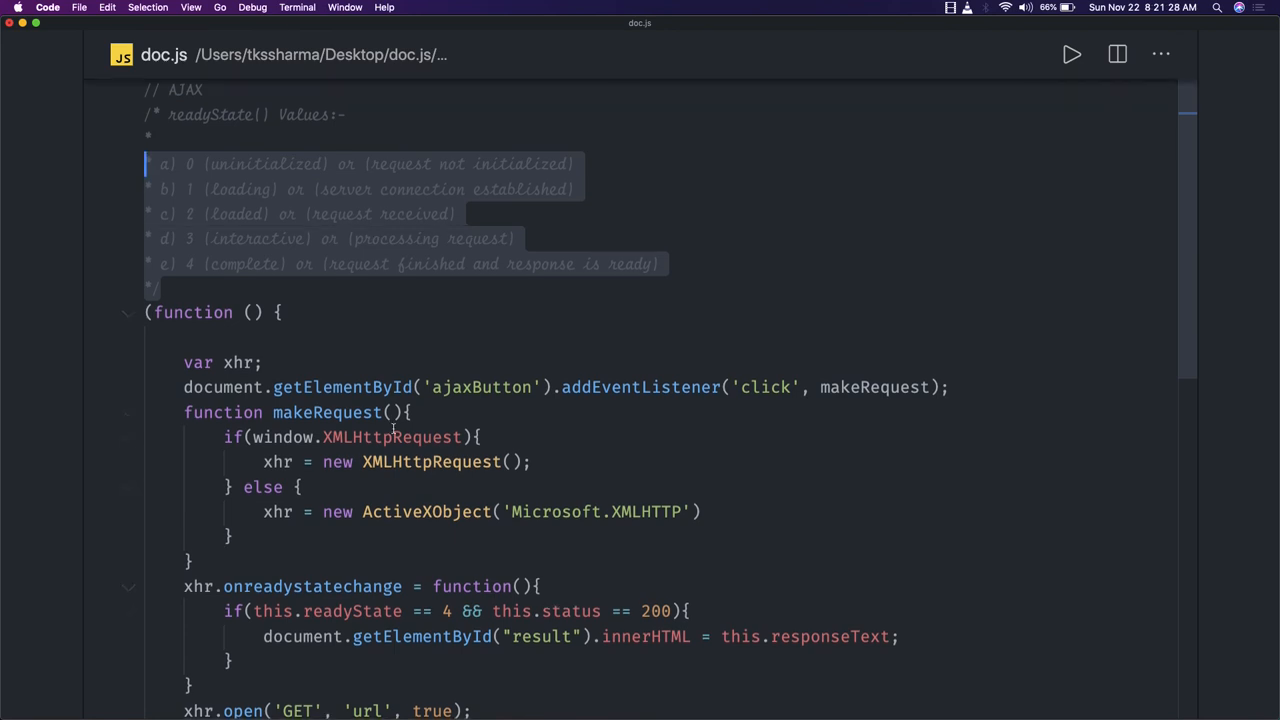
scroll("down", 3)
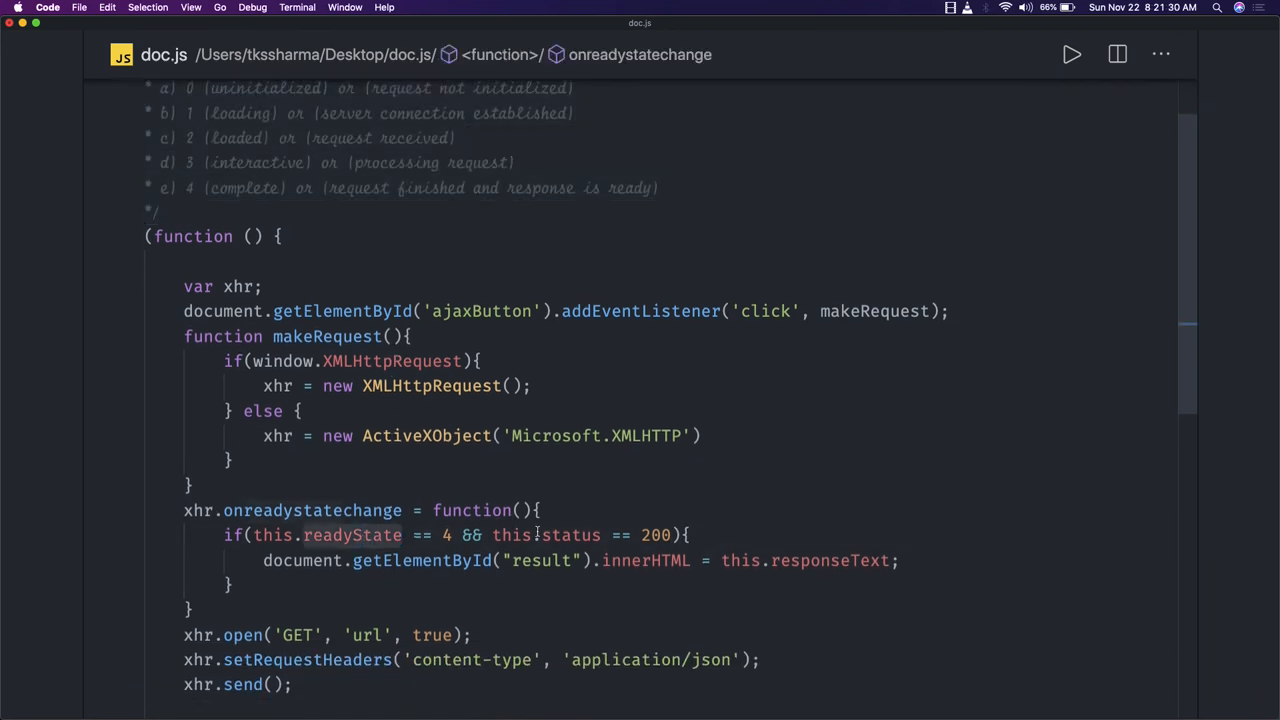
double_click(572, 534)
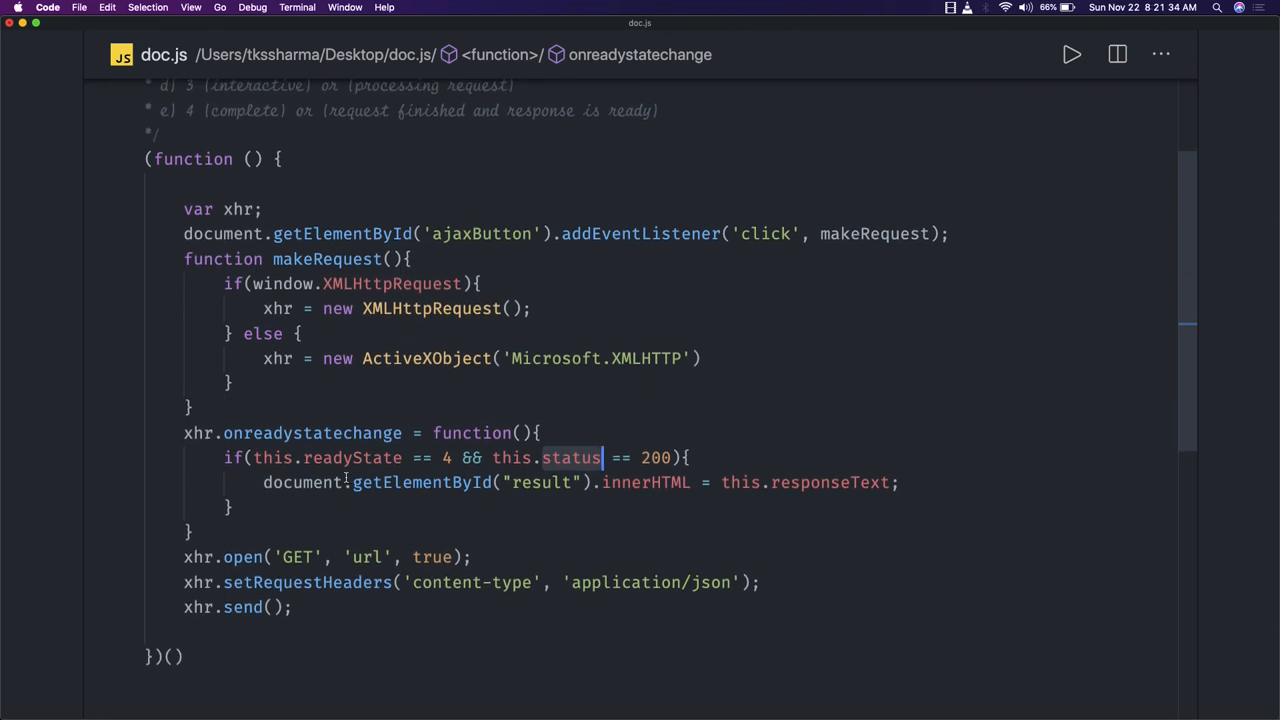
left_click(330, 482)
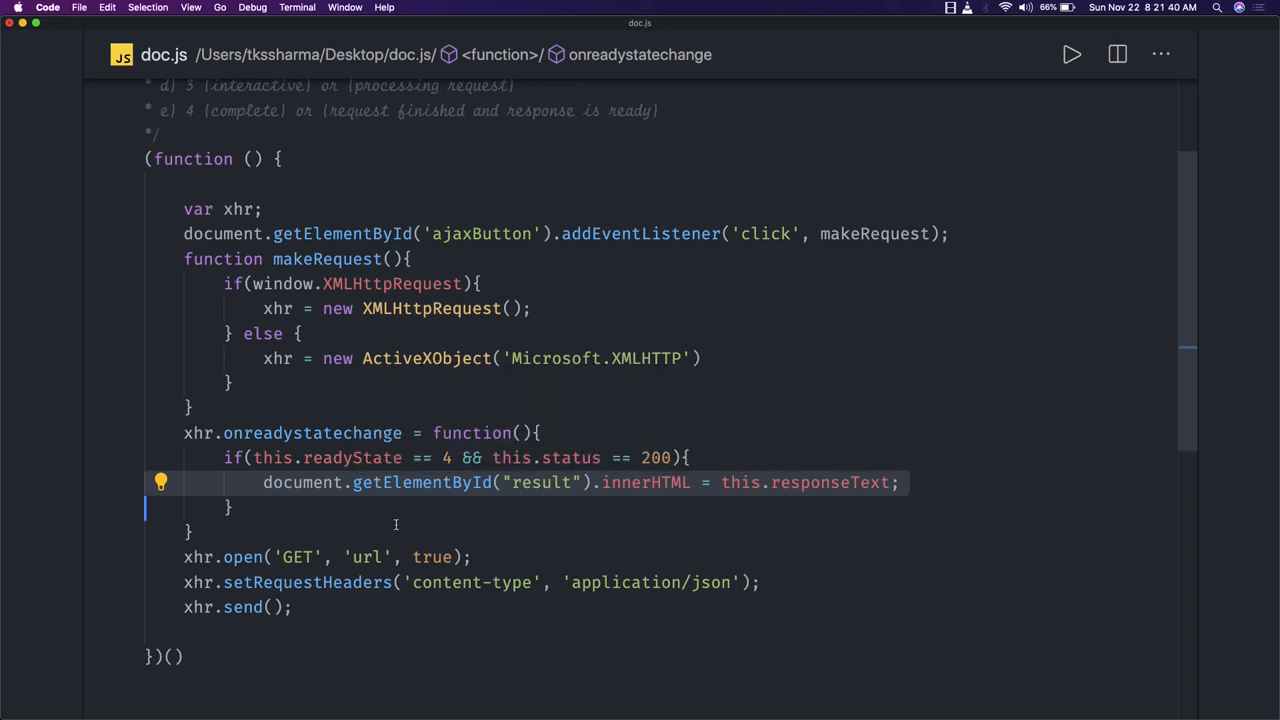
scroll("up", 3)
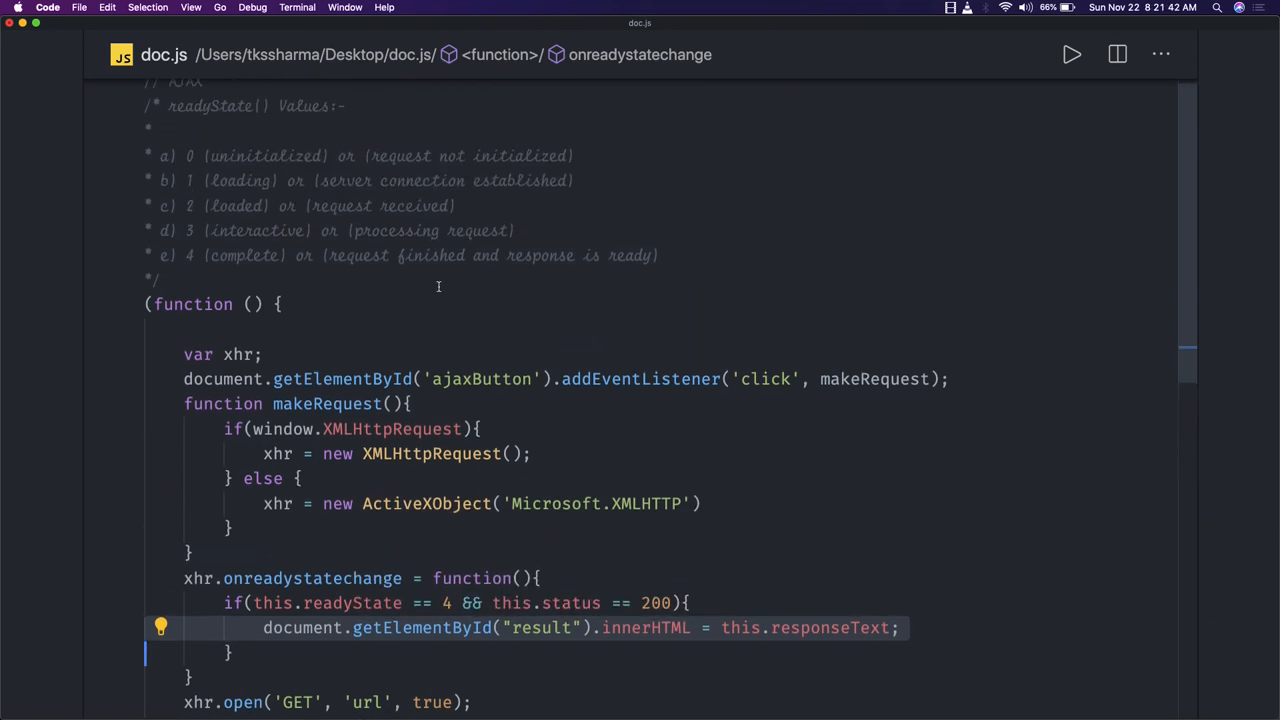
scroll("down", 3)
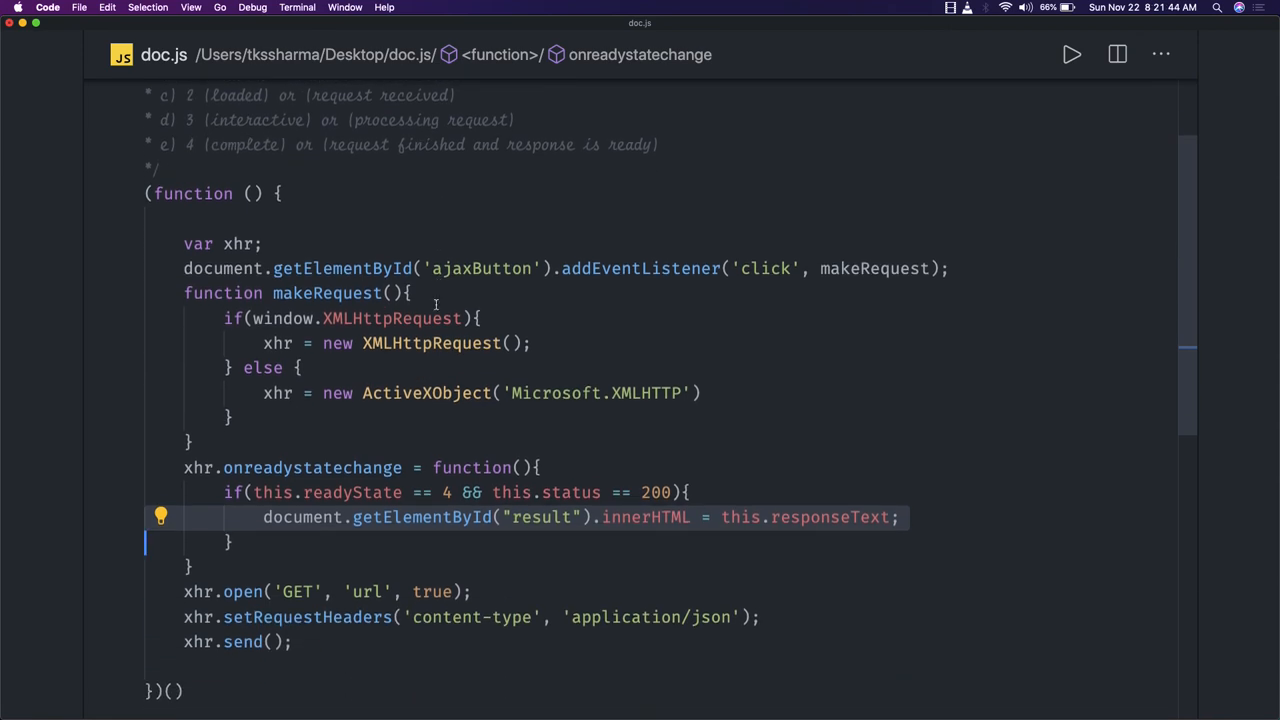